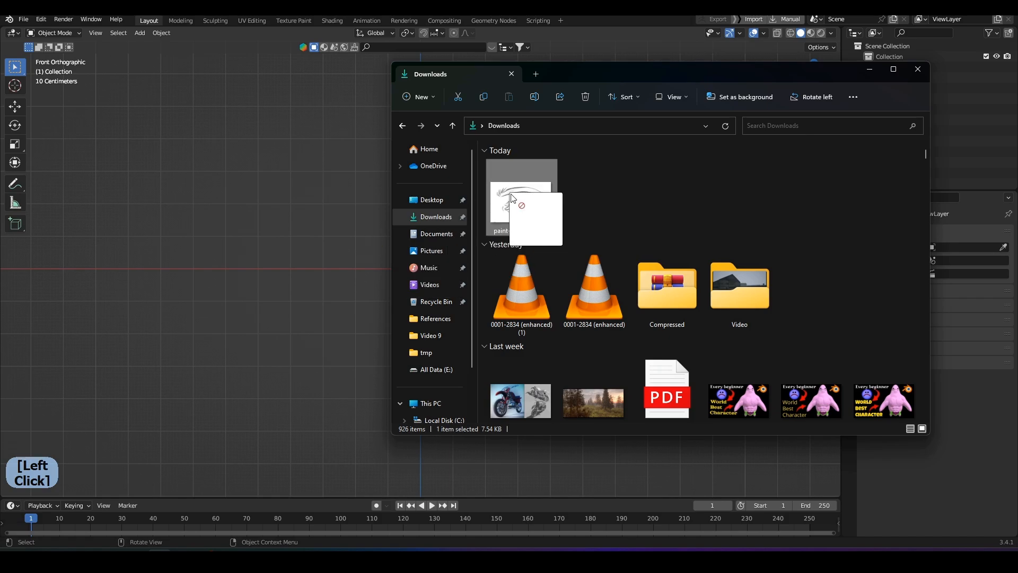
- Bring the eye reference drawing from Explorer into the 3D scene as a reference image
double_click(521, 202)
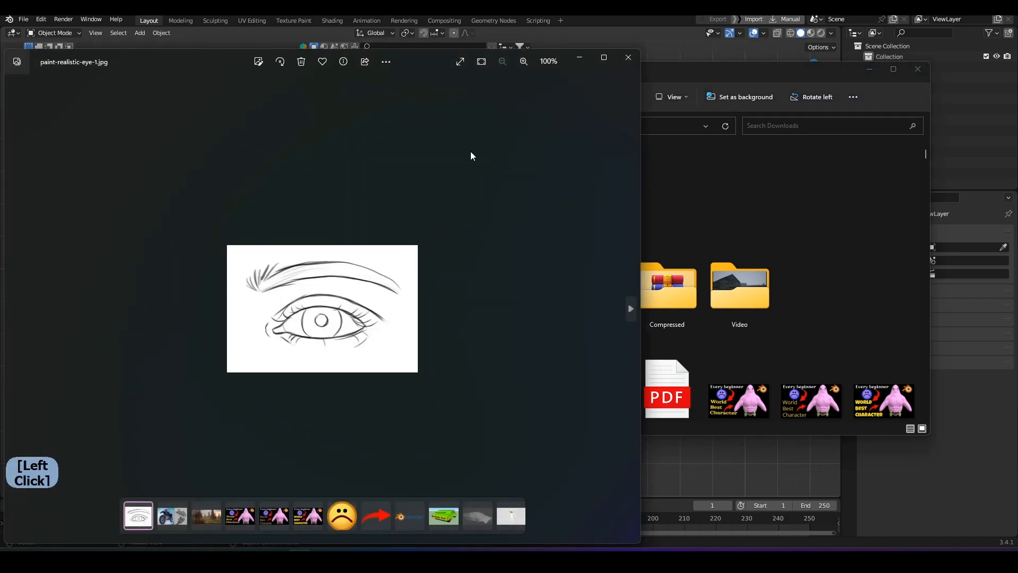
mouse_move(487, 209)
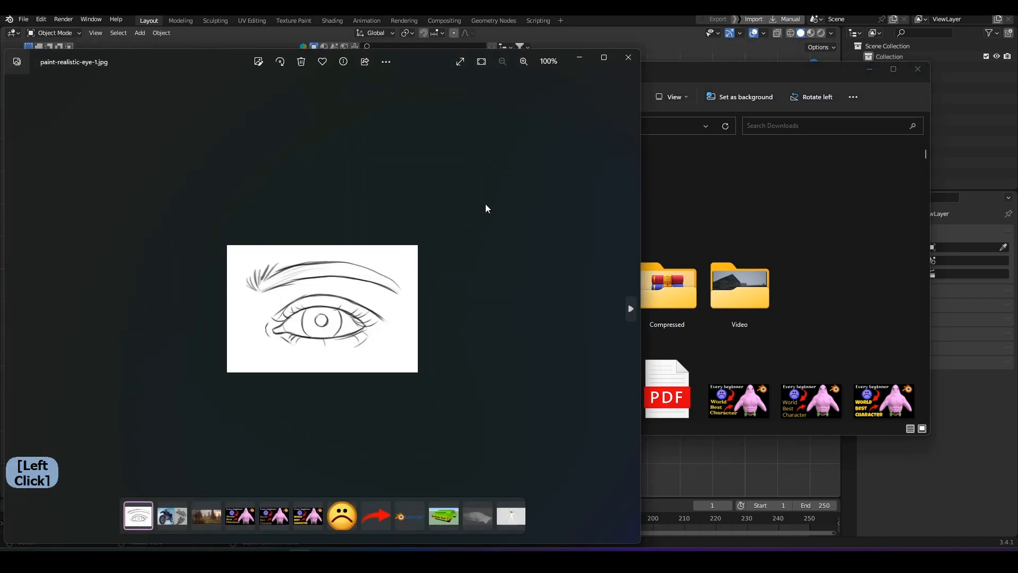
left_click(627, 57)
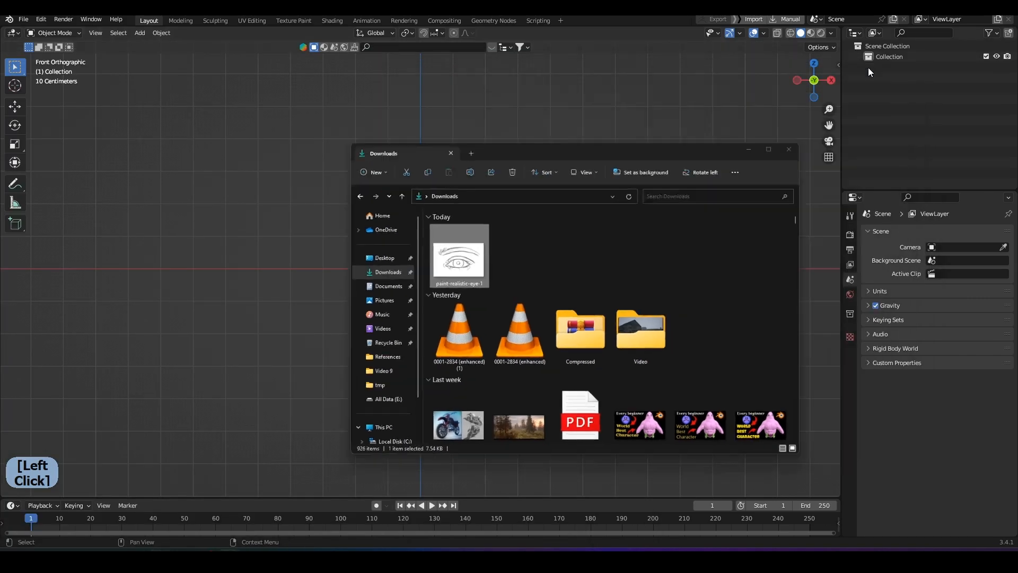
left_click(788, 148)
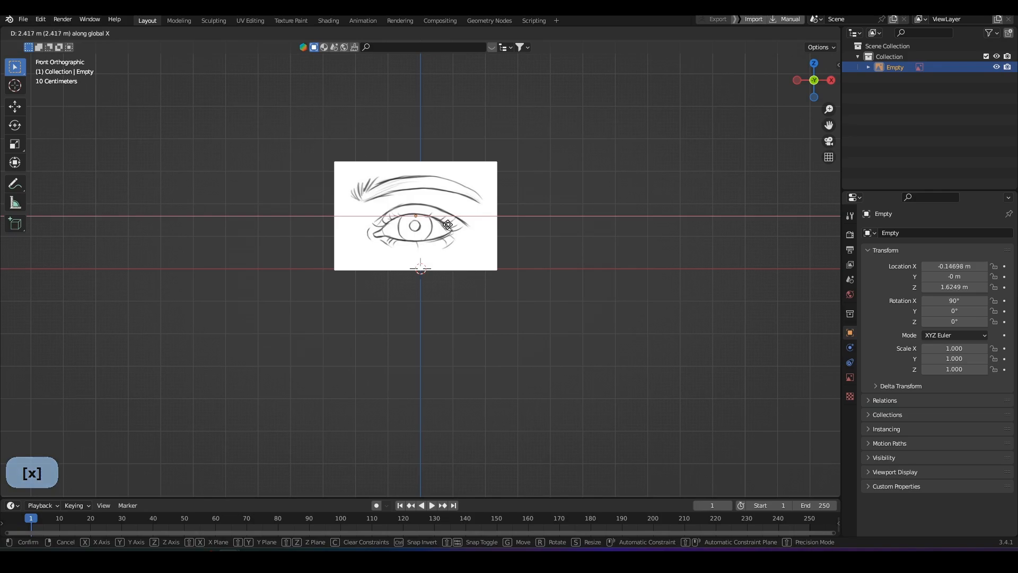
- Shift the reference image so the iris sits centred on the vertical axis at the origin
key("z")
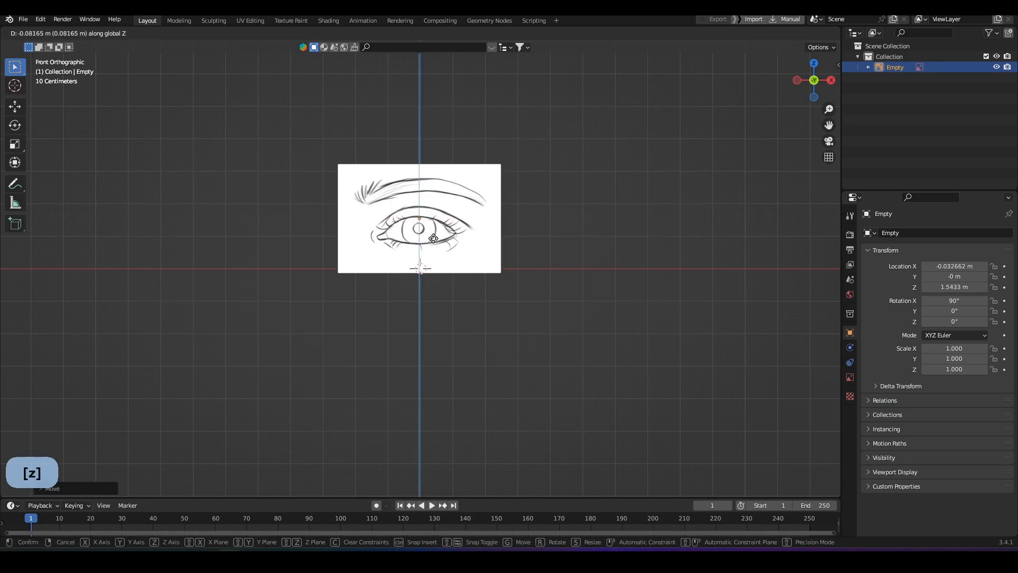
mouse_move(433, 252)
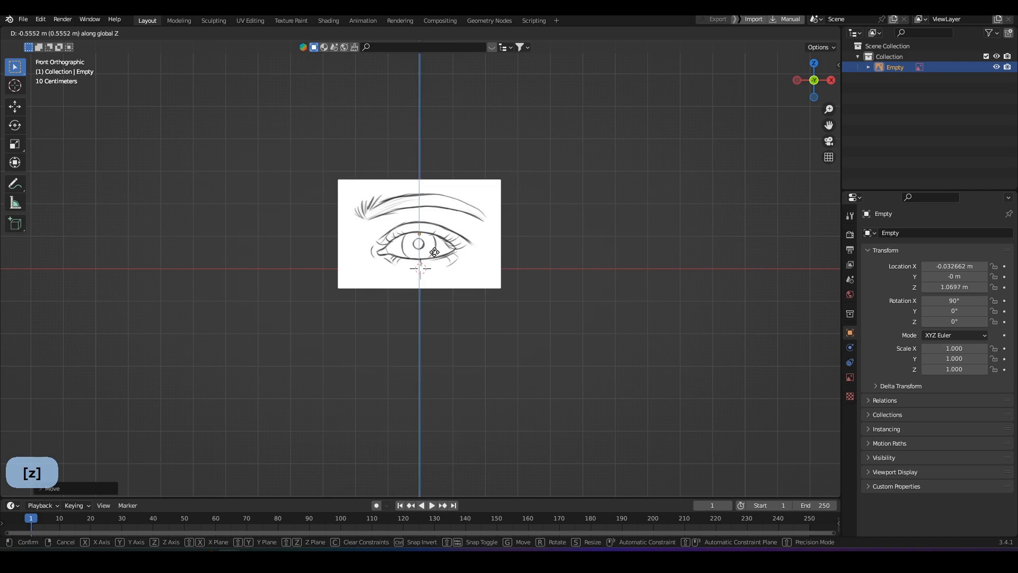
left_click(444, 249)
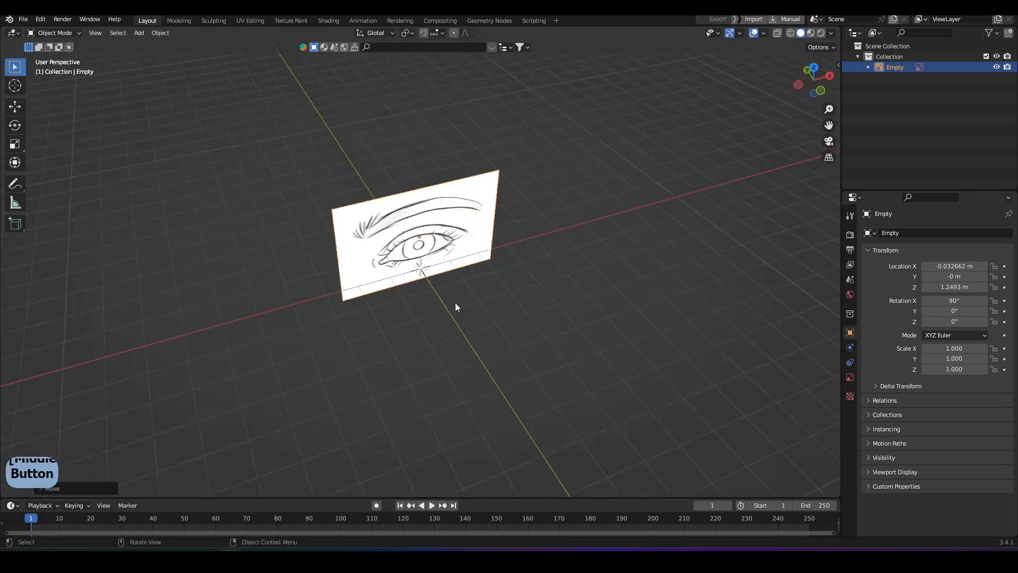
key("y")
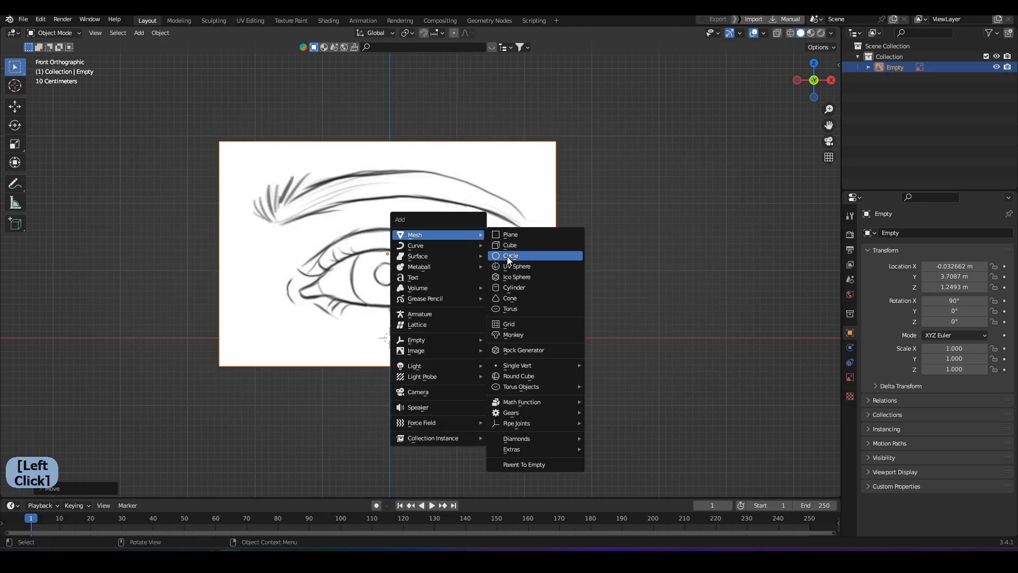
- Add a circle mesh, rotate it 90° on X to stand upright, and raise it to the drawn eye
left_click(512, 255)
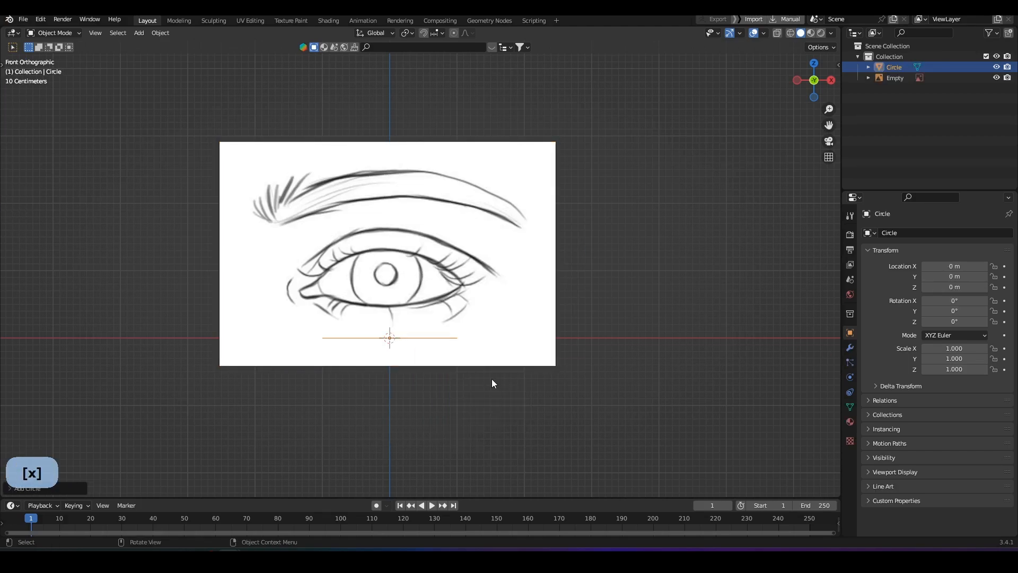
key("r")
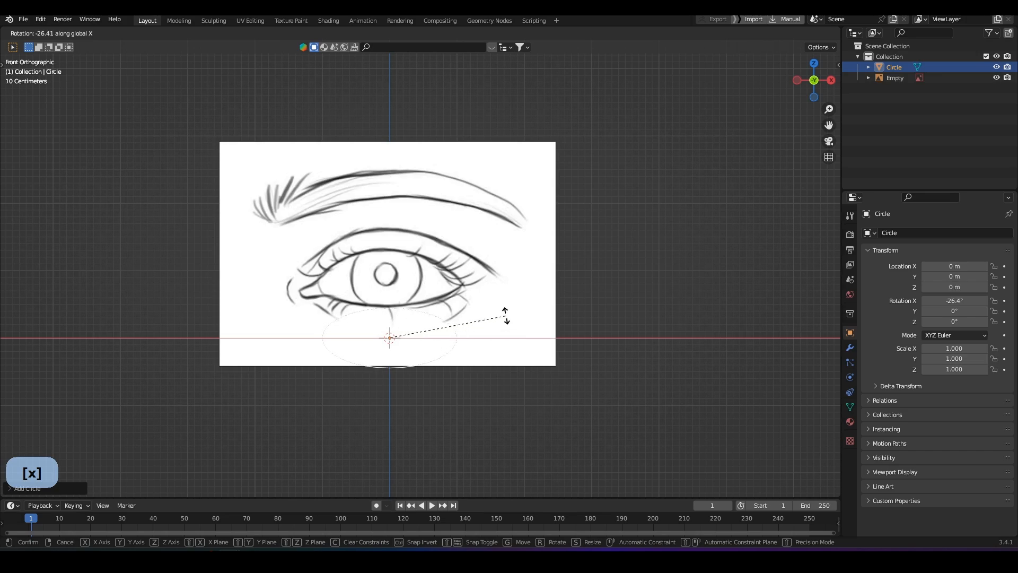
key("Return")
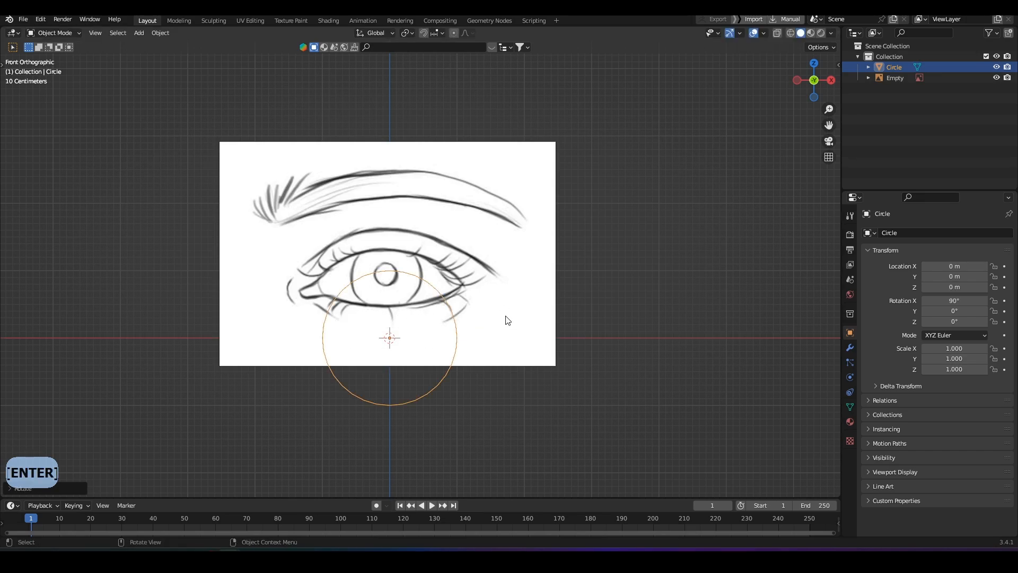
mouse_move(89, 432)
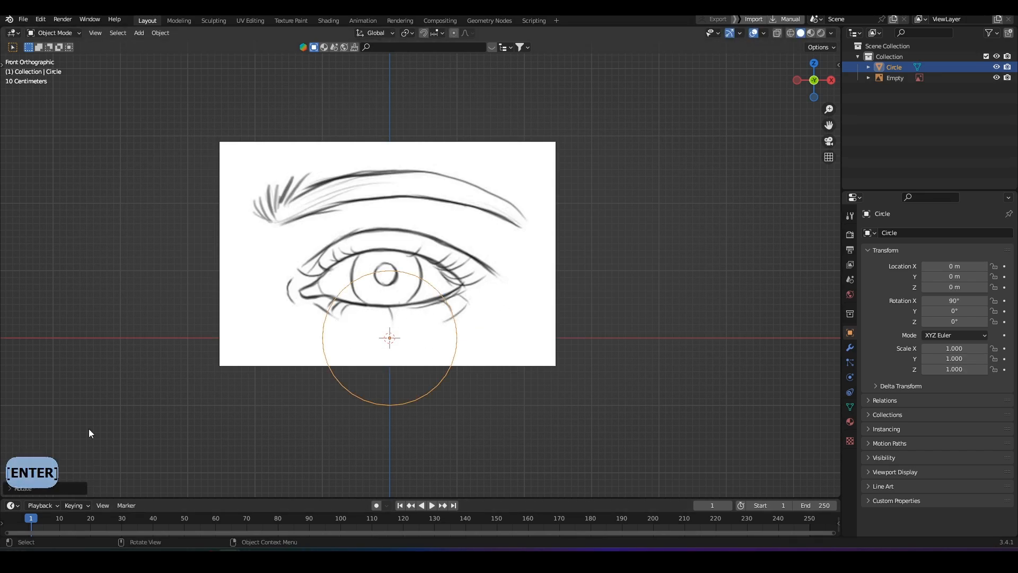
key("z")
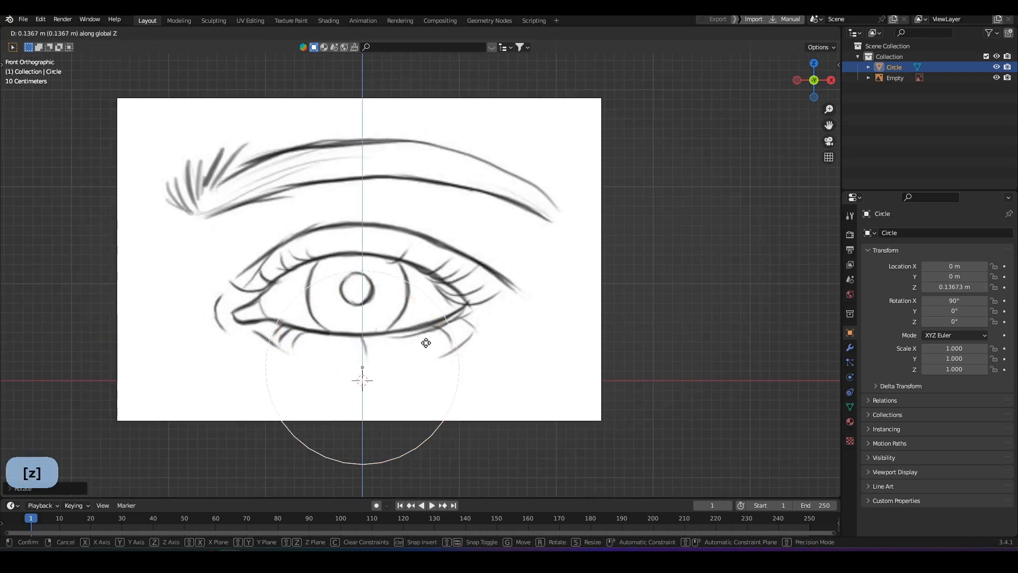
mouse_move(415, 280)
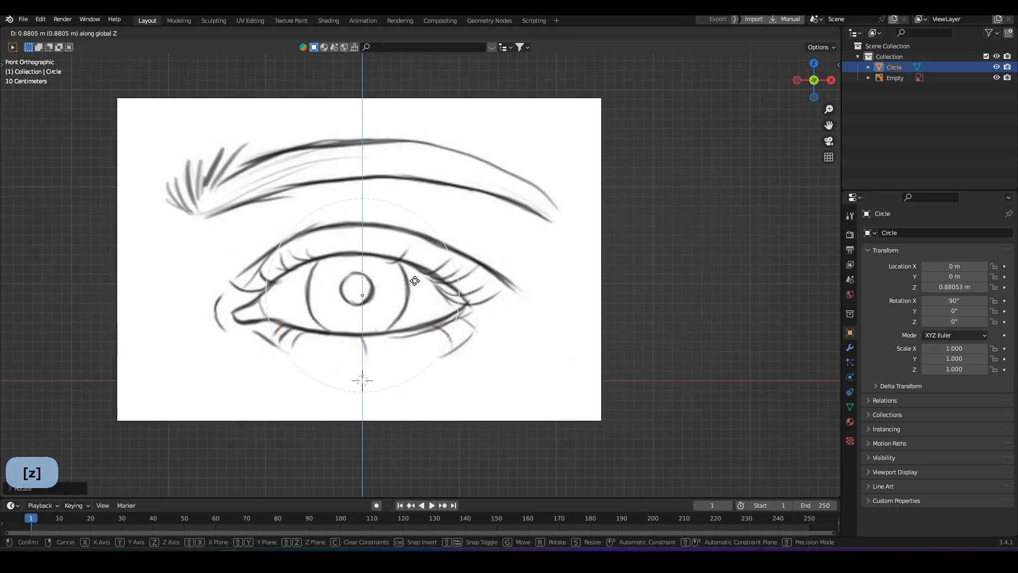
- Flatten the circle vertically into an oval matching the eye opening and enter Edit Mode
key("s")
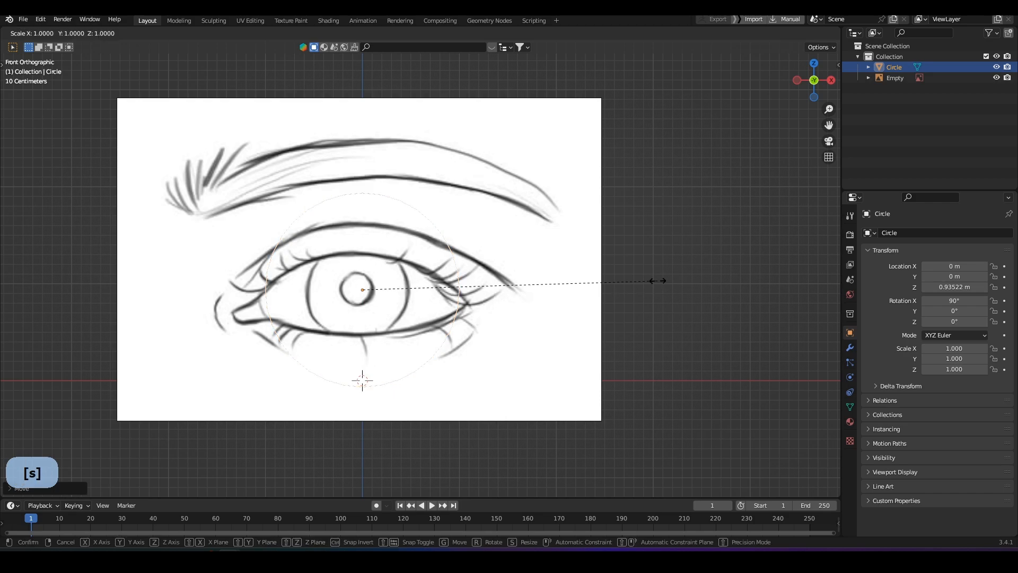
key("z")
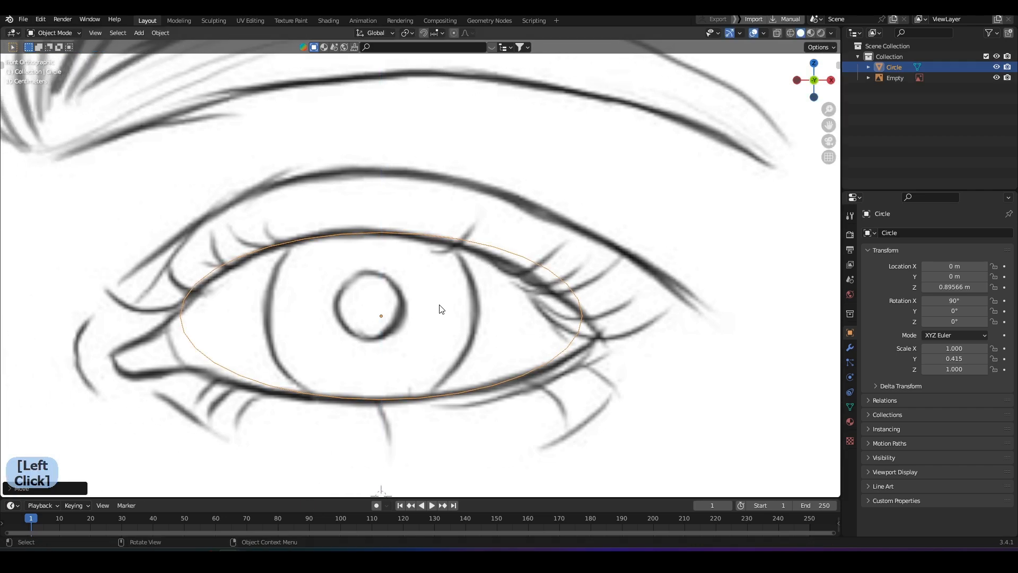
mouse_move(422, 280)
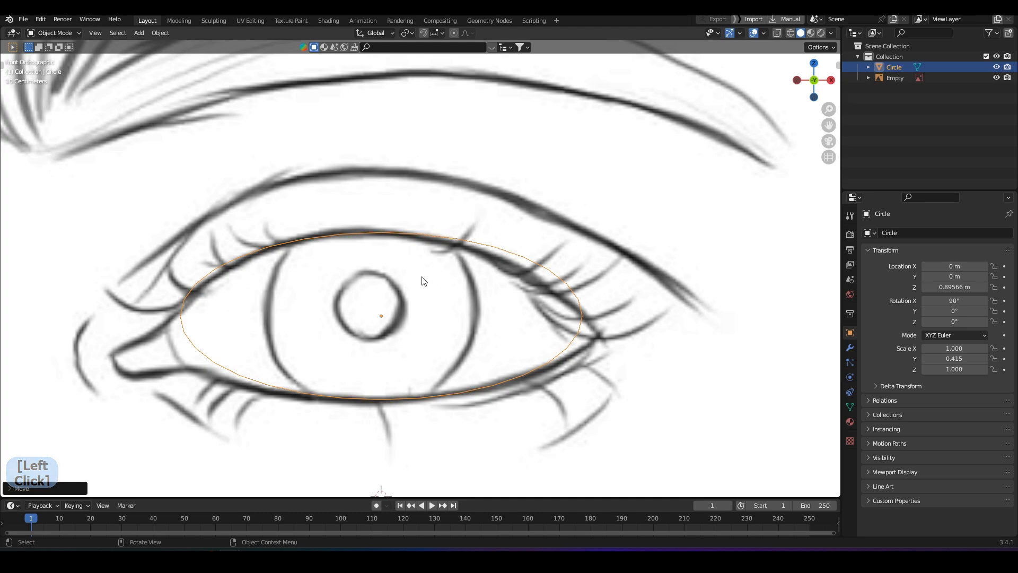
key("Tab")
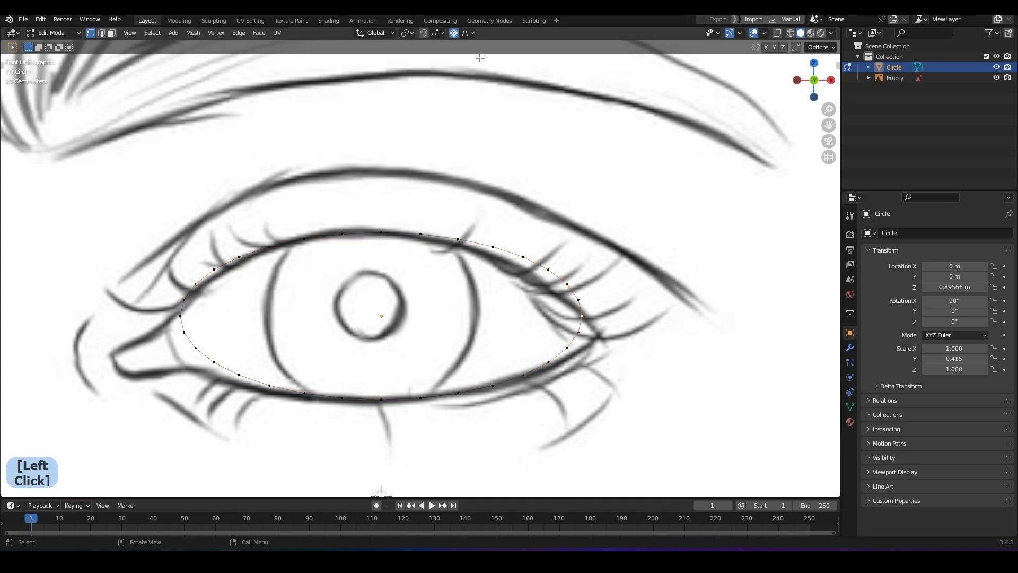
- Scale the outer-corner vertices vertically with proportional falloff to follow the eyelid line
key("s")
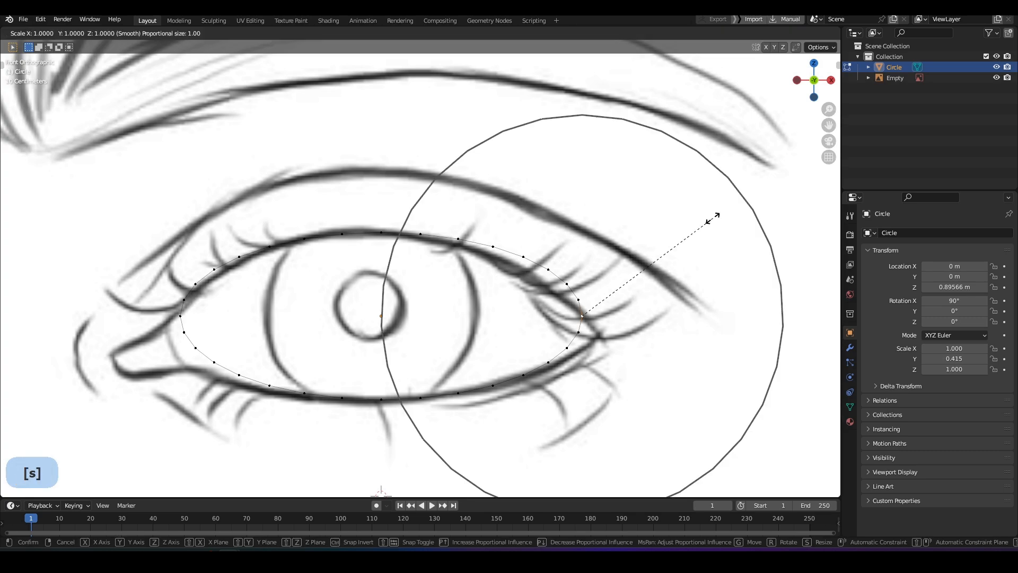
key("z")
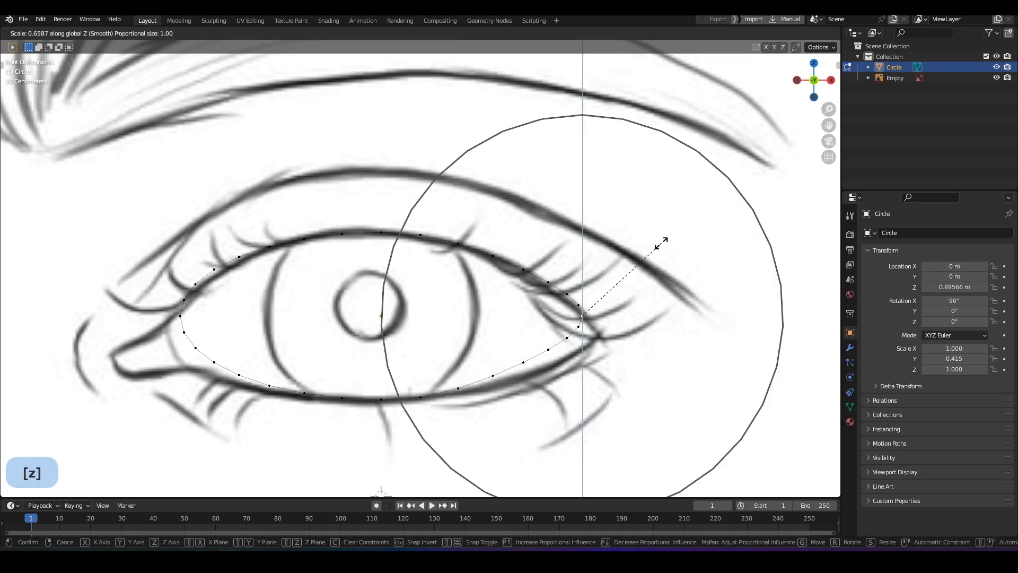
left_click(675, 262)
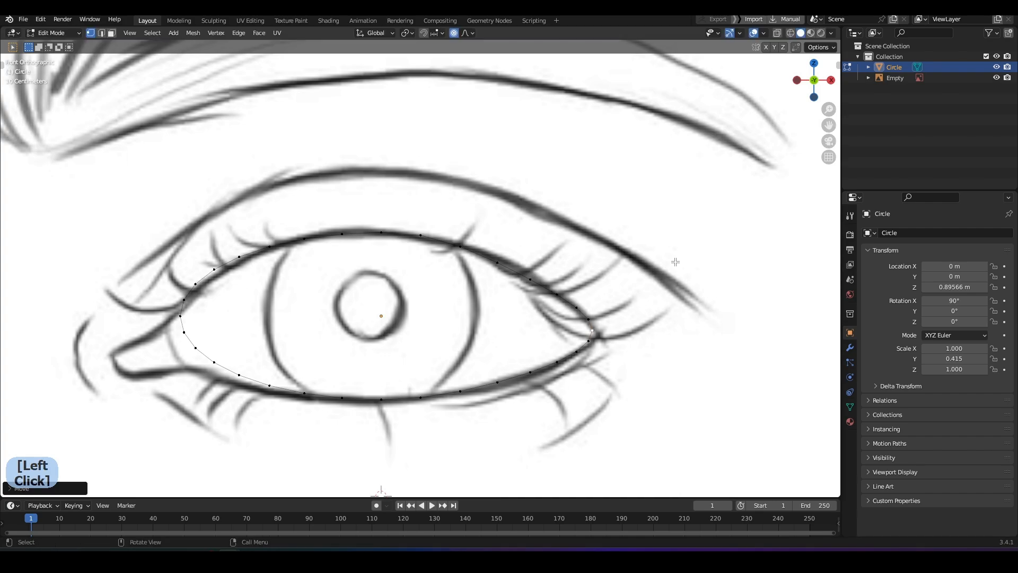
- Move the inner-corner vertex vertically with smooth falloff toward the tear-duct corner
key("z")
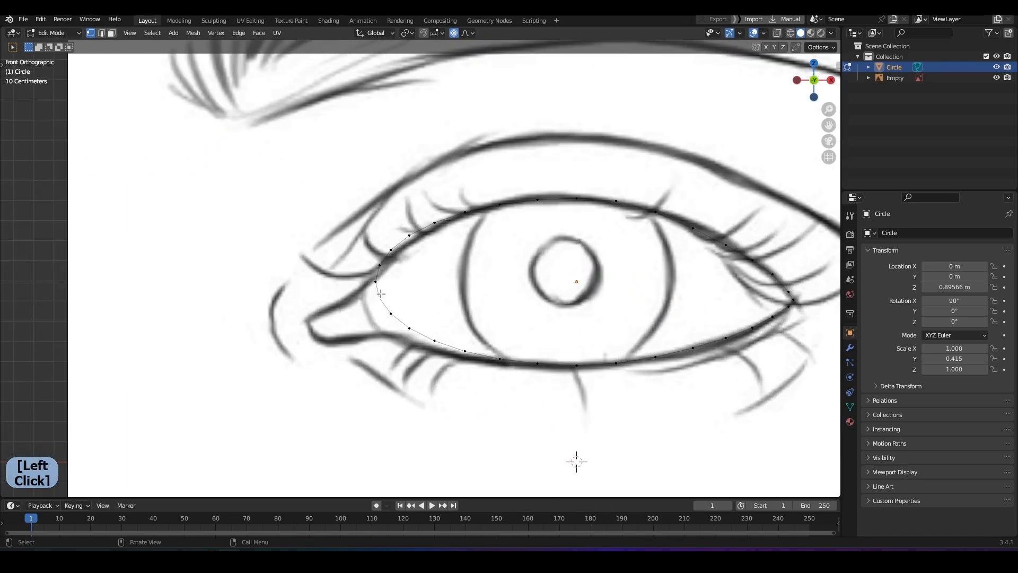
key("g")
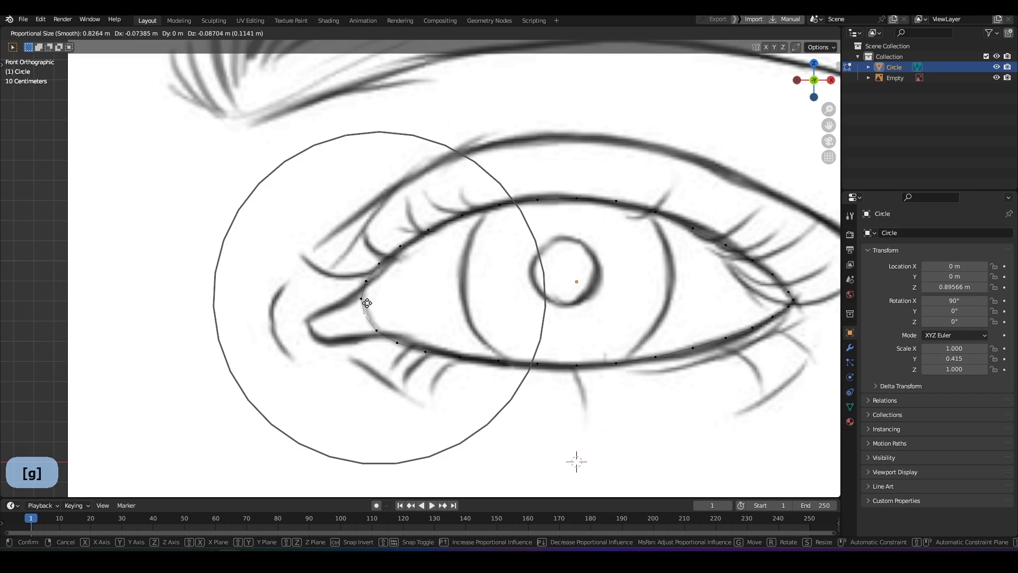
mouse_move(369, 300)
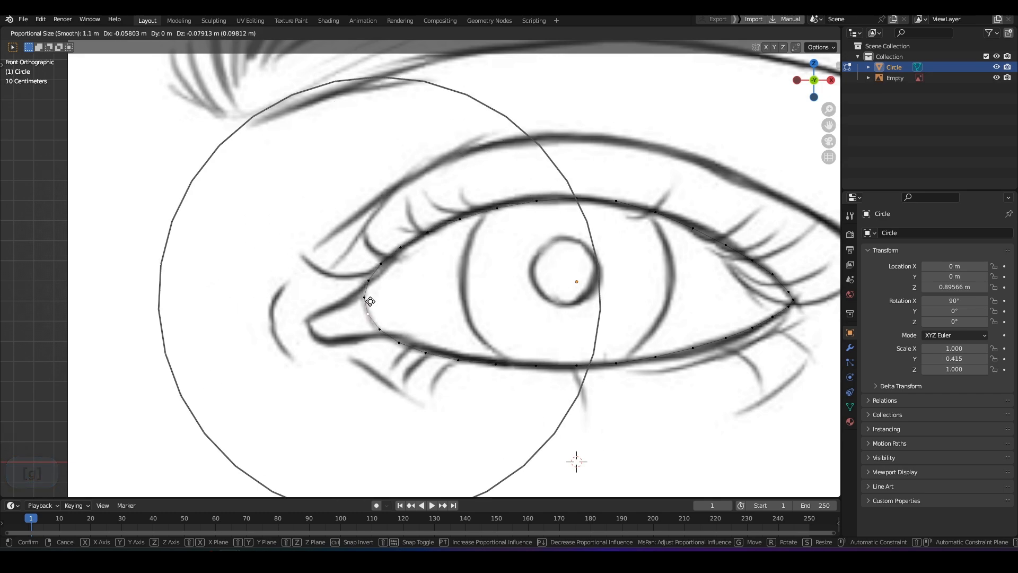
key("z")
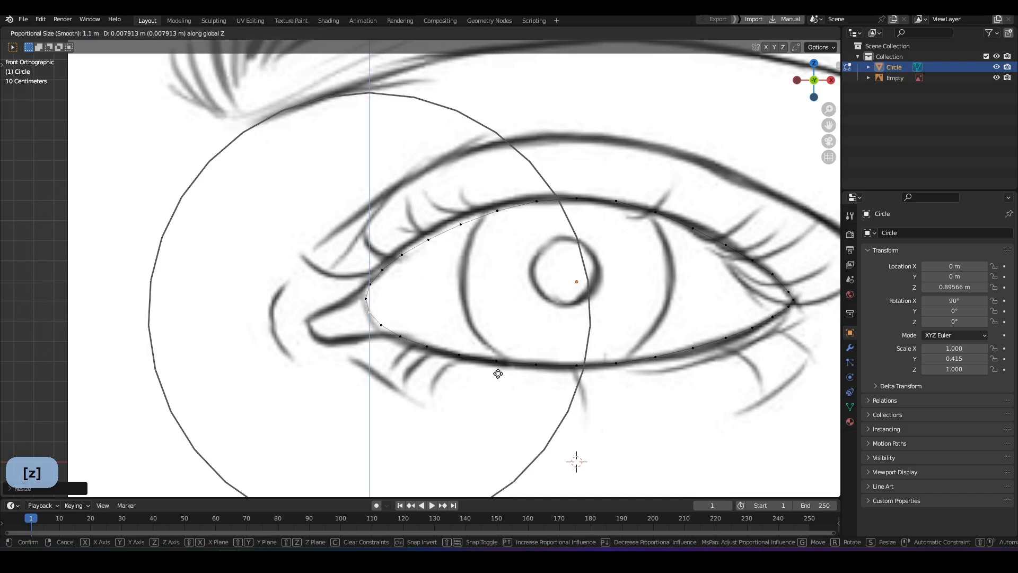
- Move the inner-corner vertices so the loop reaches into the pointed tear-duct corner of the drawing
left_click(481, 342)
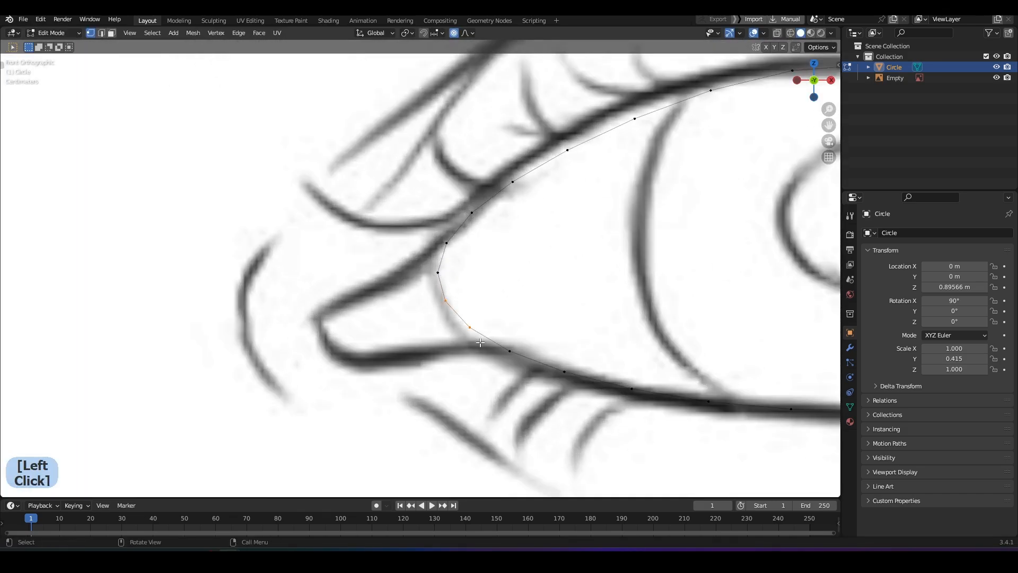
right_click(459, 357)
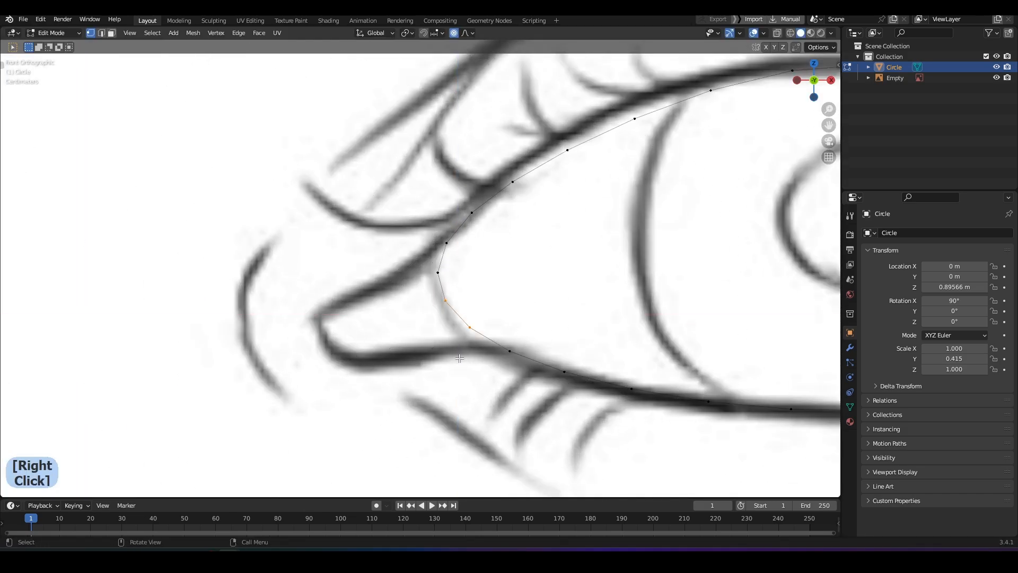
key("g")
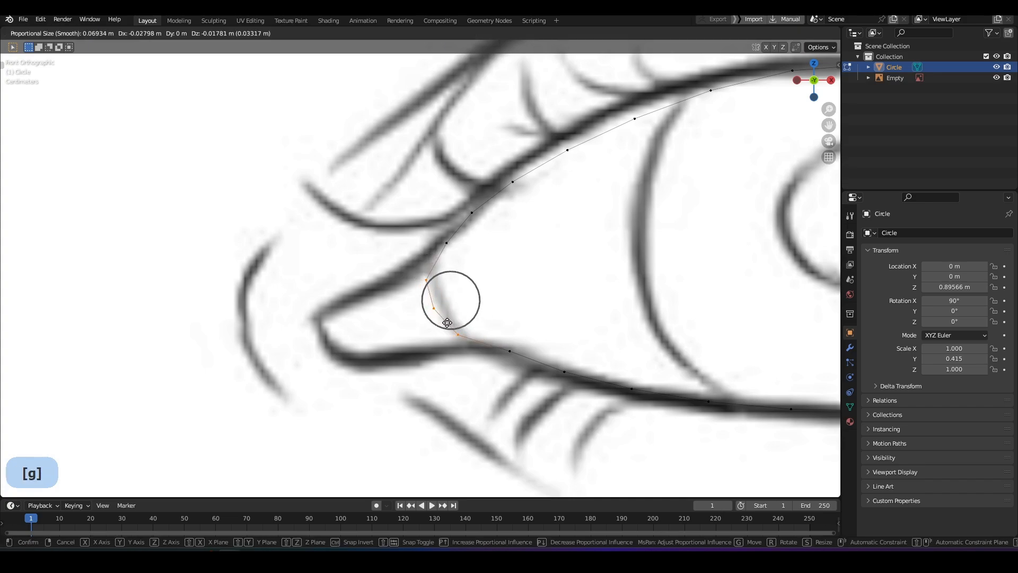
mouse_move(391, 336)
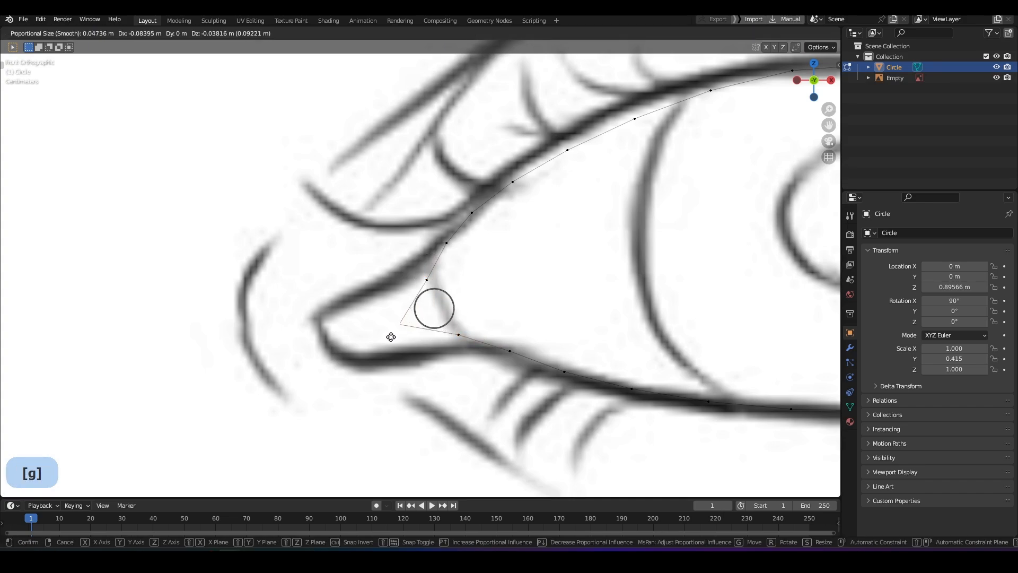
key("z")
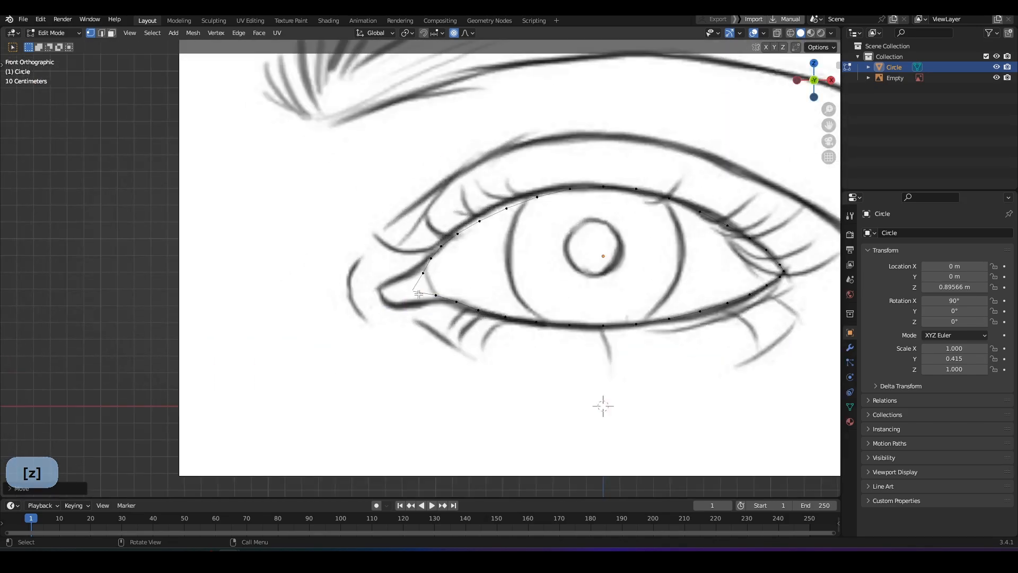
scroll("down", 3)
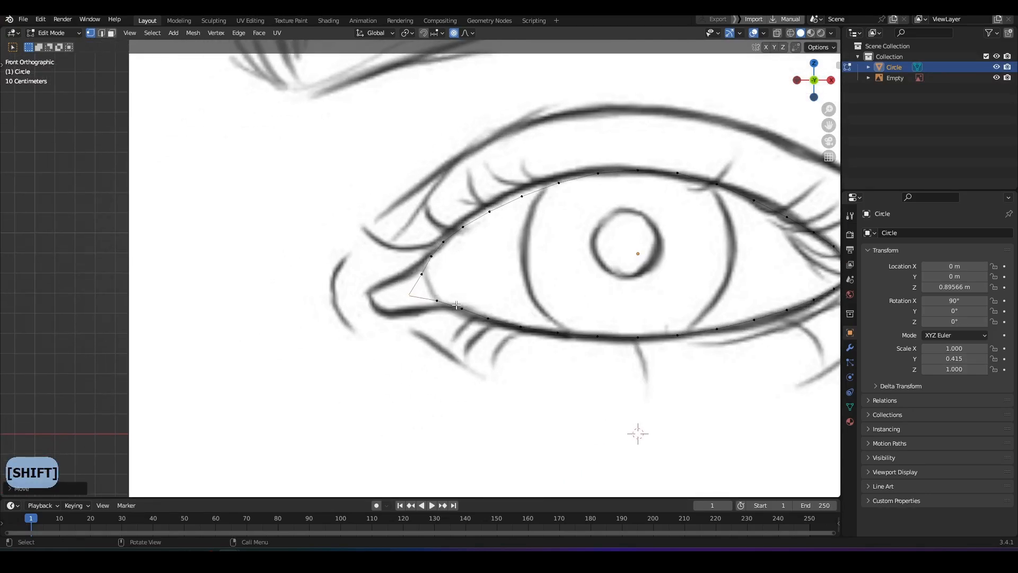
key("z")
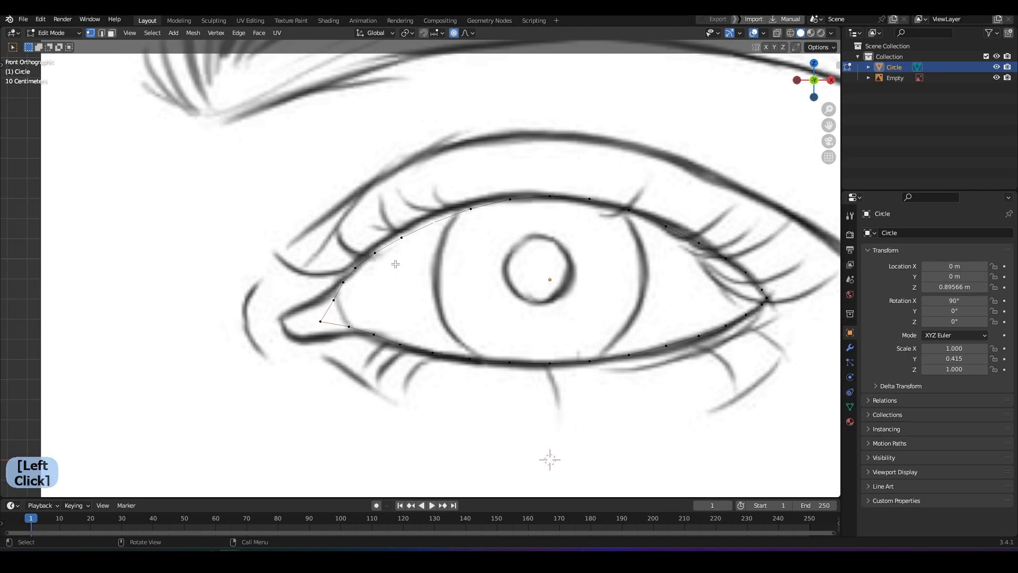
key("z")
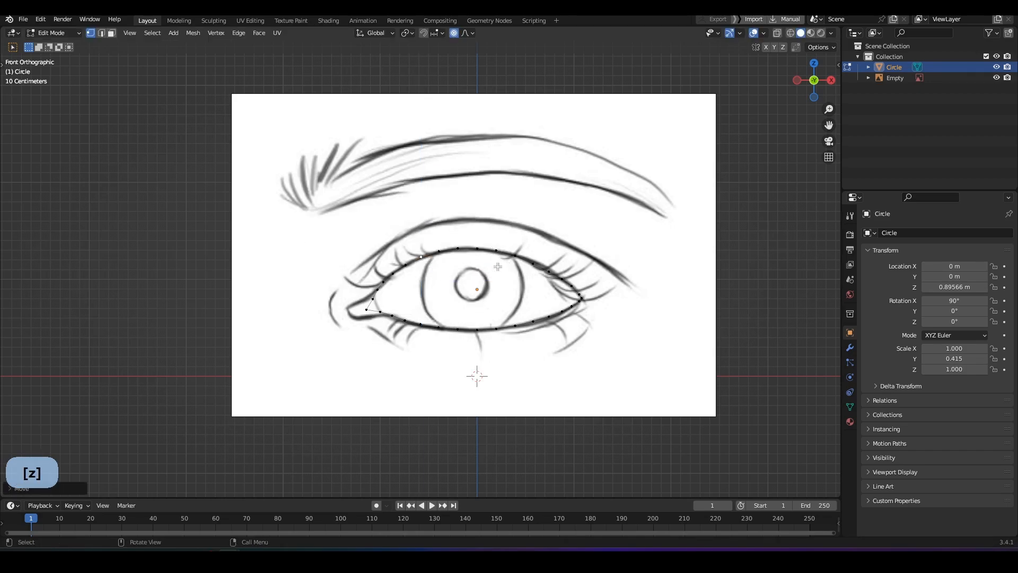
- Smoothly nudge upper-lid and outer-corner vertices onto the drawn lash line, then leave Edit Mode
key("Tab")
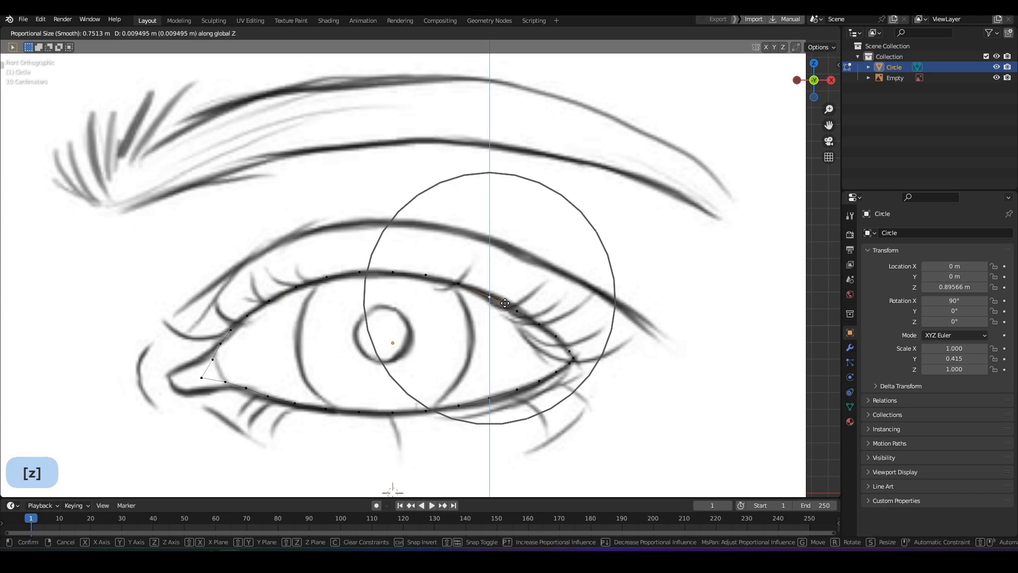
left_click(505, 303)
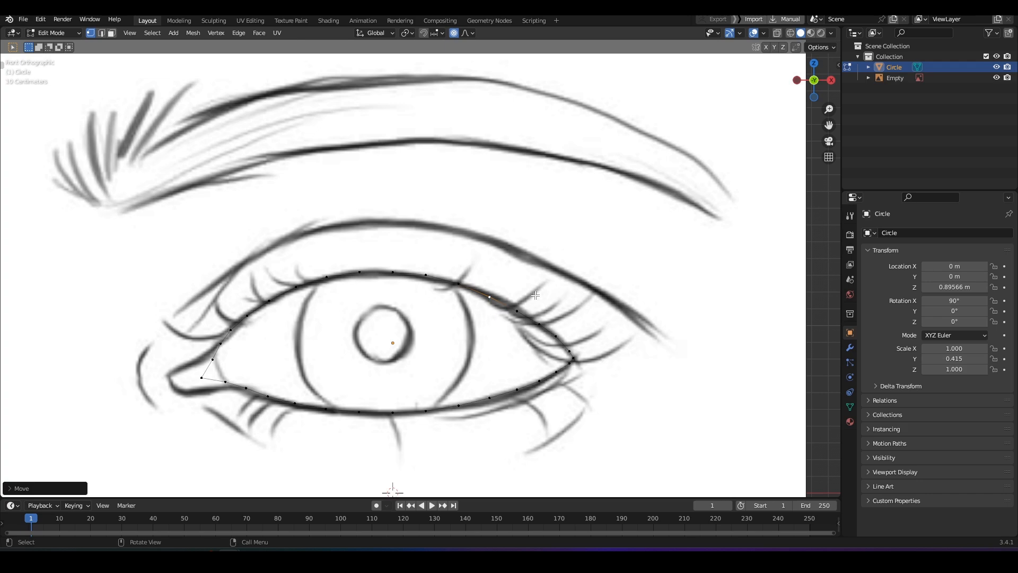
key("Tab")
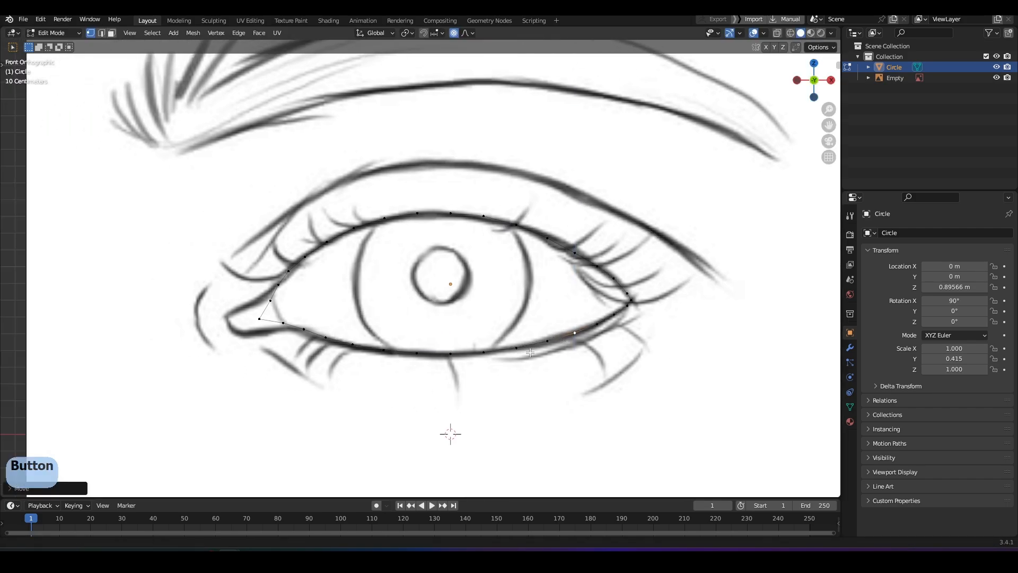
key("Tab")
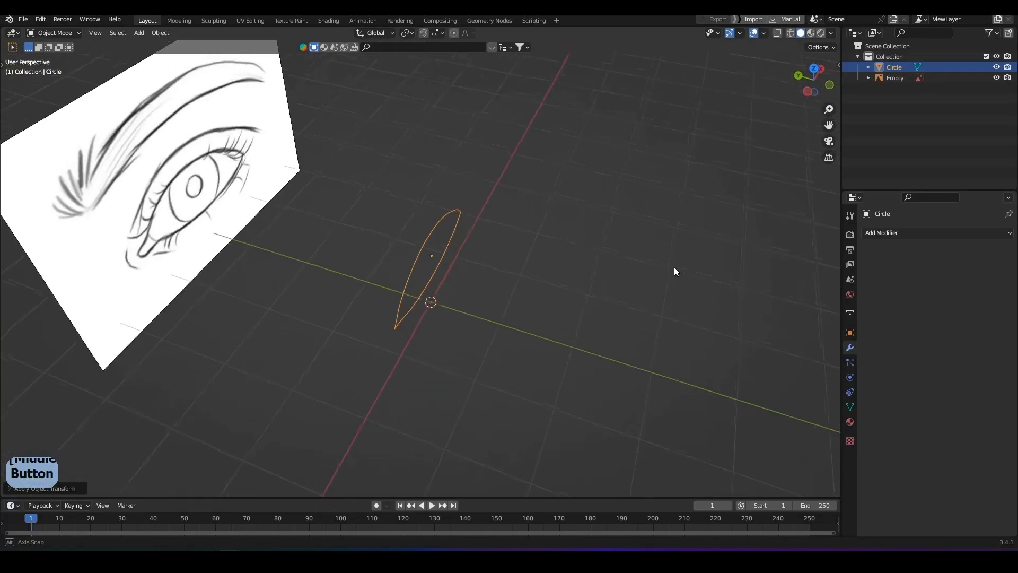
- Add a Simple Deform modifier set to Bend along Z and apply it to the eye loop
left_click(881, 232)
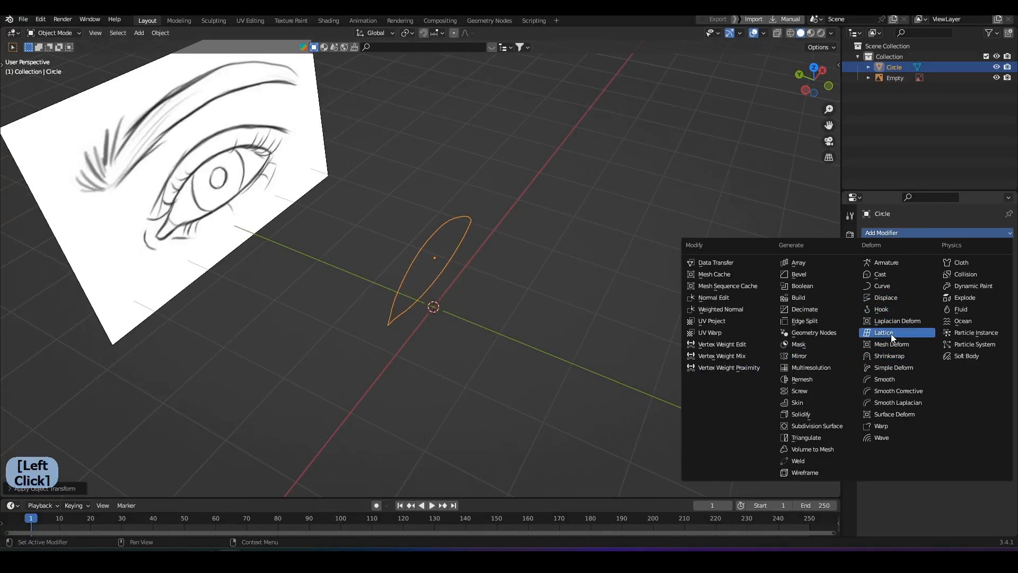
mouse_move(890, 344)
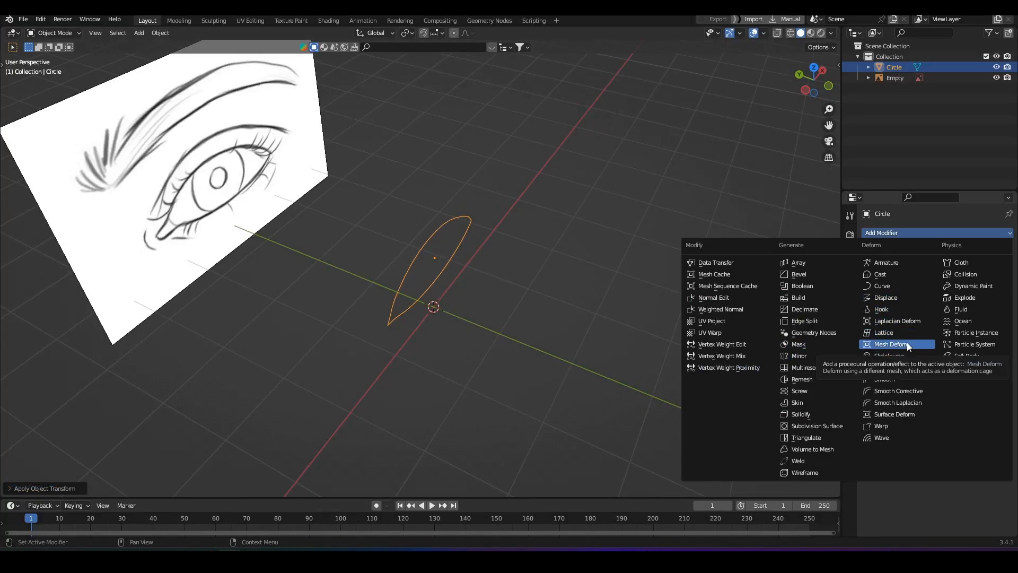
left_click(889, 355)
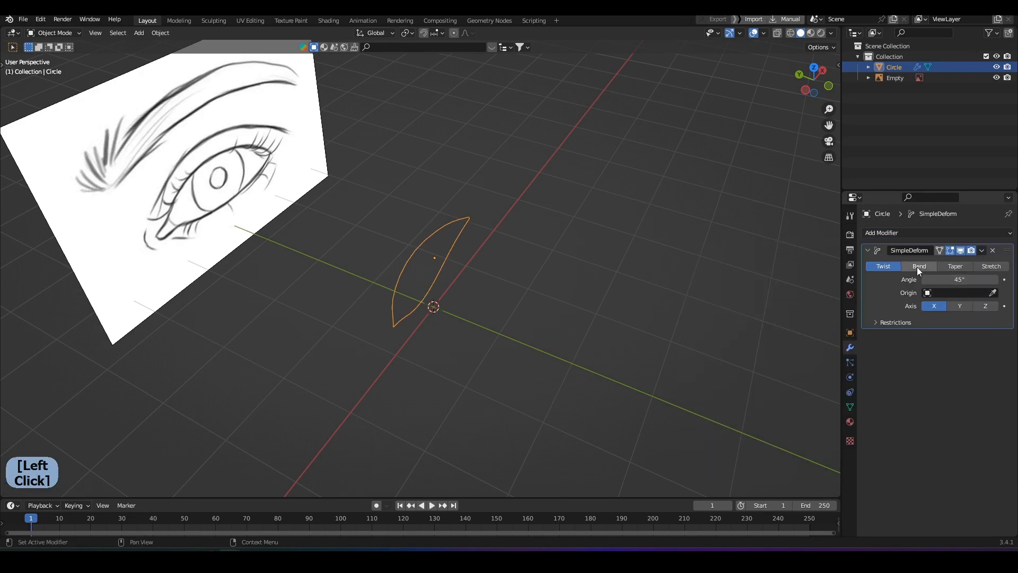
left_click(918, 265)
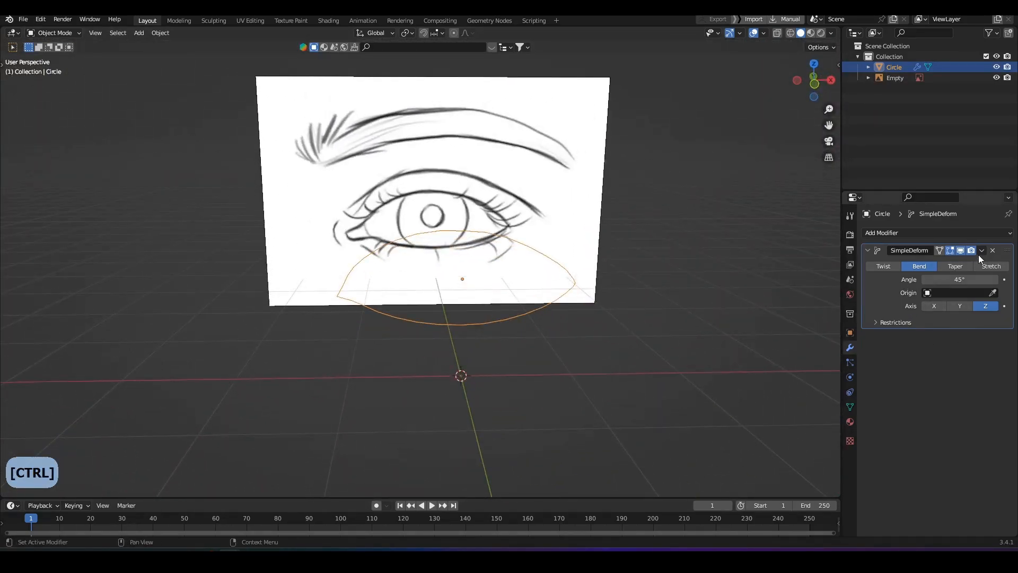
left_click(993, 250)
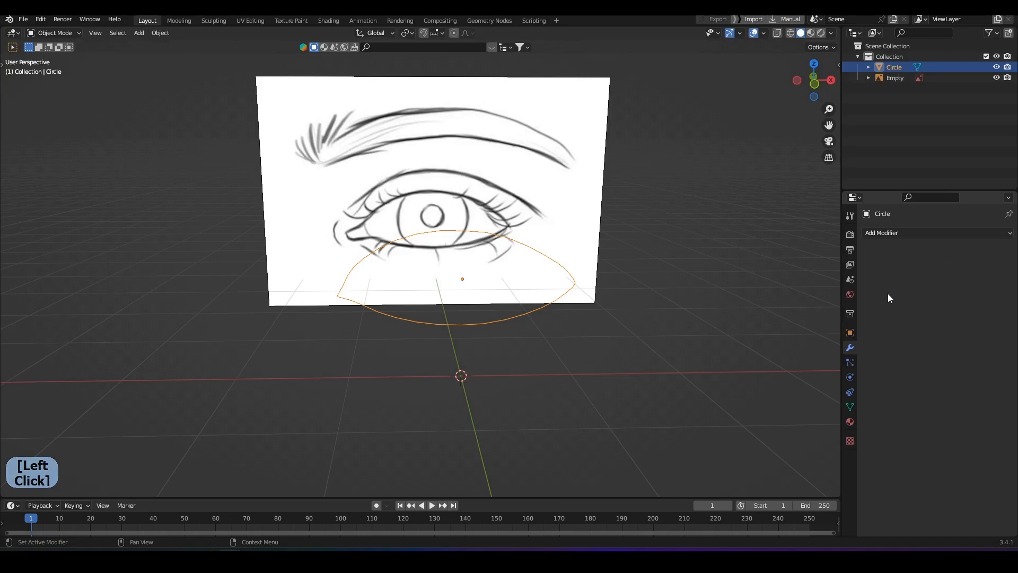
- Extrude the eye outline loop and scale the new ring outward into a strip of eyelid faces
key("1")
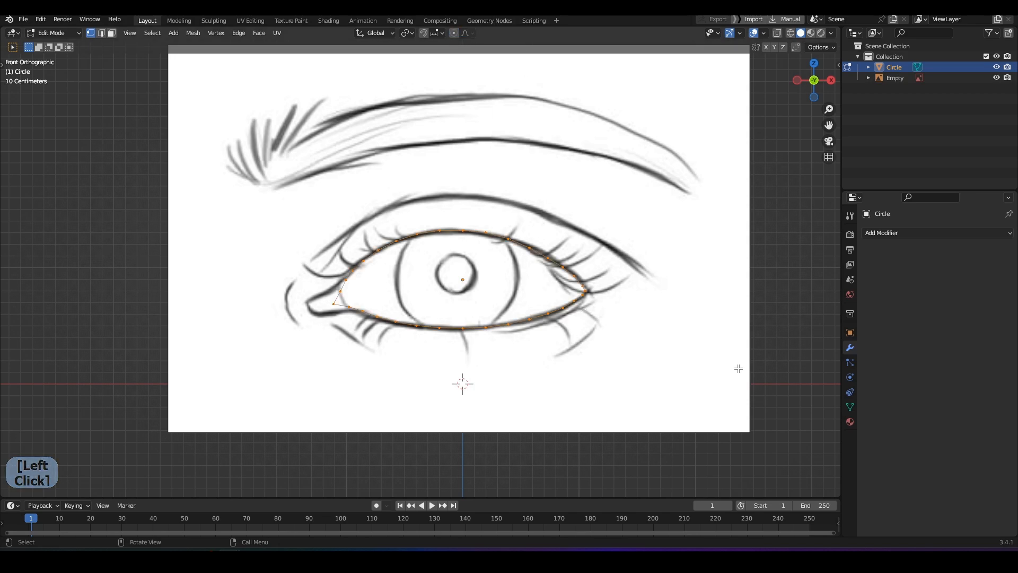
key("s")
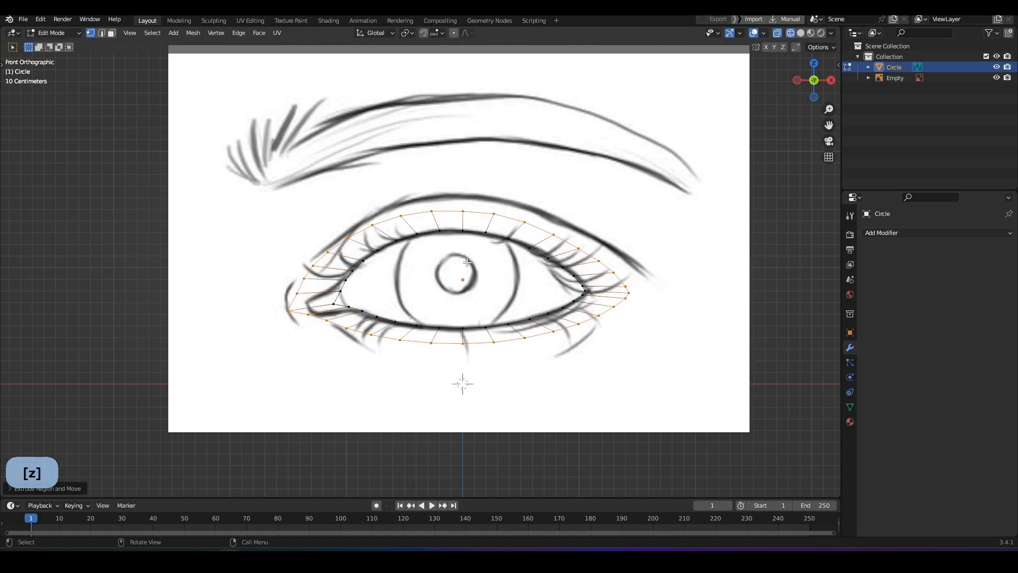
key("s")
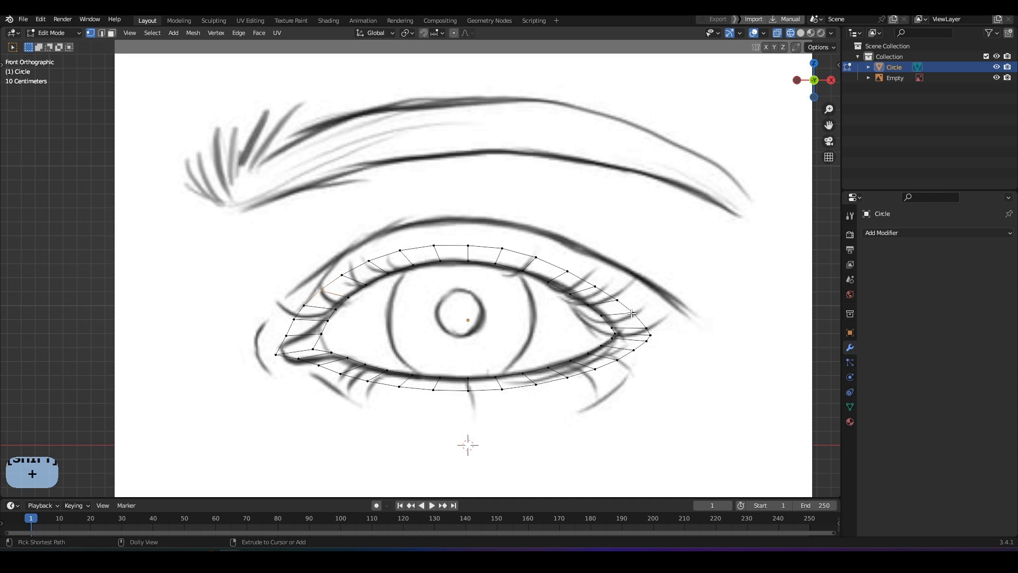
key("z")
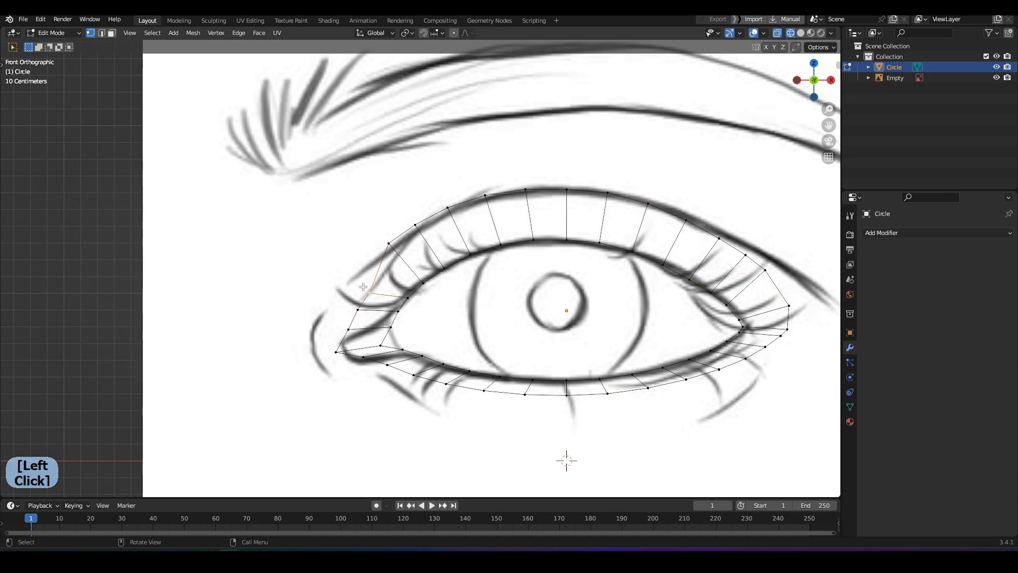
- Move the inner-corner and upper-lid vertices of the new ring onto the reference drawing
key("g")
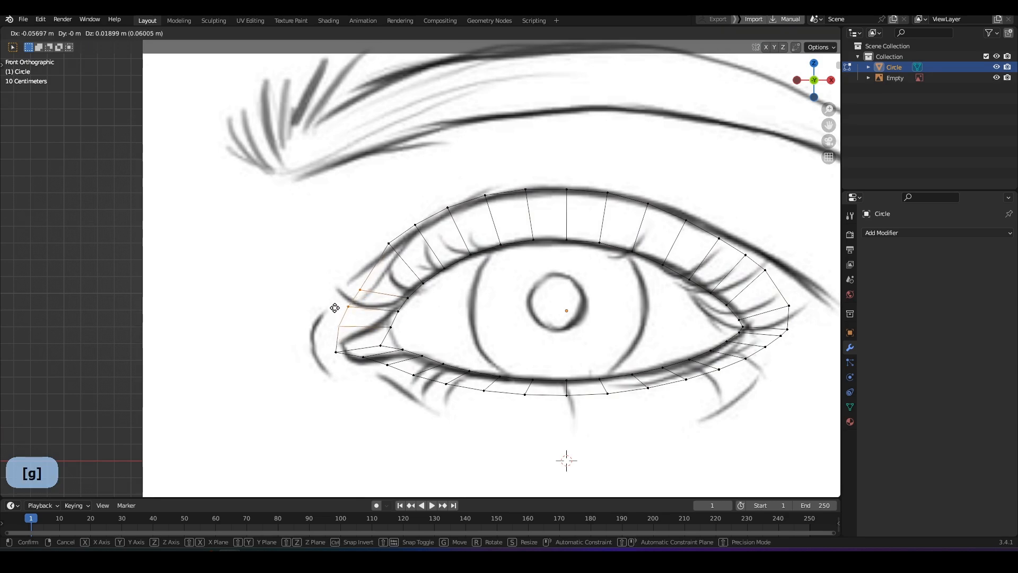
left_click(360, 271)
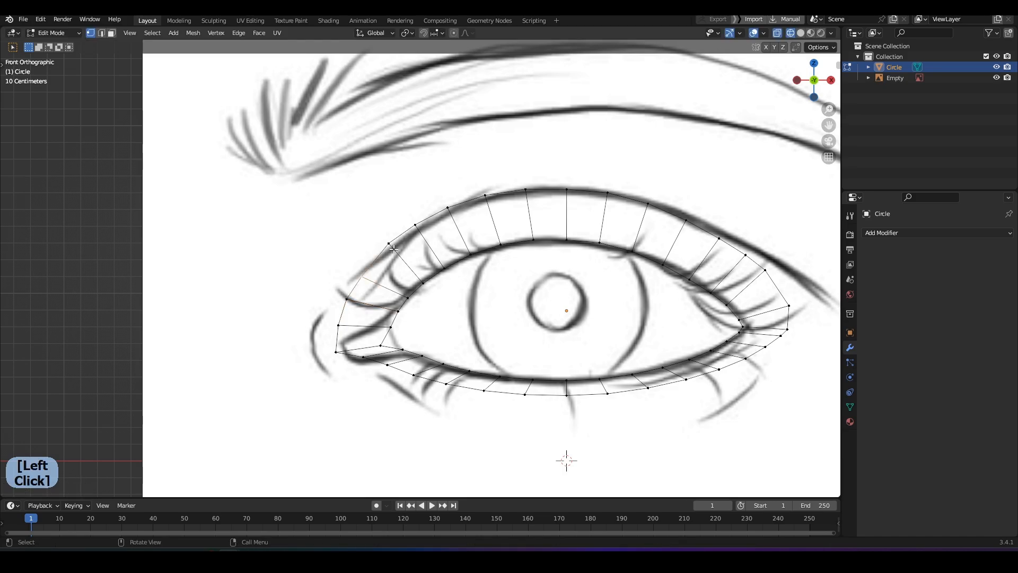
key("z")
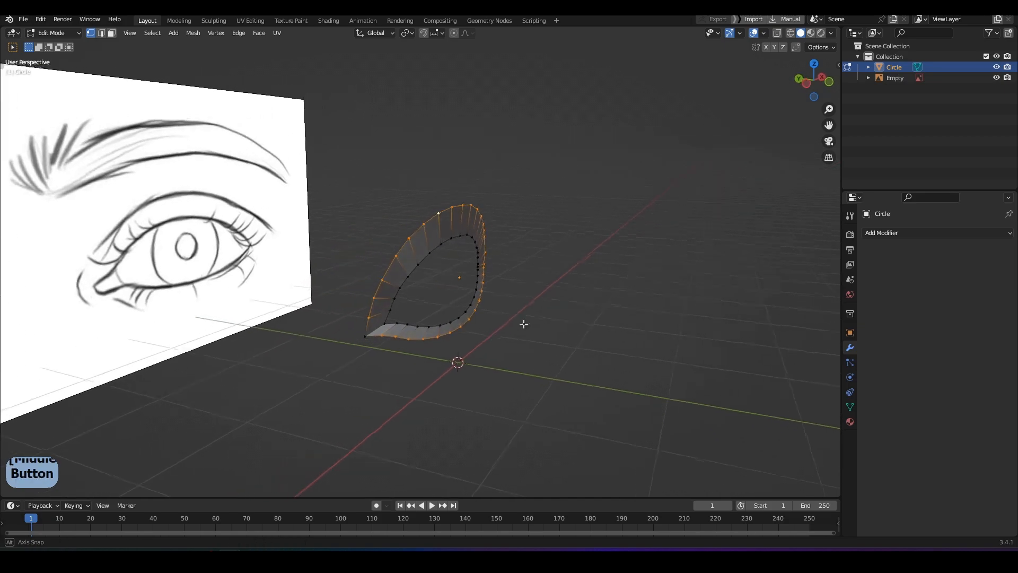
- Inspect the eyelid ring isolated from the reference, restore the image, and leave Edit Mode
key("y")
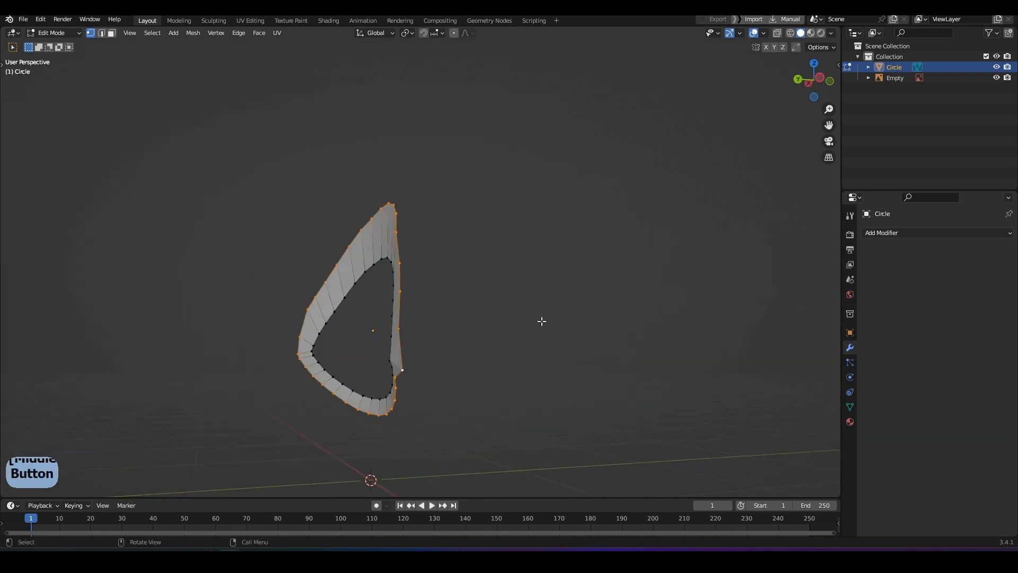
key("y")
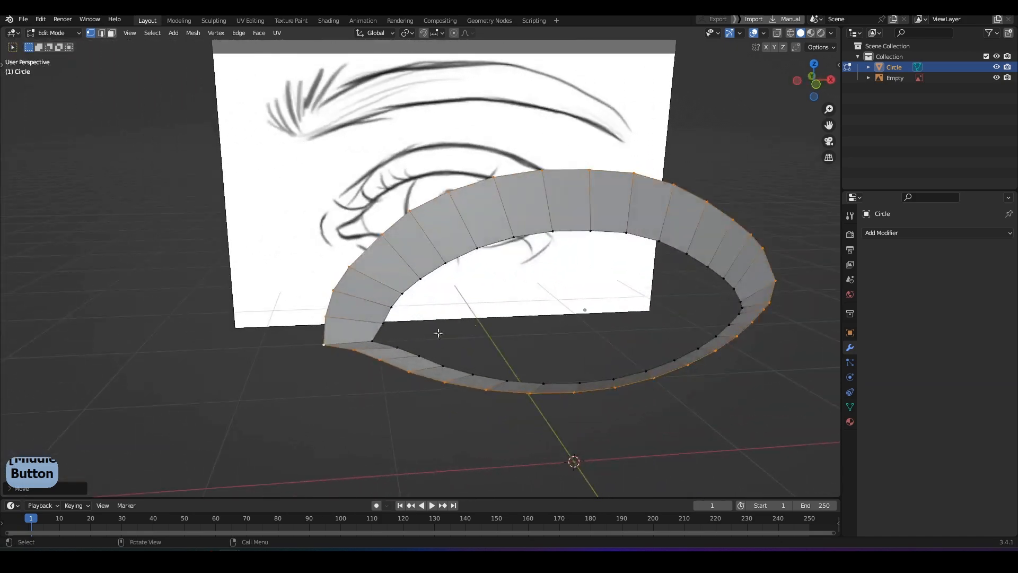
key("g")
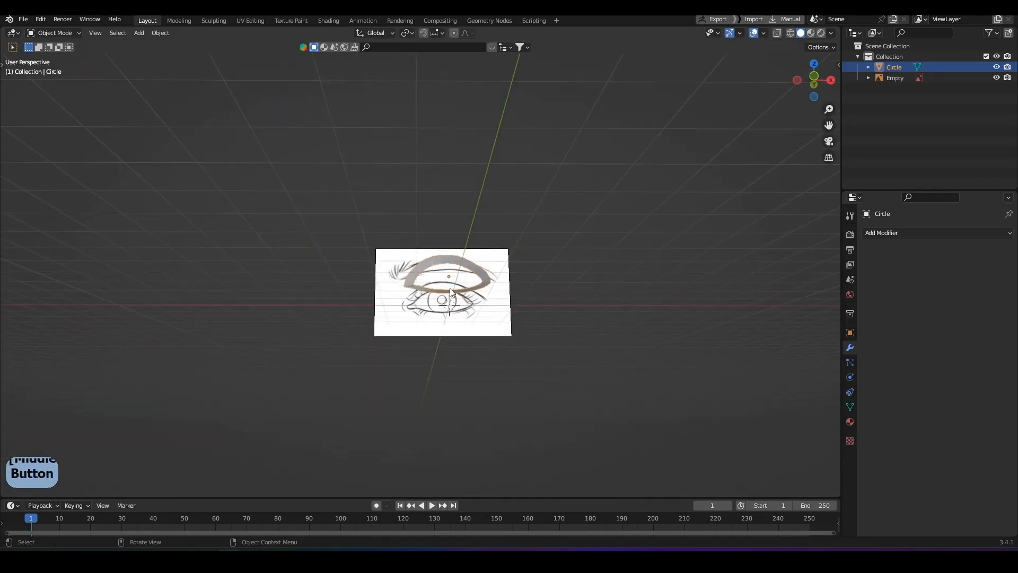
- Extrude the lid ring's outer edge and stretch the new strip vertically and horizontally
key("Tab")
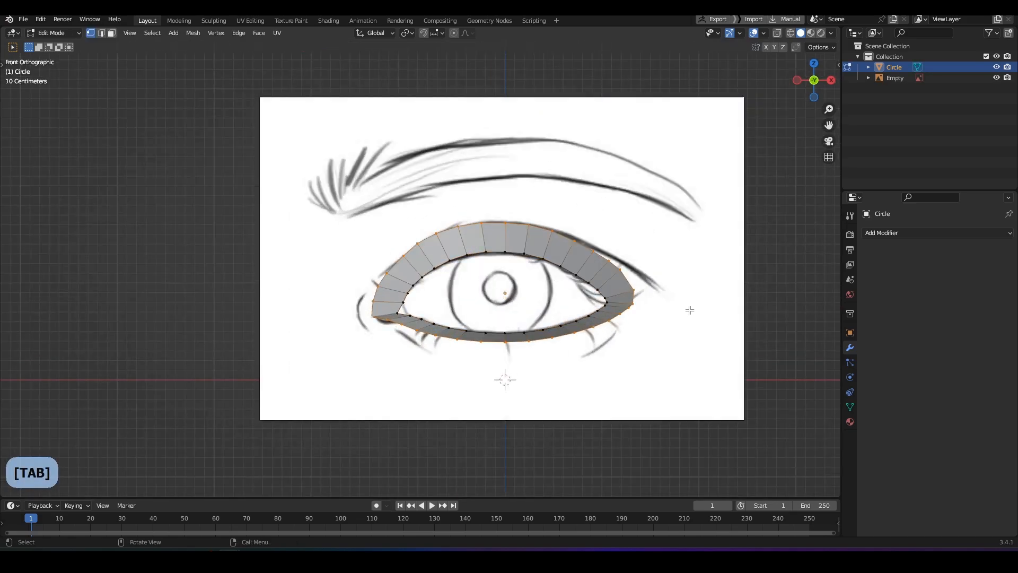
key("e")
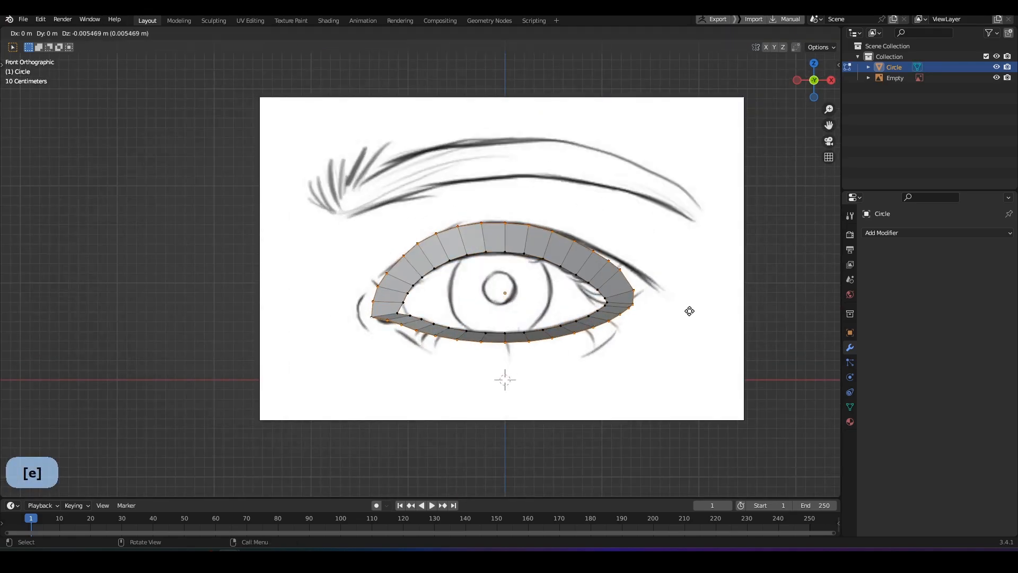
key("z")
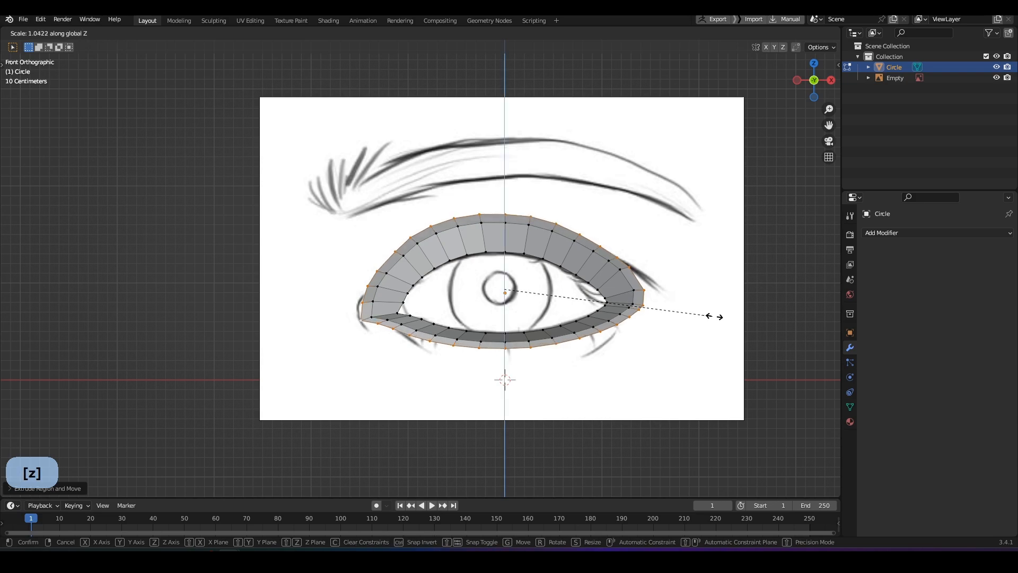
mouse_move(782, 324)
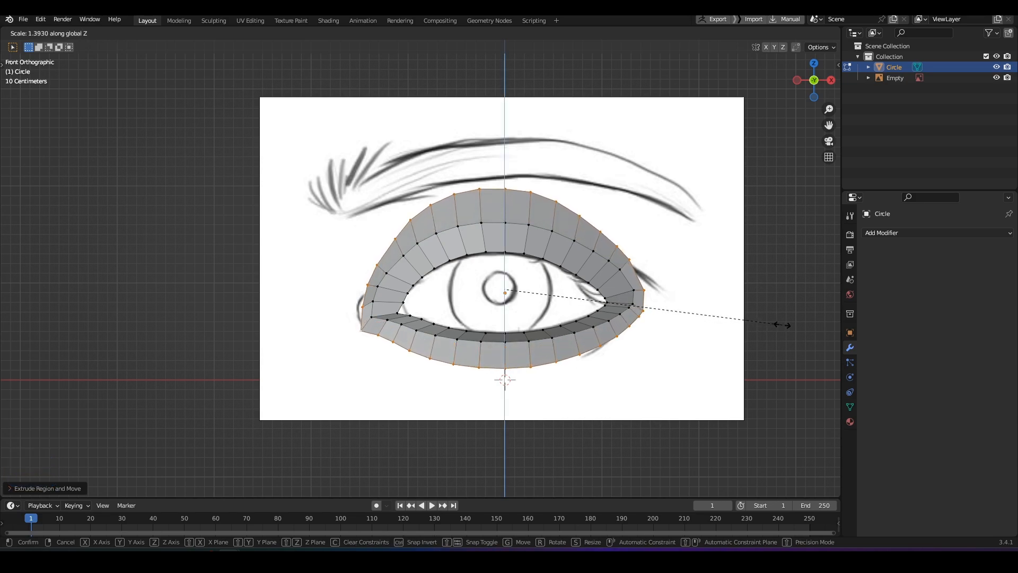
key("x")
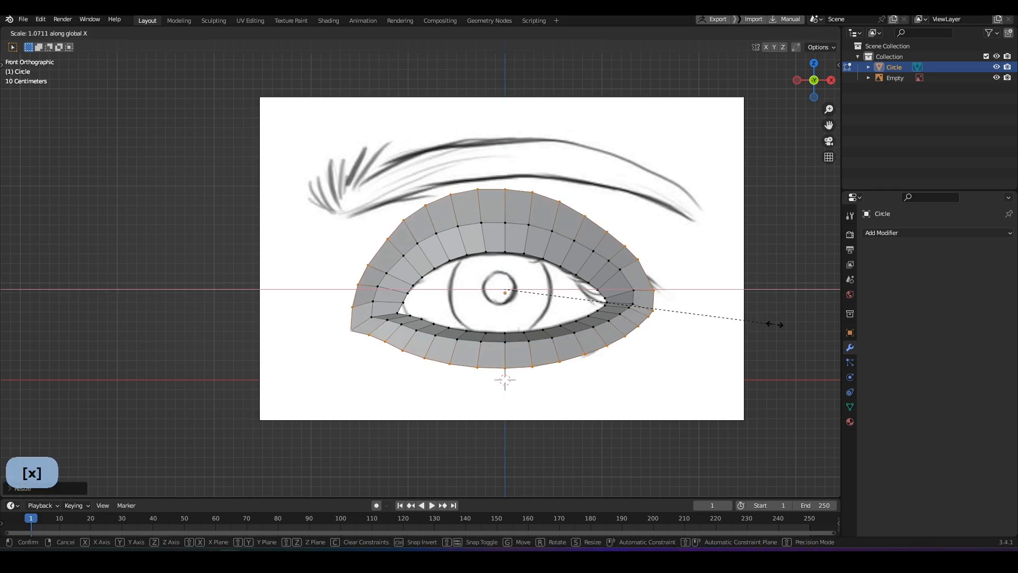
left_click(587, 217)
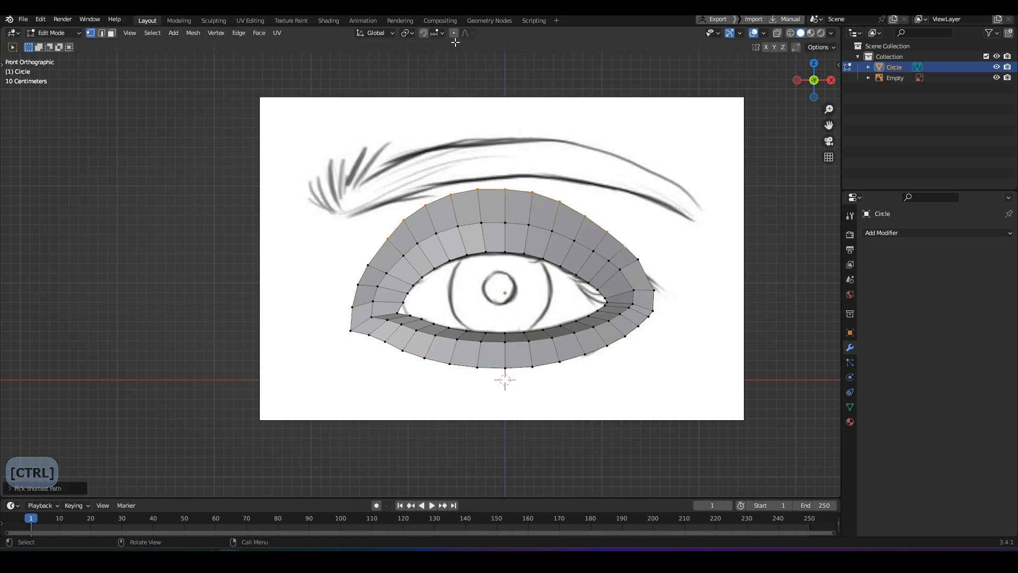
- Raise and widen the top border of the outer ring with proportional scaling along X
key("z")
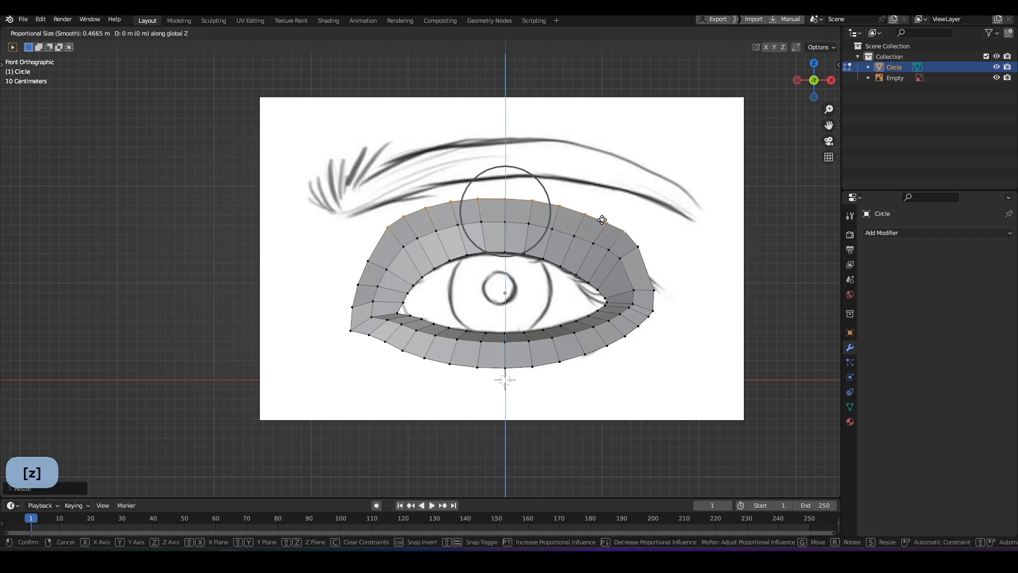
key("x")
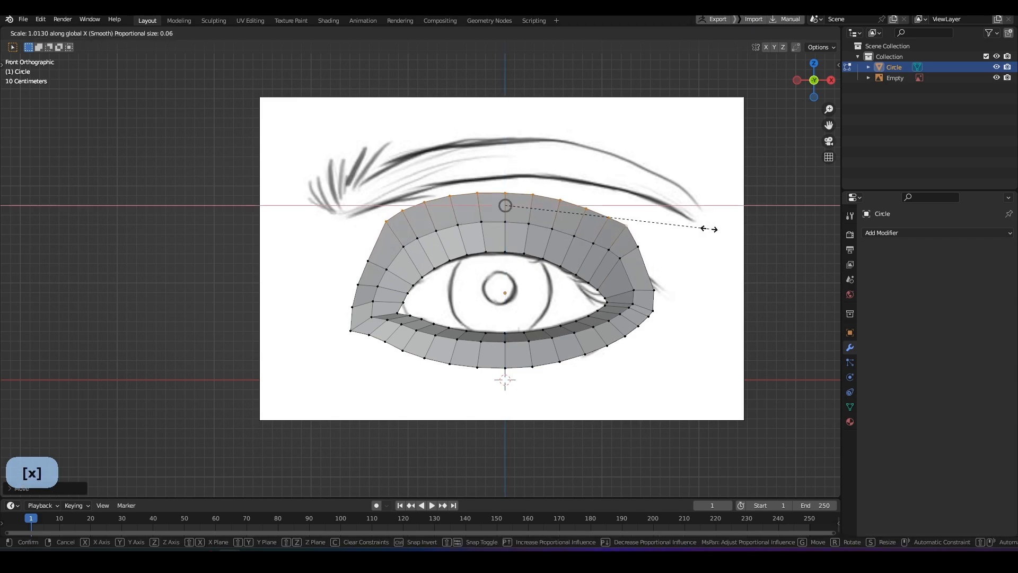
left_click(390, 248)
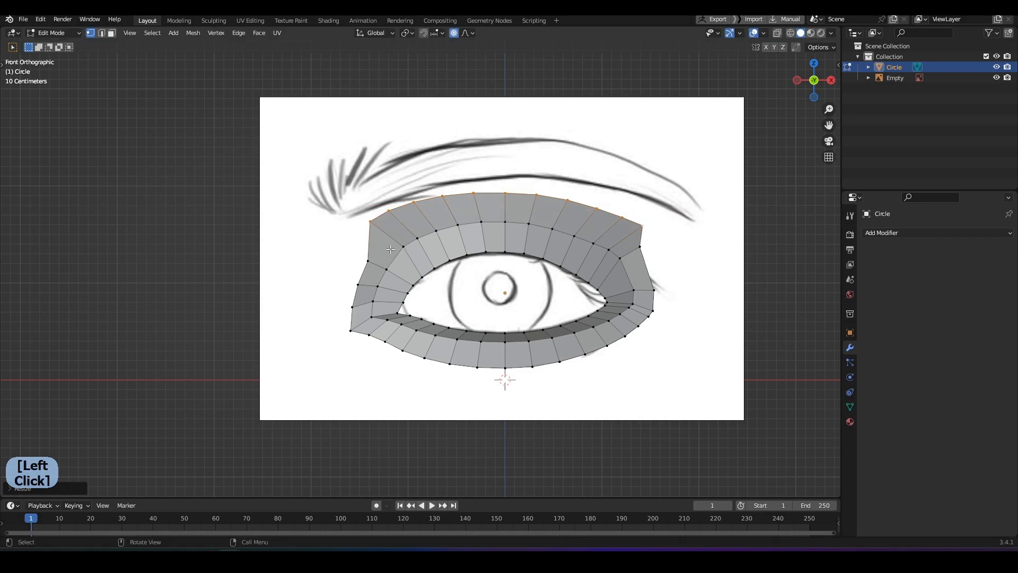
key("s")
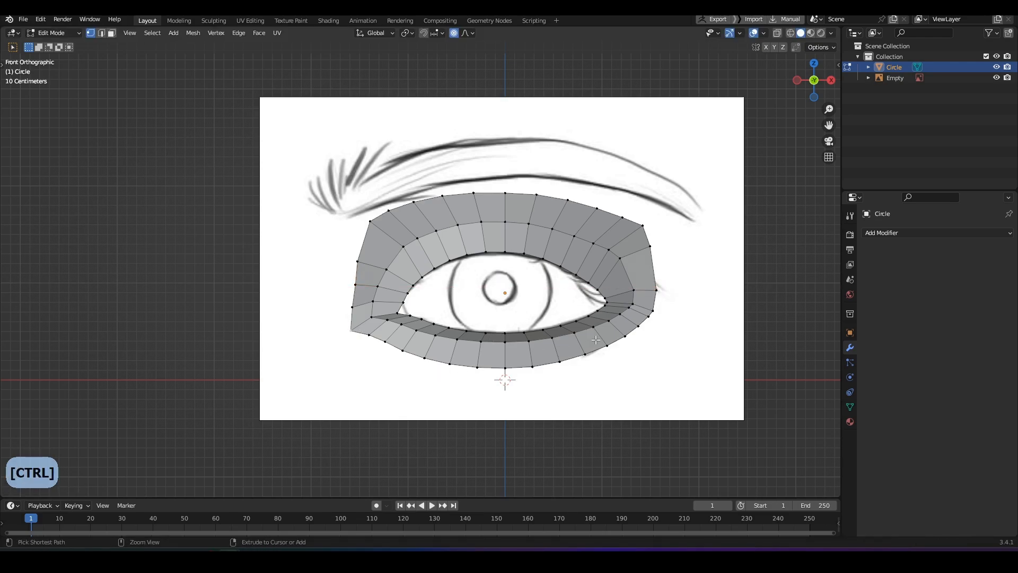
- Extrude the bottom border downward and slide a corner vertex along its edge to fit the socket
key("z")
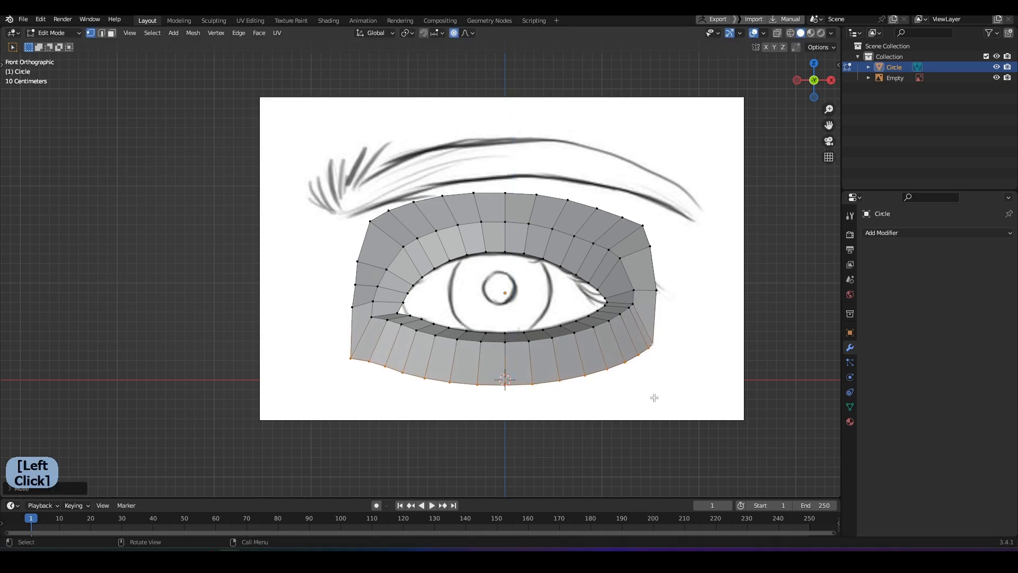
key("g")
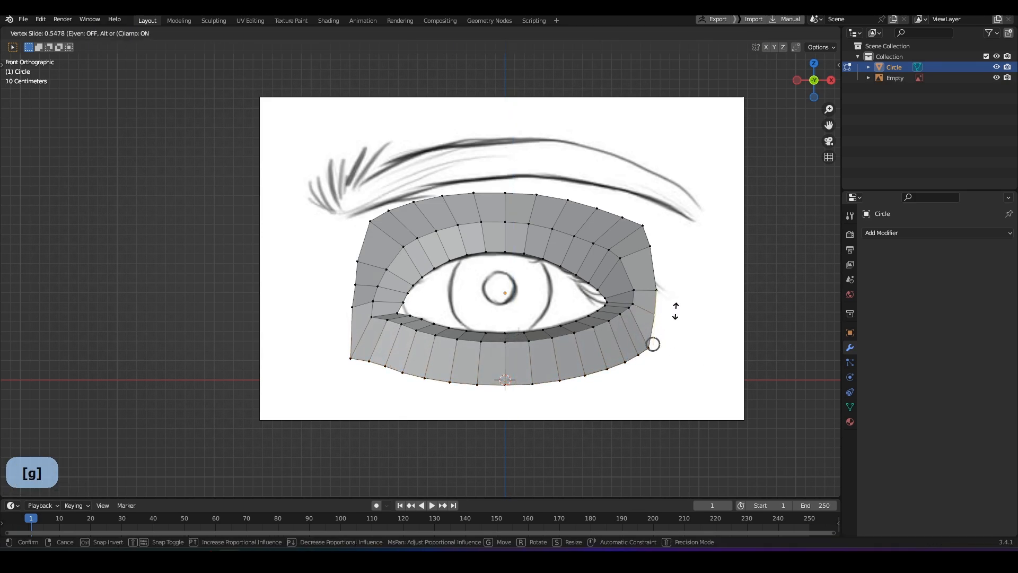
key("Tab")
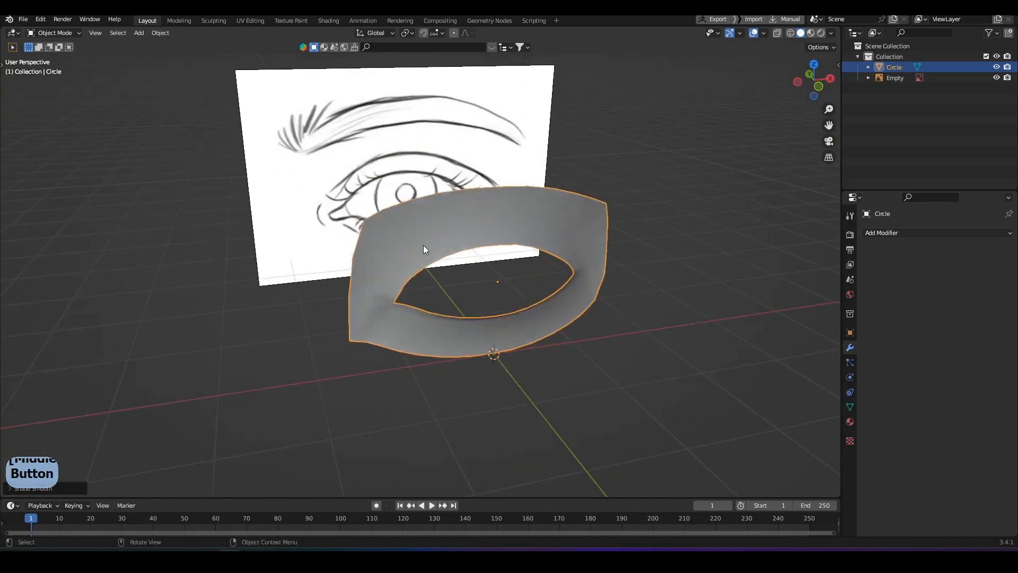
mouse_move(434, 266)
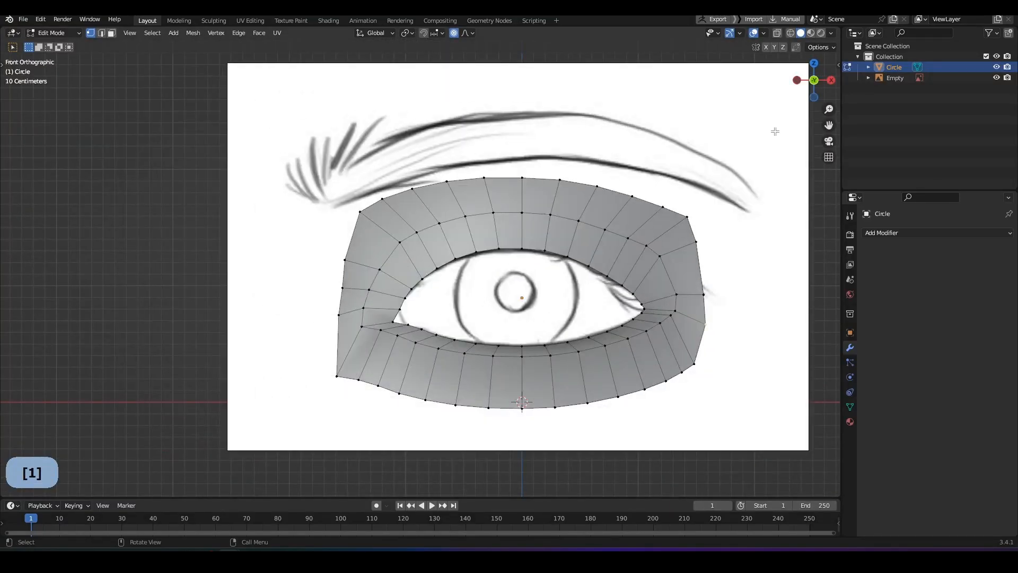
- View the socket mesh straight-on from the front over the drawing and reopen it for vertex editing
key("g")
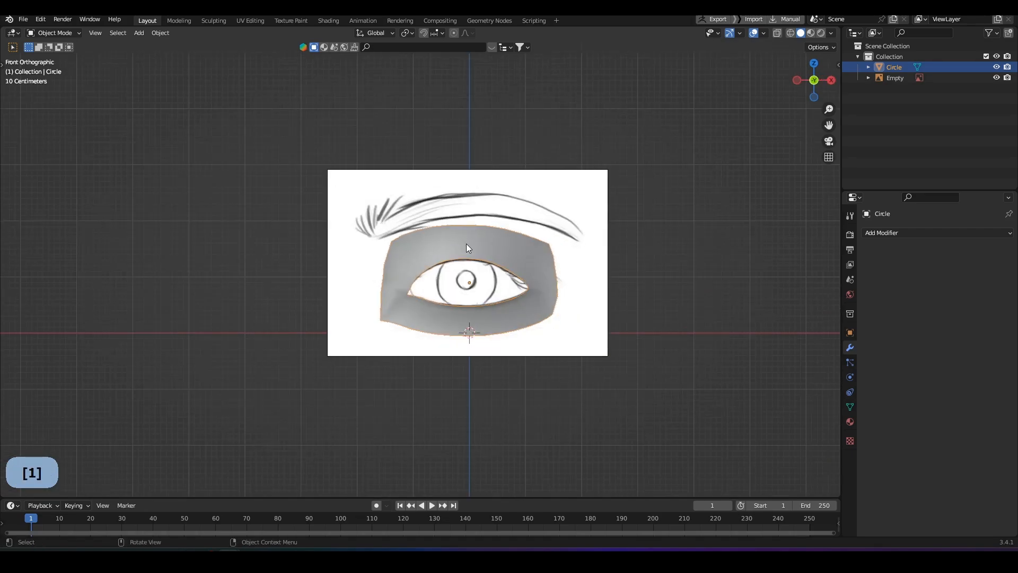
key("Tab")
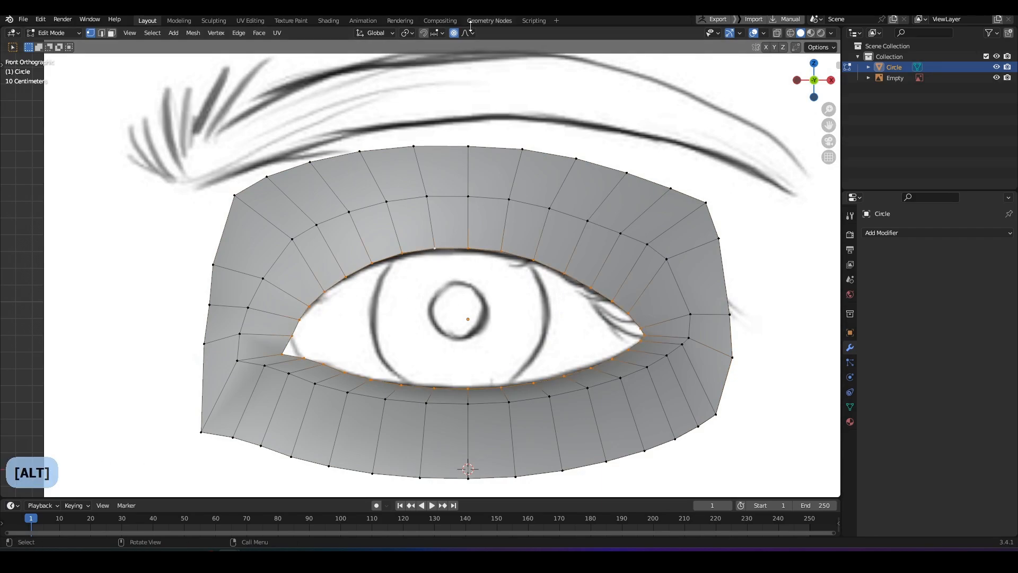
- Extrude the inner eyelid edge loop back along Y into the socket and scale it inward for lid thickness
key("e")
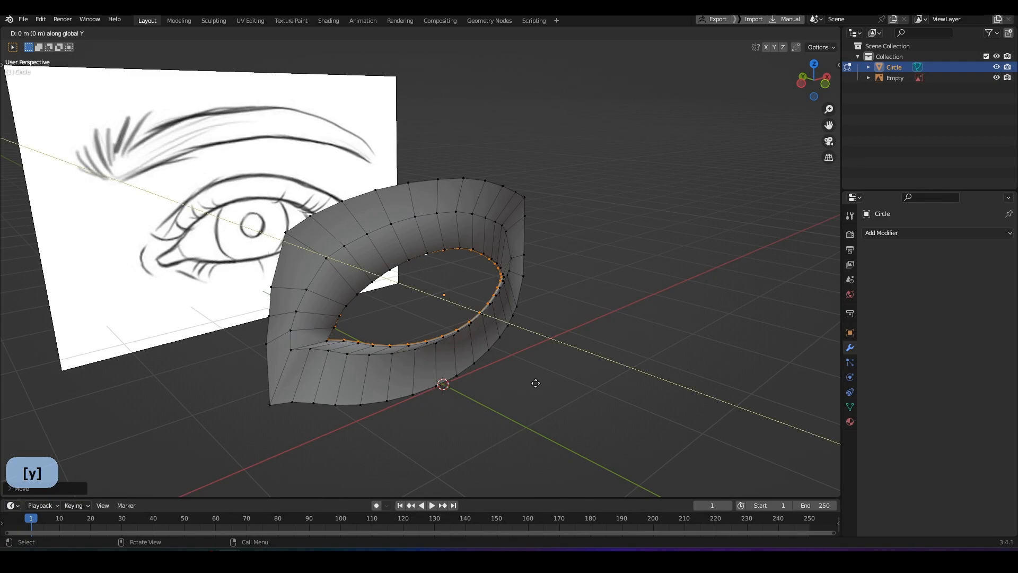
key("s")
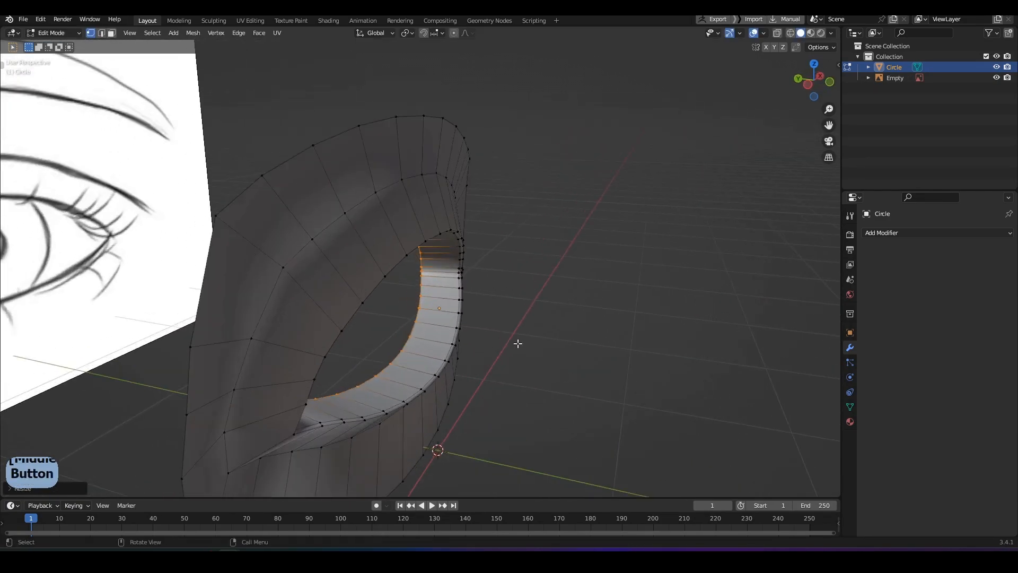
key("y")
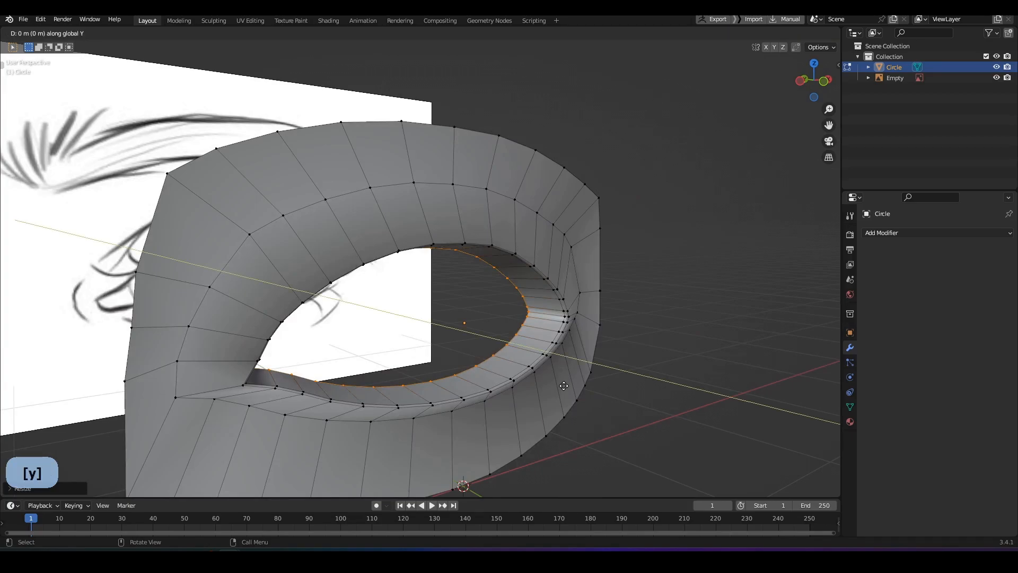
left_click(497, 369)
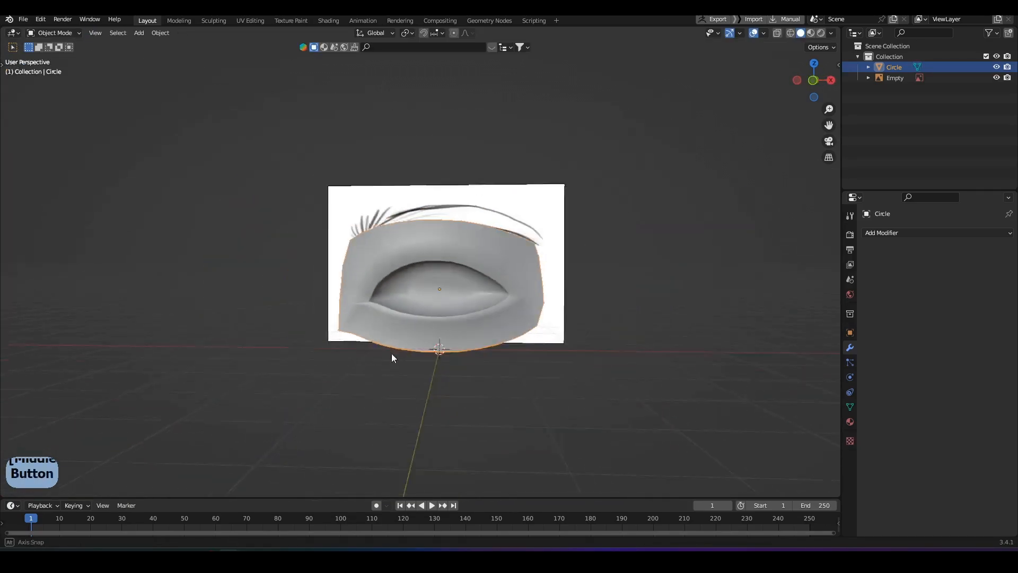
key("Tab")
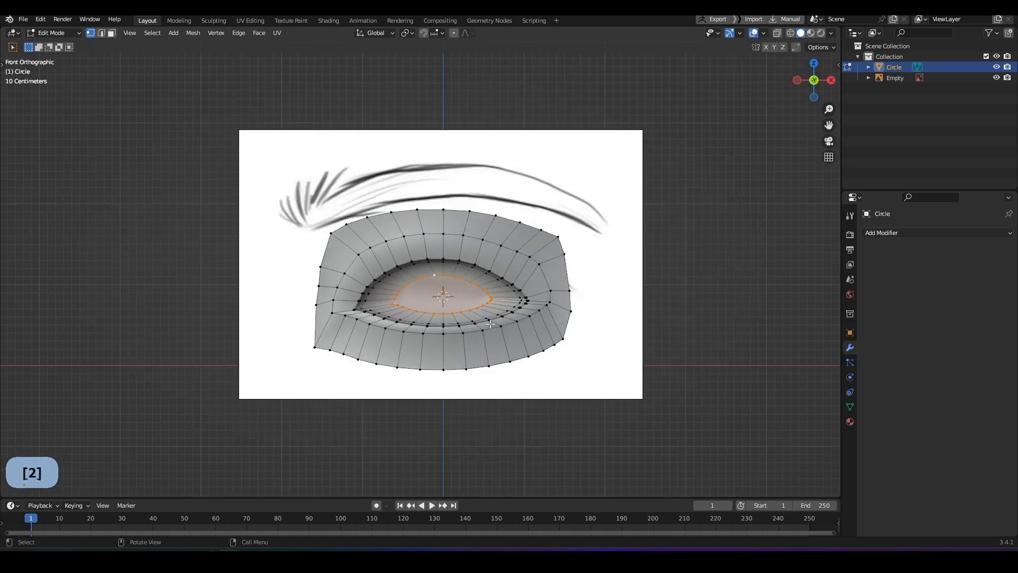
key("Tab")
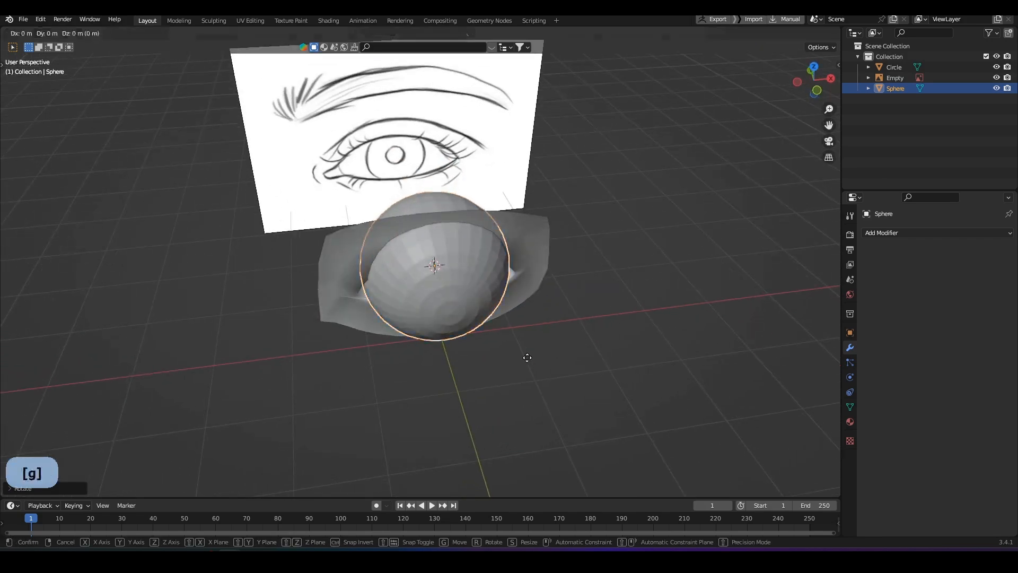
- Position the new UV sphere in depth and horizontally so it sits centred behind the lids in front view
key("1")
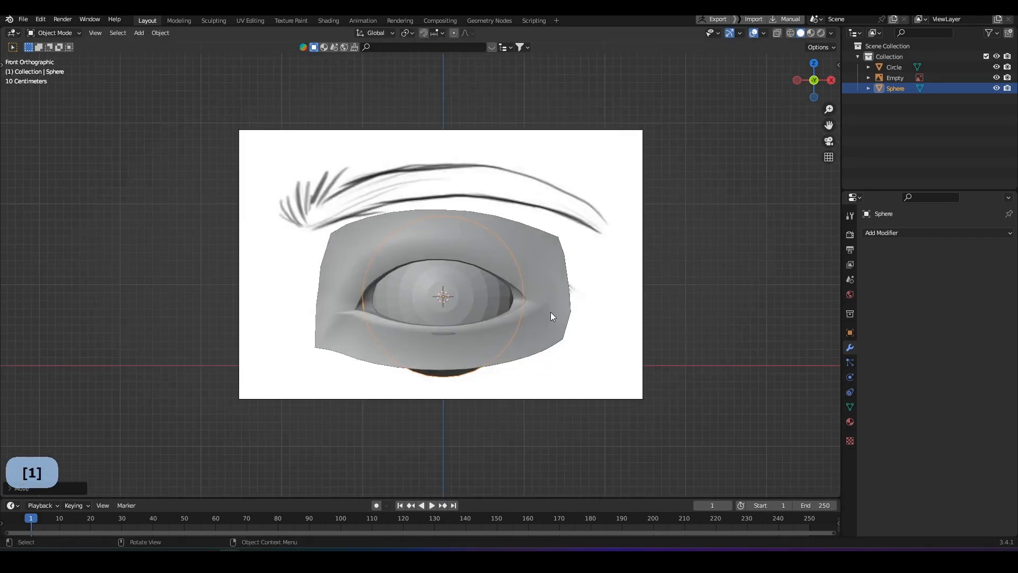
key("g")
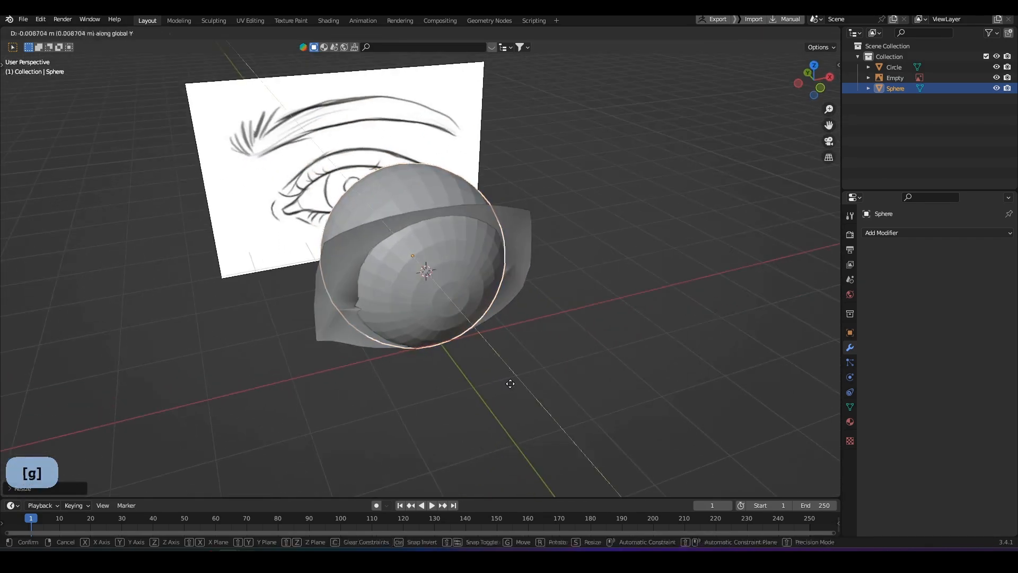
left_click(509, 383)
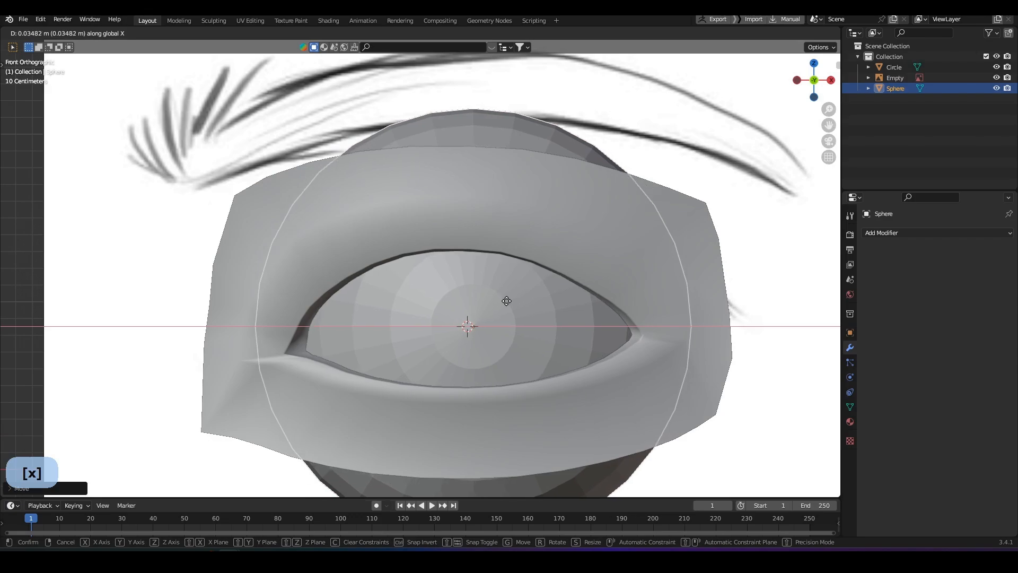
mouse_move(488, 300)
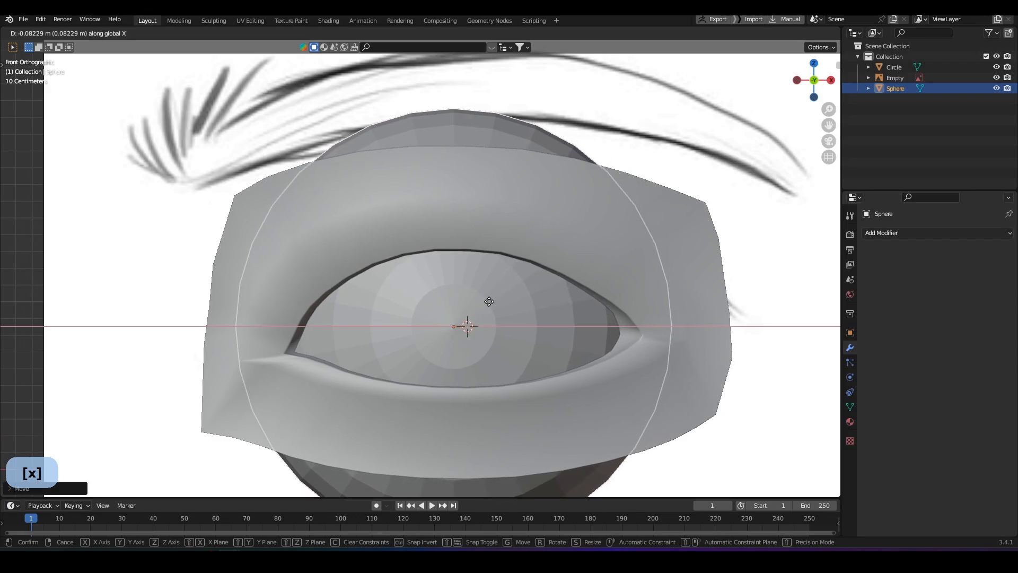
left_click(571, 315)
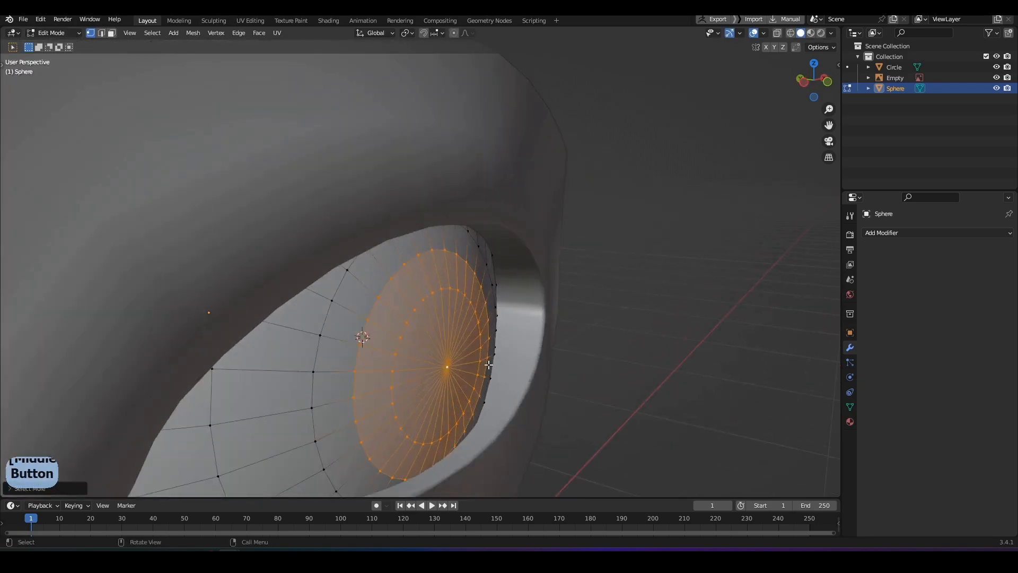
- Move the sphere's front cap faces forward along Y to form the cornea bulge
key("y")
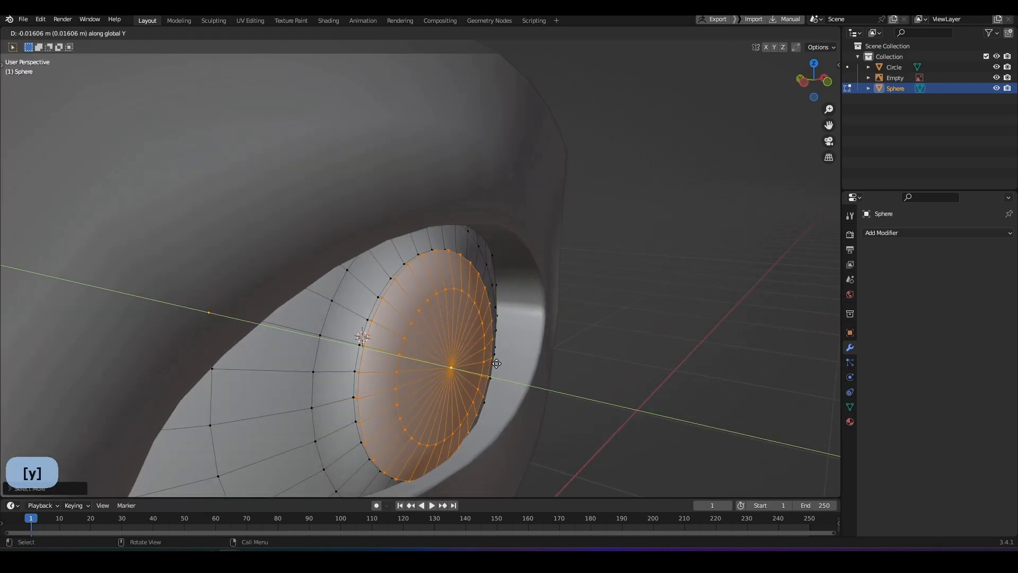
left_click(531, 389)
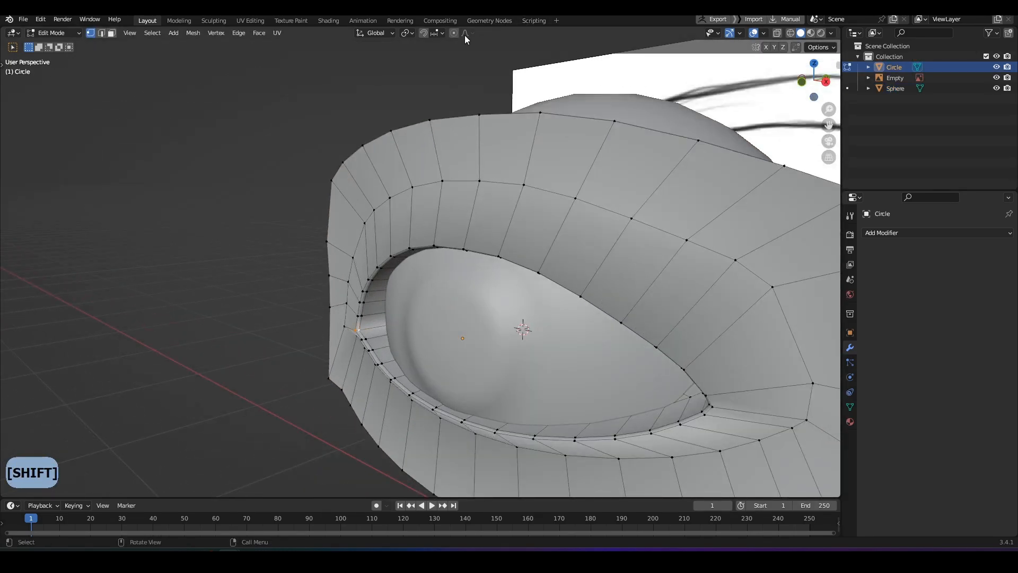
- Move and rotate both eyelid corner regions with proportional falloff to follow the drawn eye
key("y")
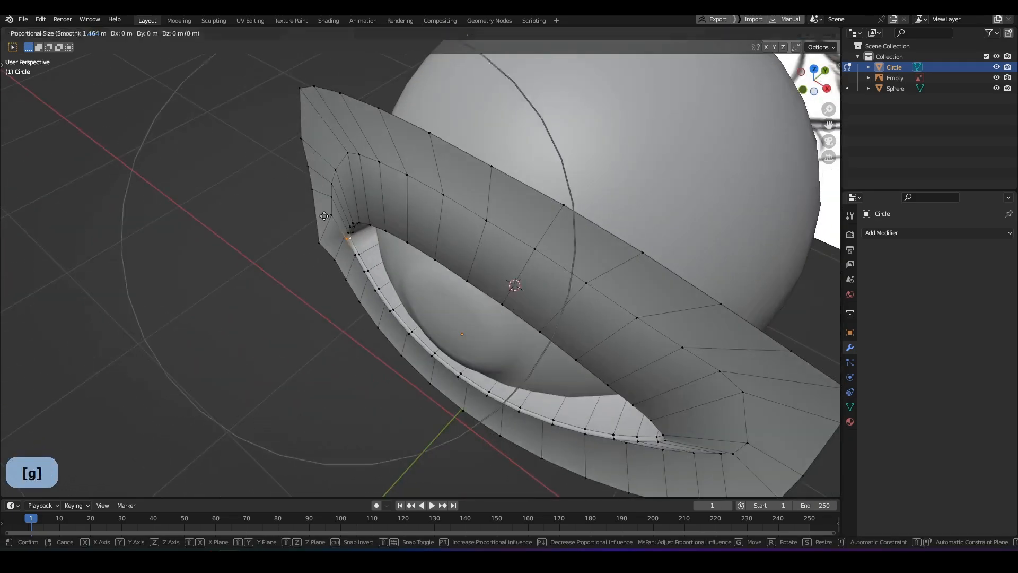
key("z")
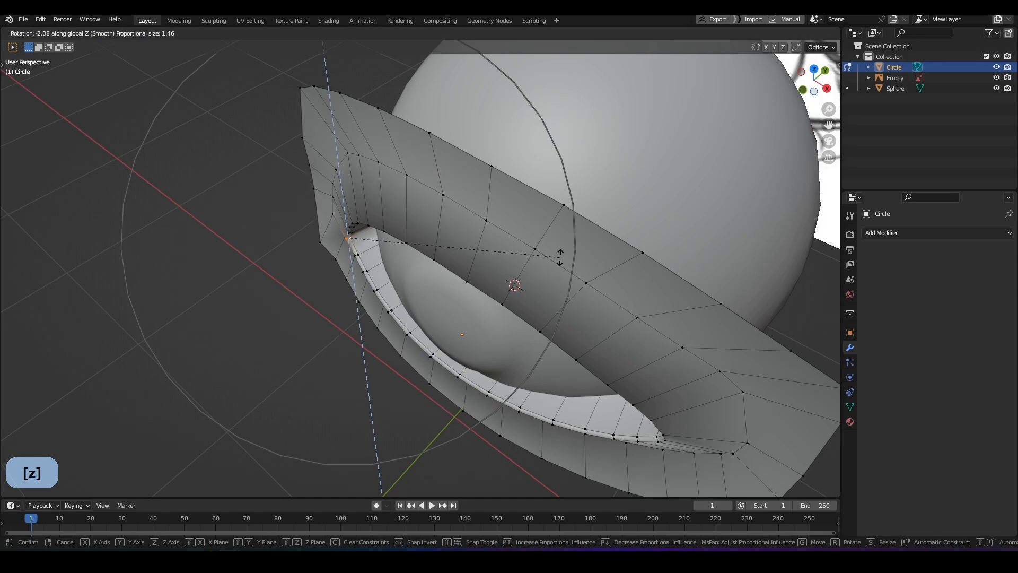
key("y")
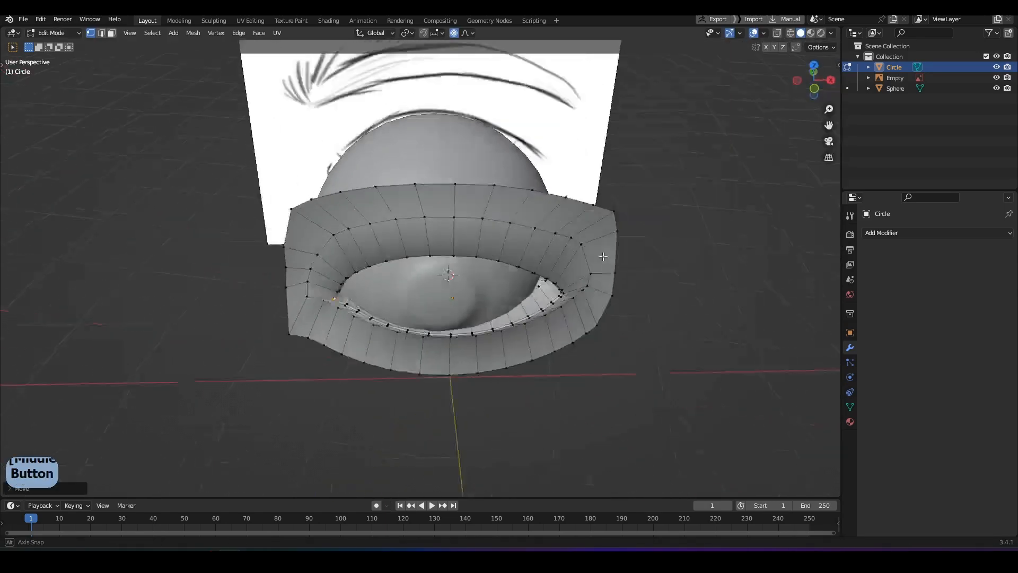
key("g")
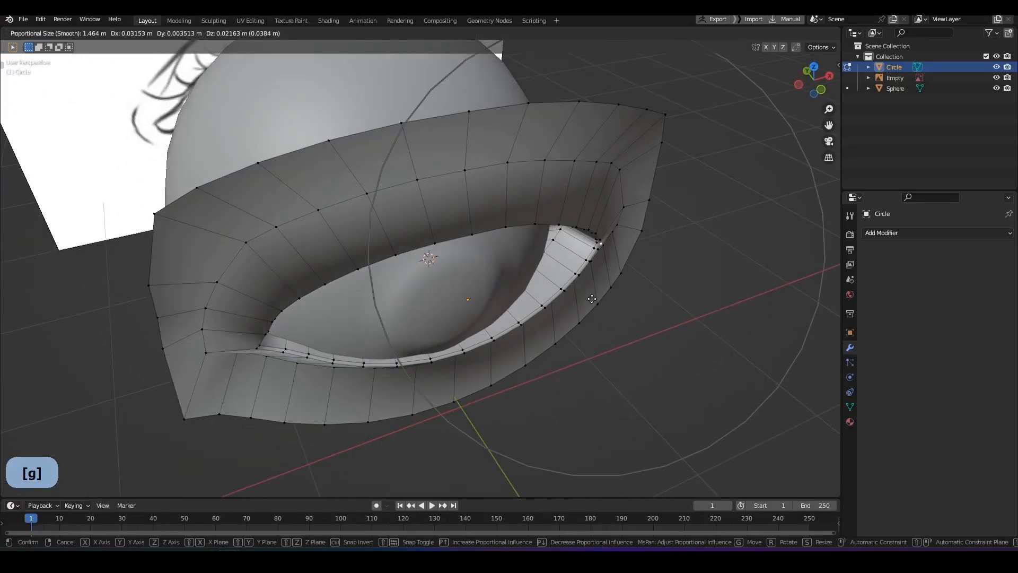
key("z")
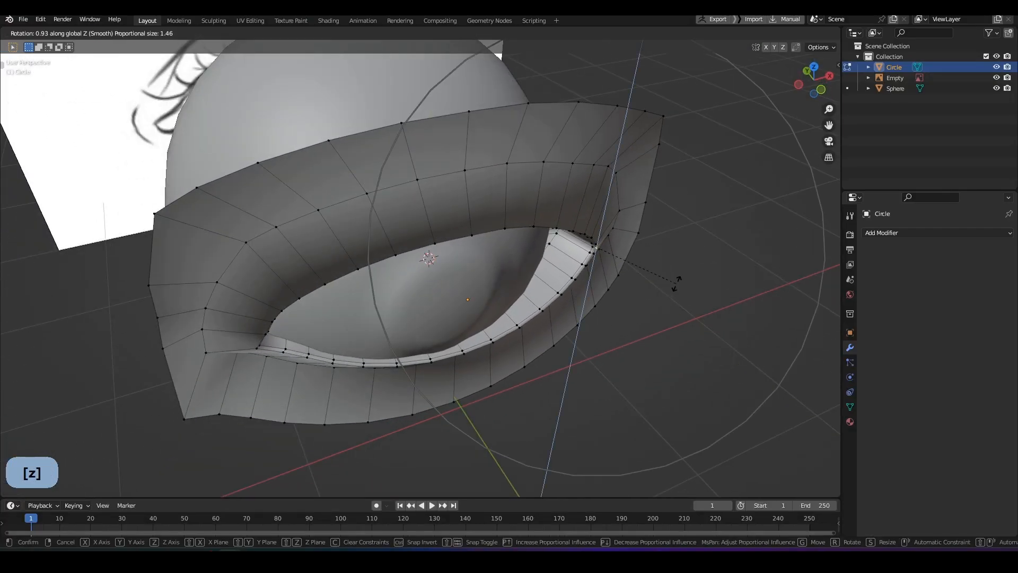
key("y")
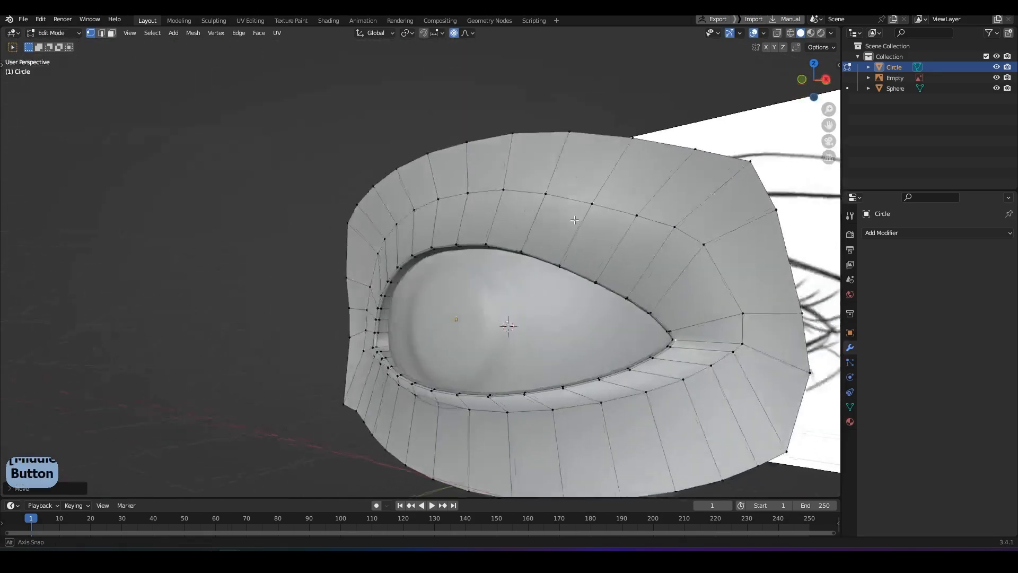
- Nudge the lid vertices sideways and in depth so the rim turns in against the eyeball, checking in Object Mode
key("g")
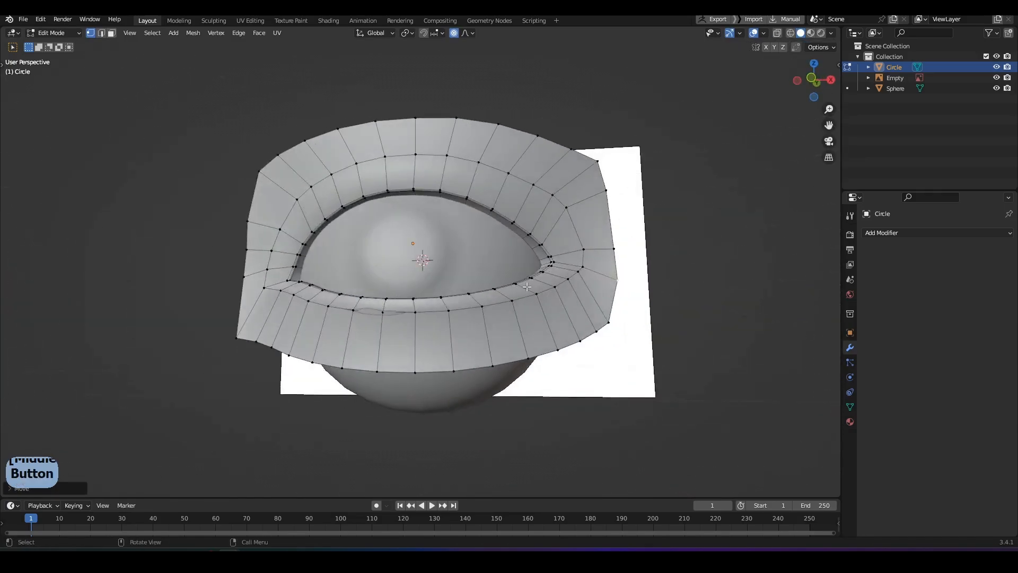
key("g")
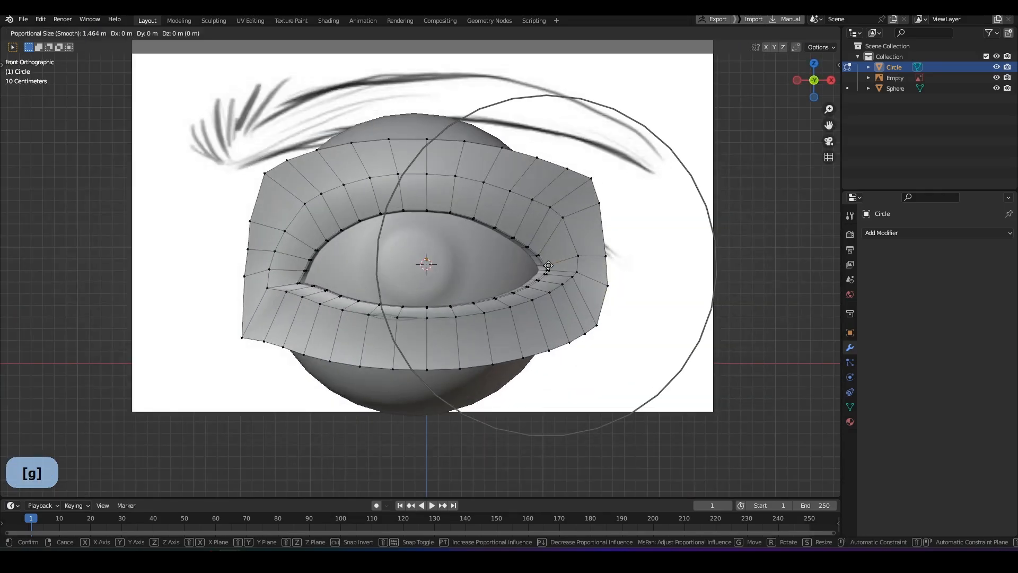
key("x")
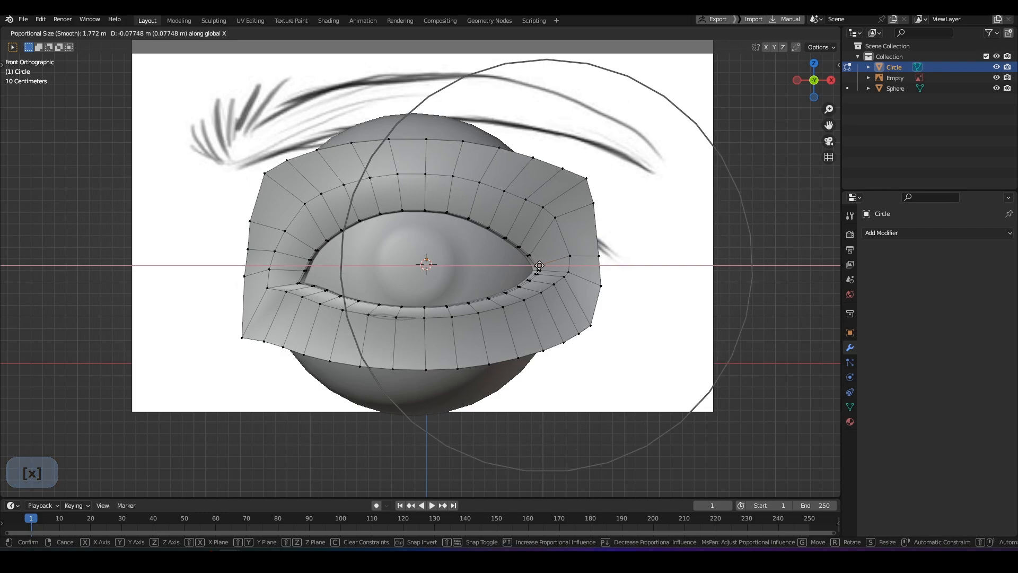
mouse_move(549, 270)
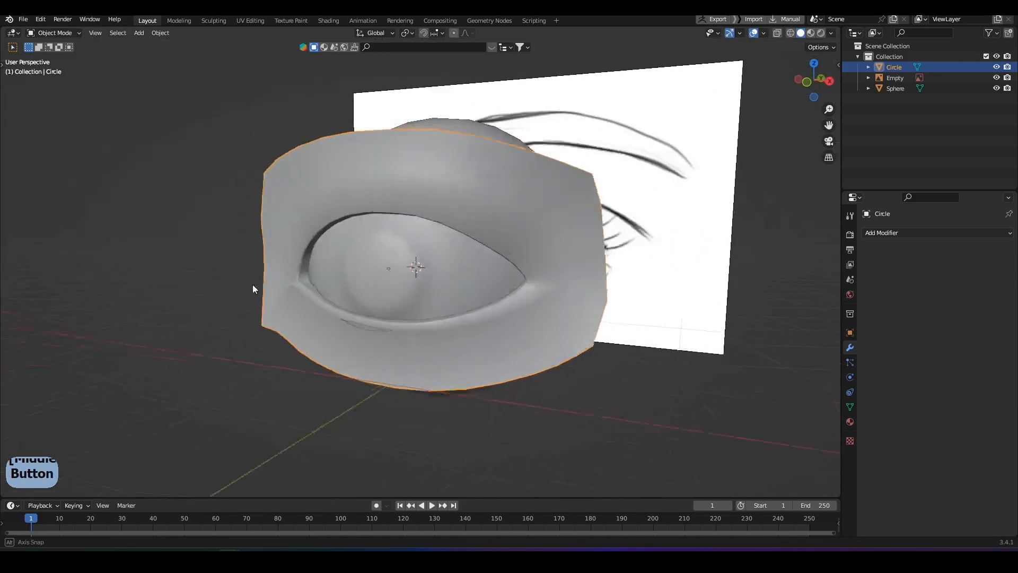
key("Tab")
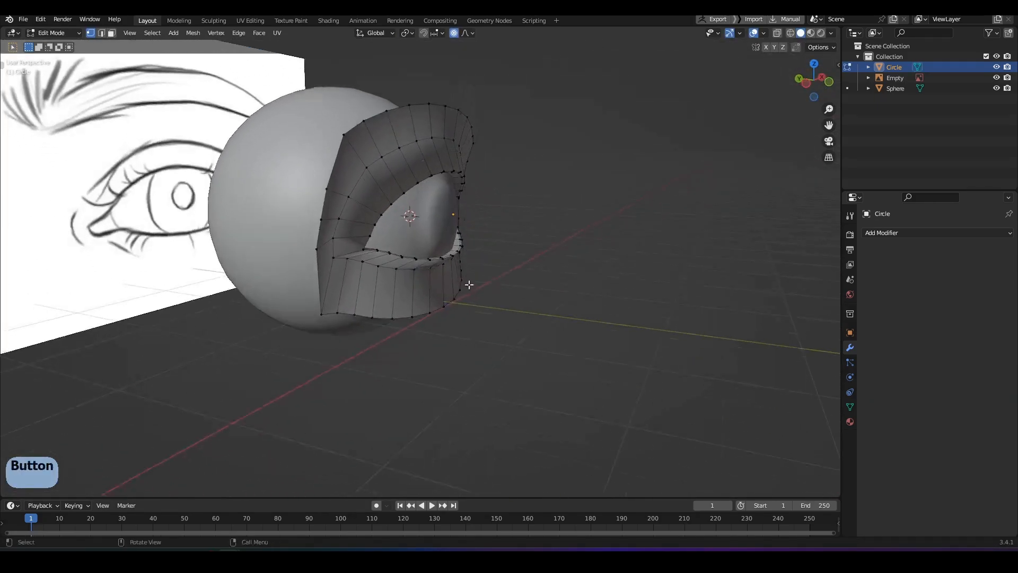
key("y")
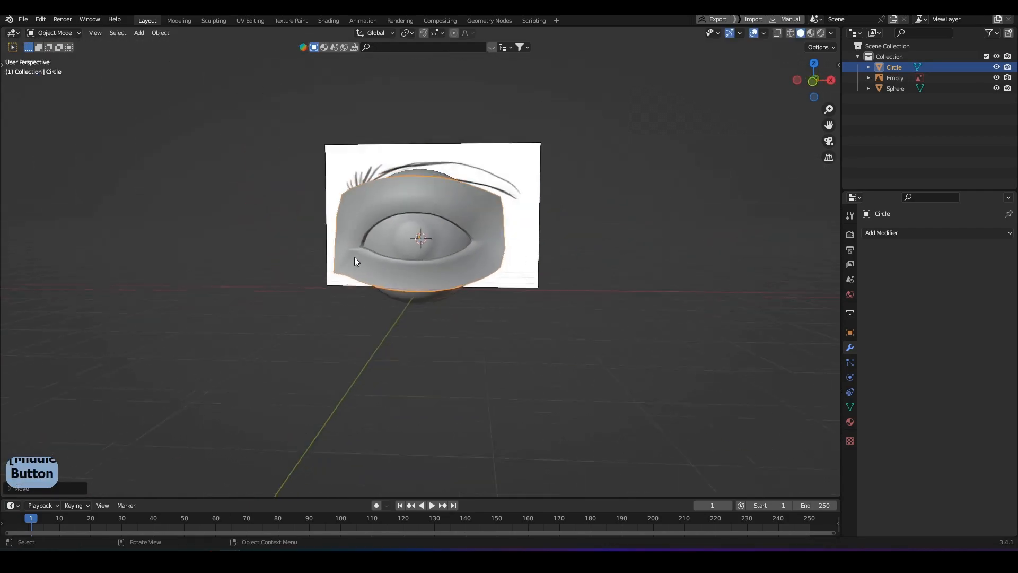
key("Tab")
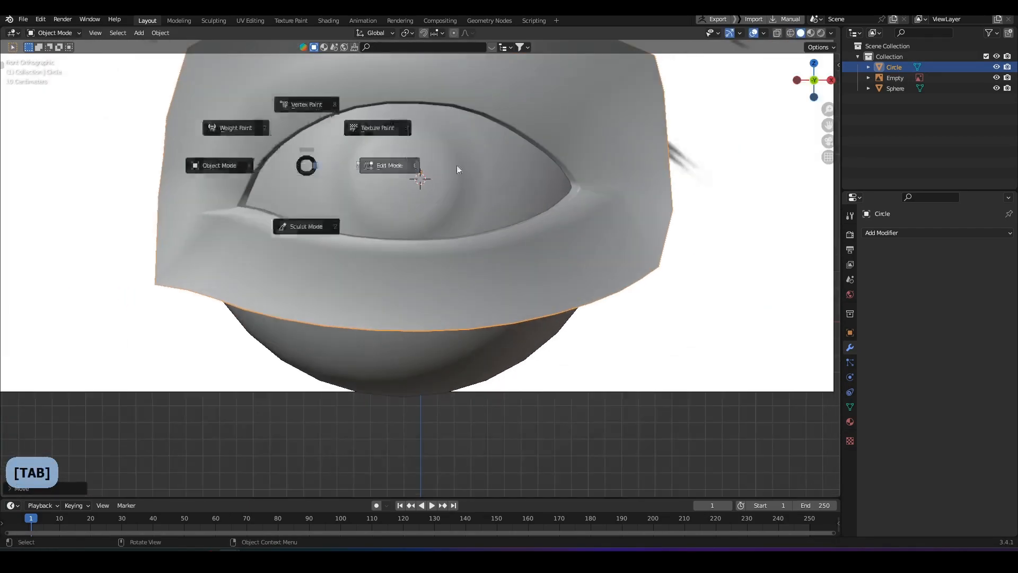
left_click(388, 165)
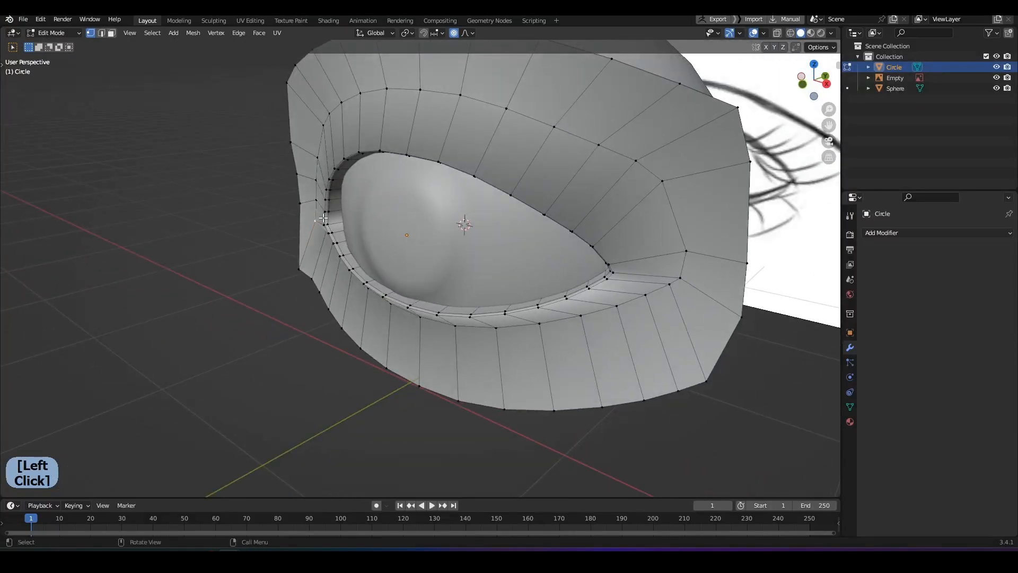
key("y")
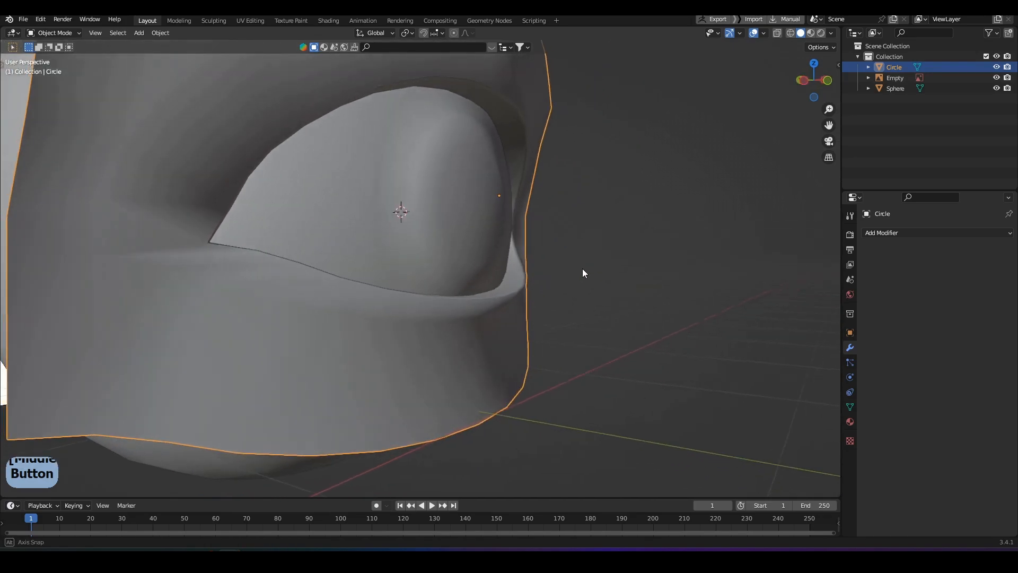
- Loop-cut a supporting edge near the lid rim and extrude the mesh's outer border loop
key("Tab")
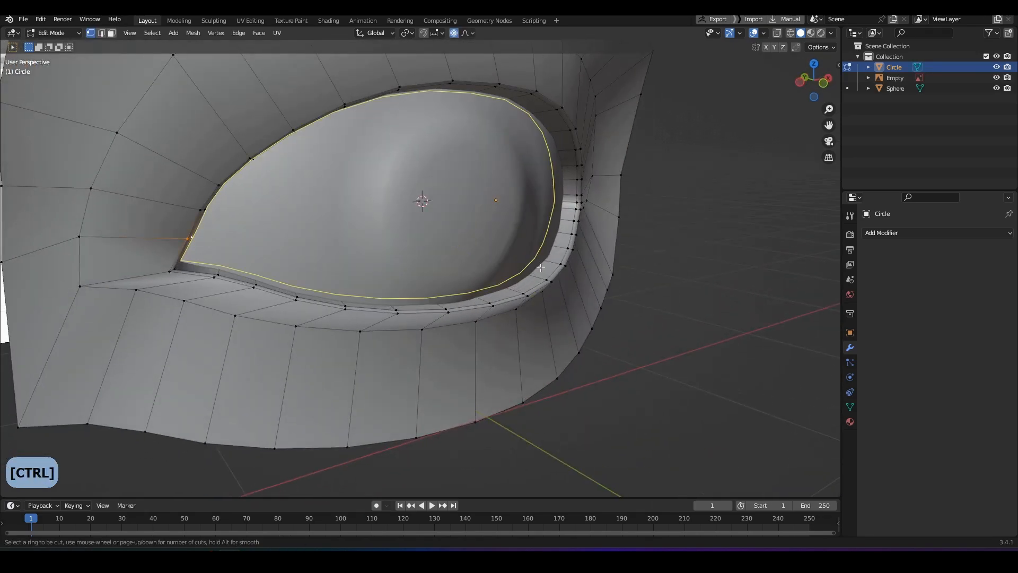
left_click(540, 267)
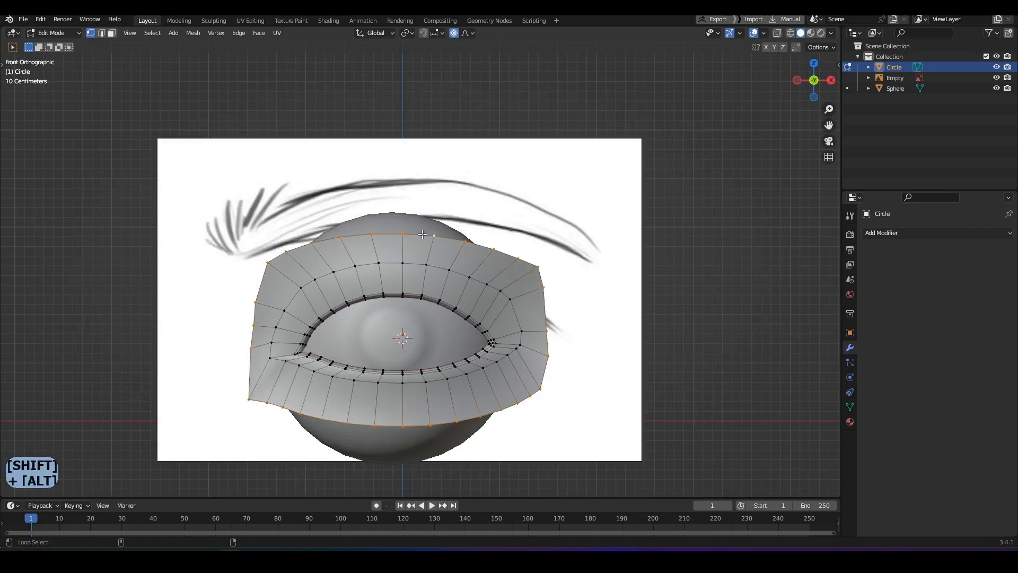
key("e")
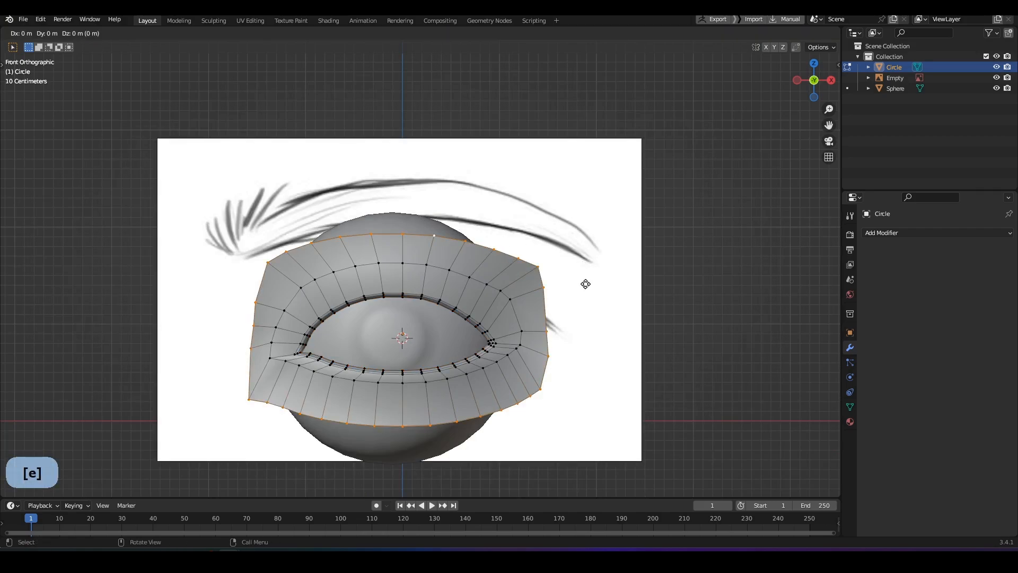
key("z")
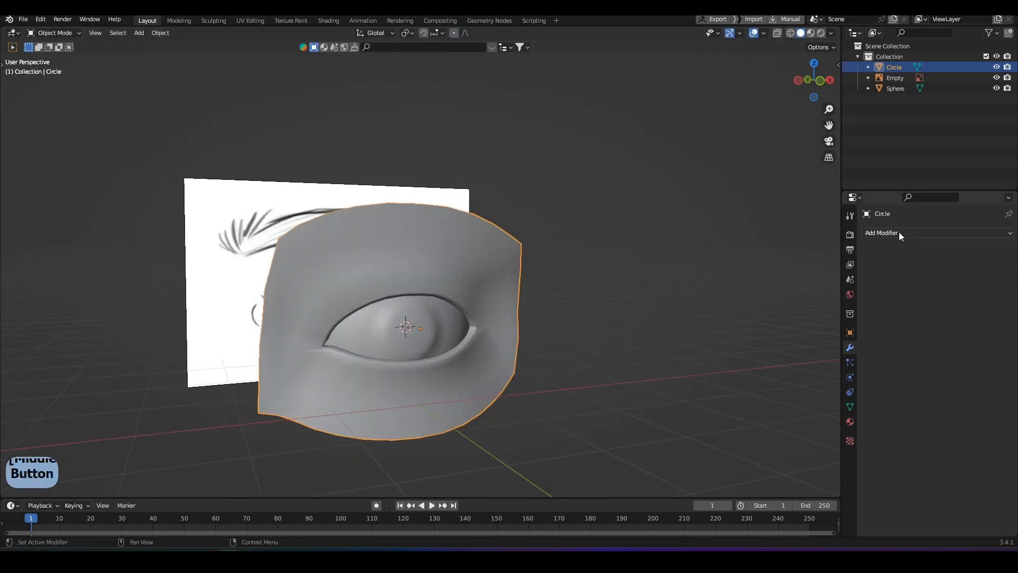
- Add a Multires modifier subdivided to level 2 and preview the smoothed eye mesh
left_click(881, 232)
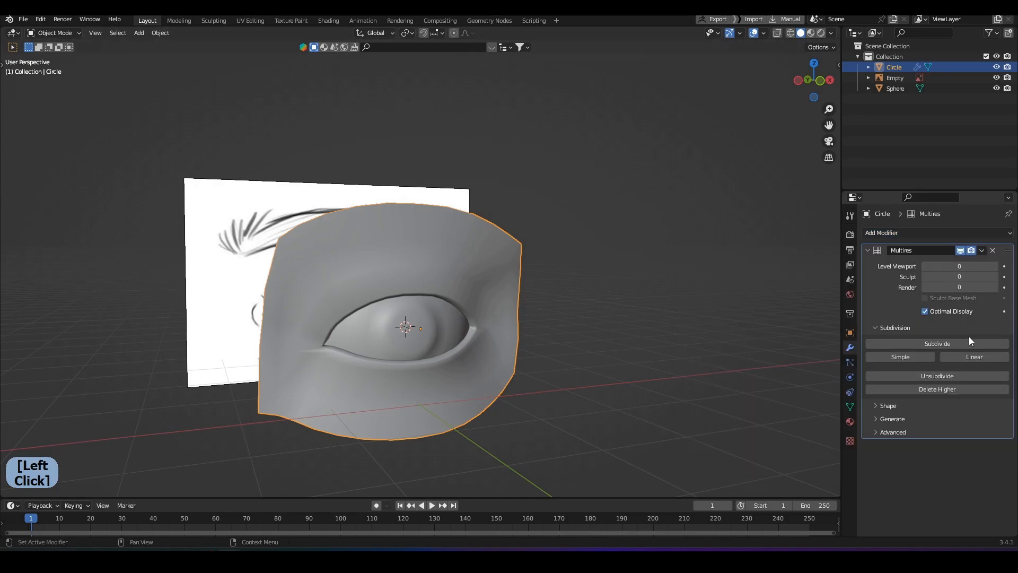
key("Tab")
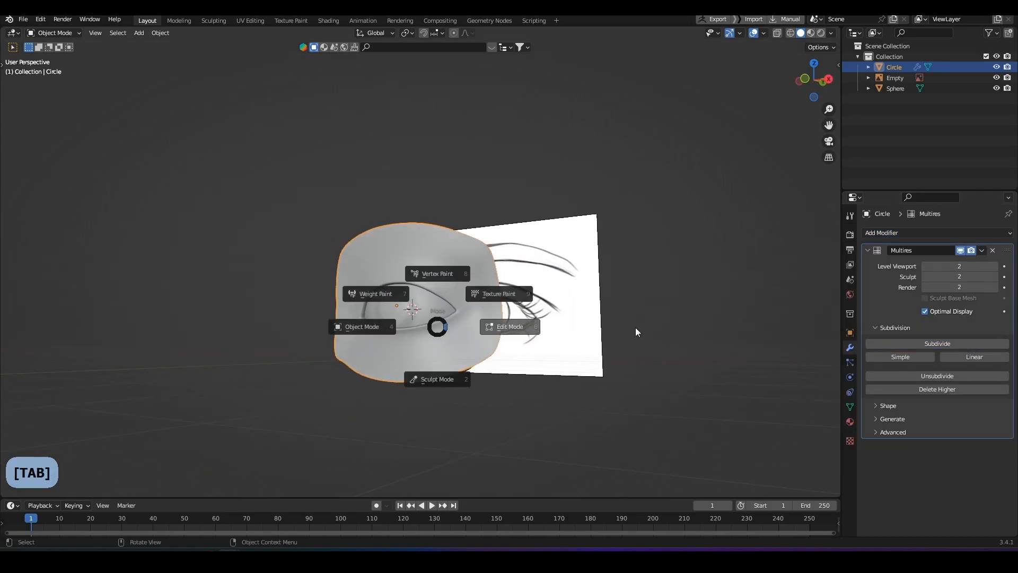
left_click(509, 325)
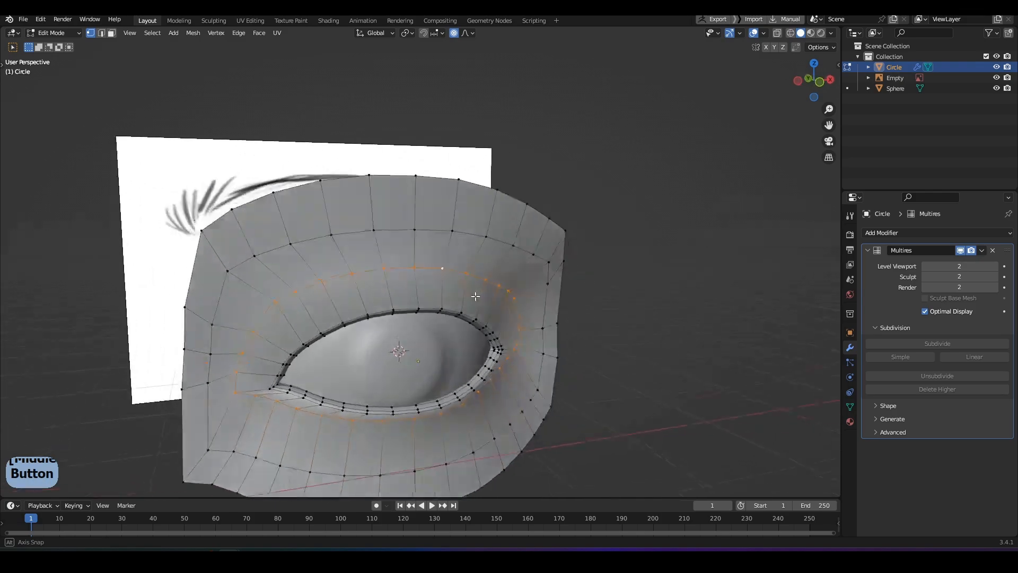
key("n")
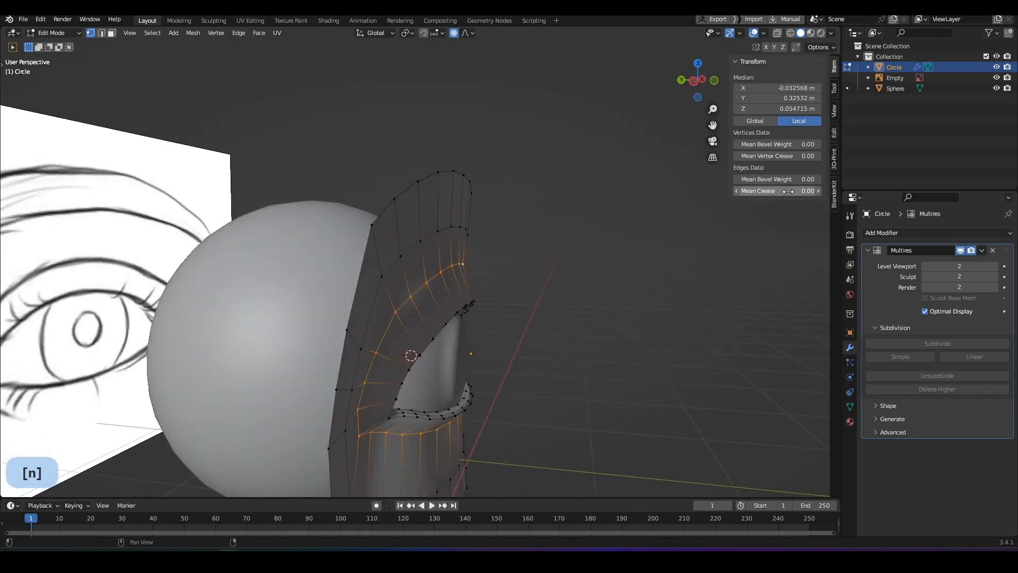
key("Tab")
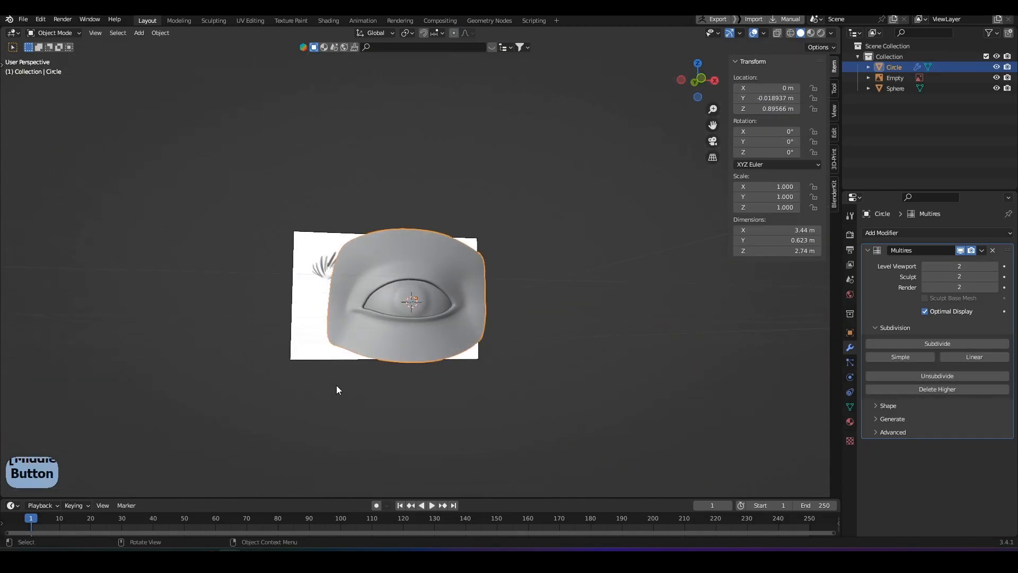
- Give the edge loop around the eye socket a 0.5 Mean Crease and return to Object Mode
key("Tab")
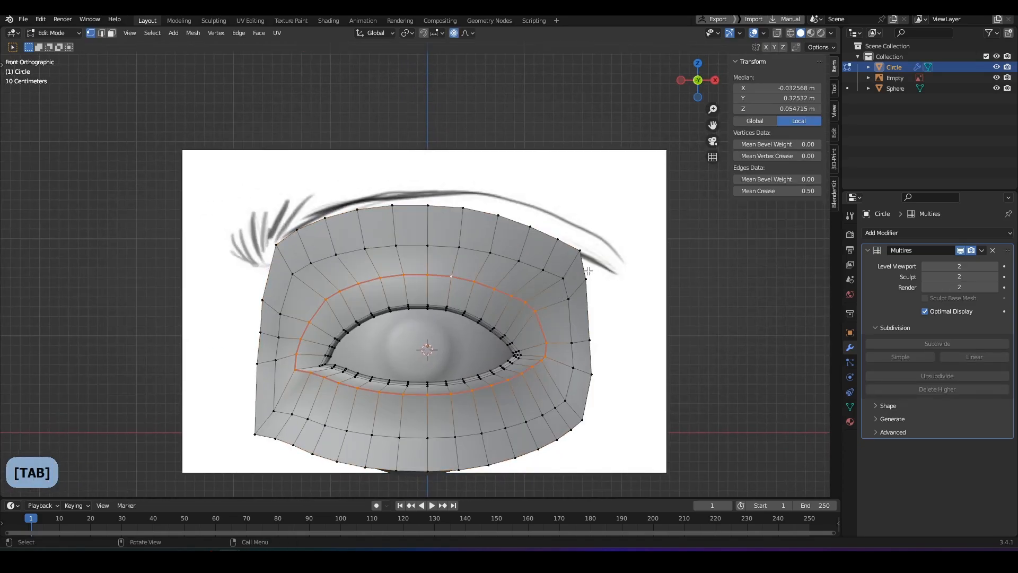
key("s")
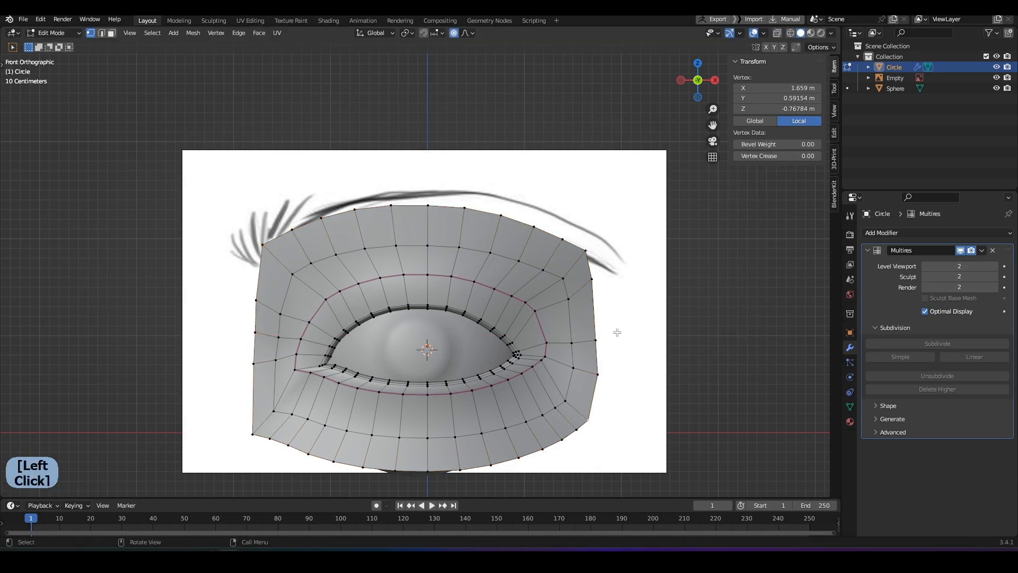
key("Tab")
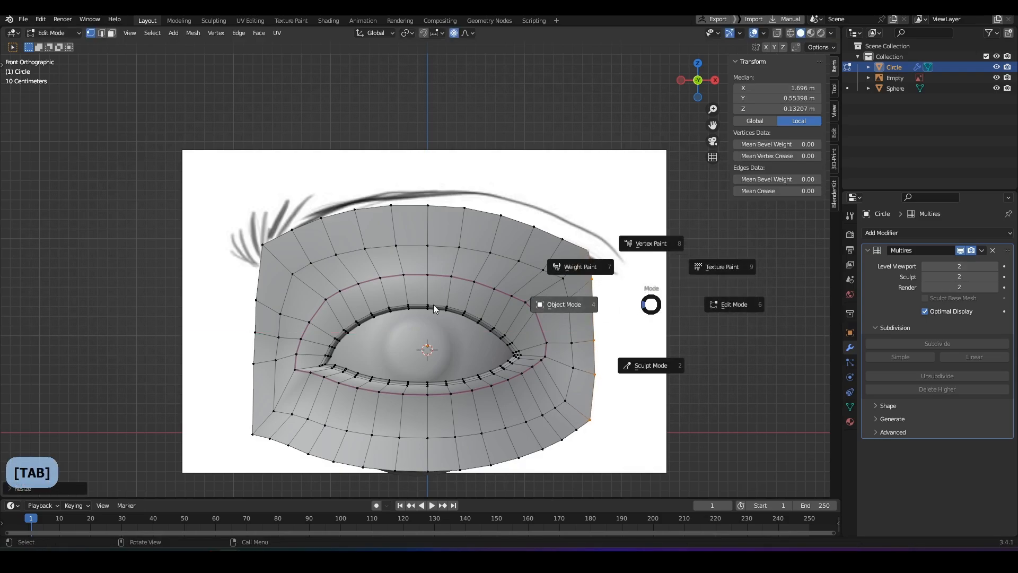
left_click(563, 305)
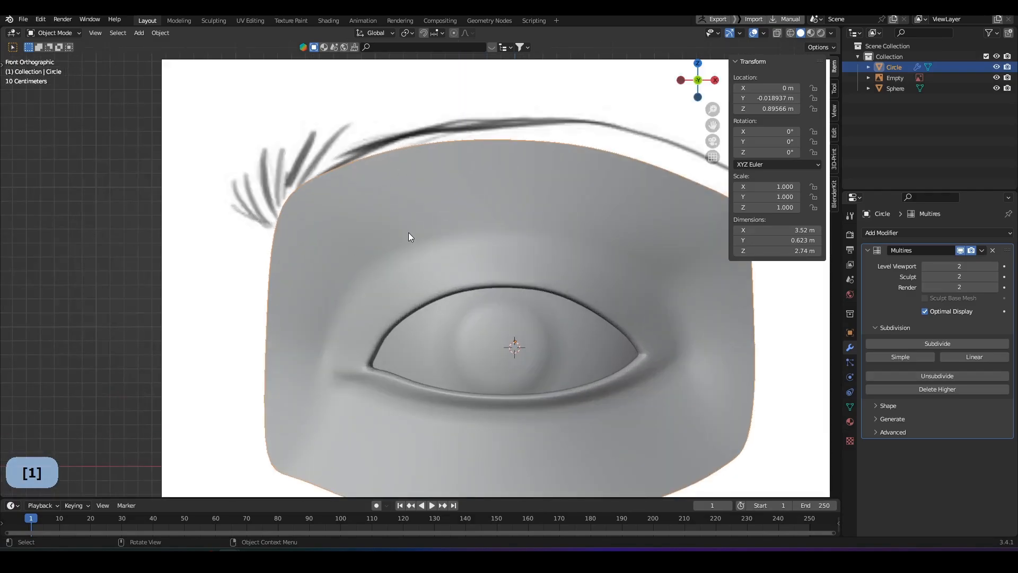
- Sculpt the upper eyelid fold with the Crease brush, undoing stray strokes and redoing the line
left_click(53, 33)
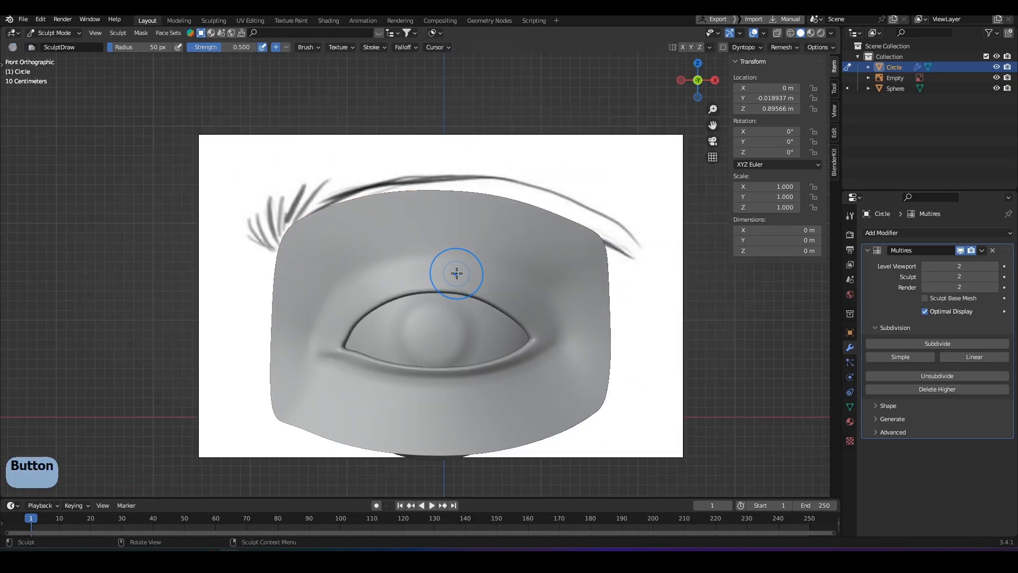
key("c")
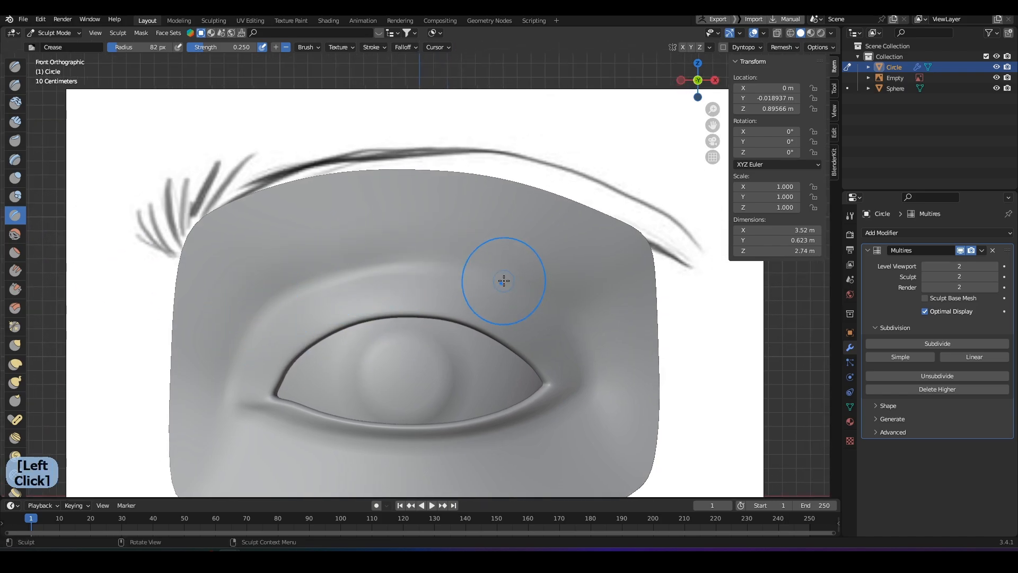
mouse_move(596, 358)
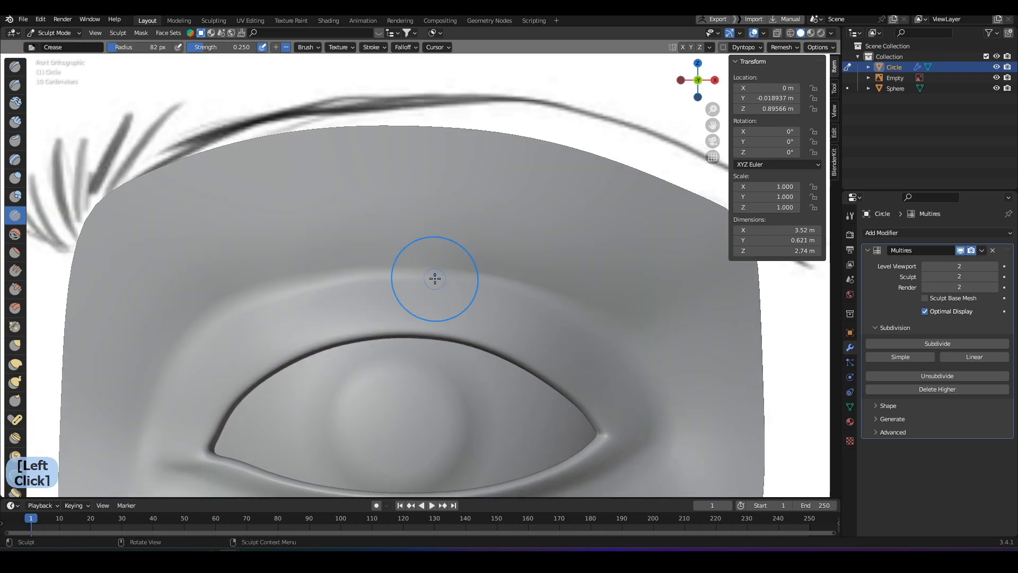
mouse_move(637, 346)
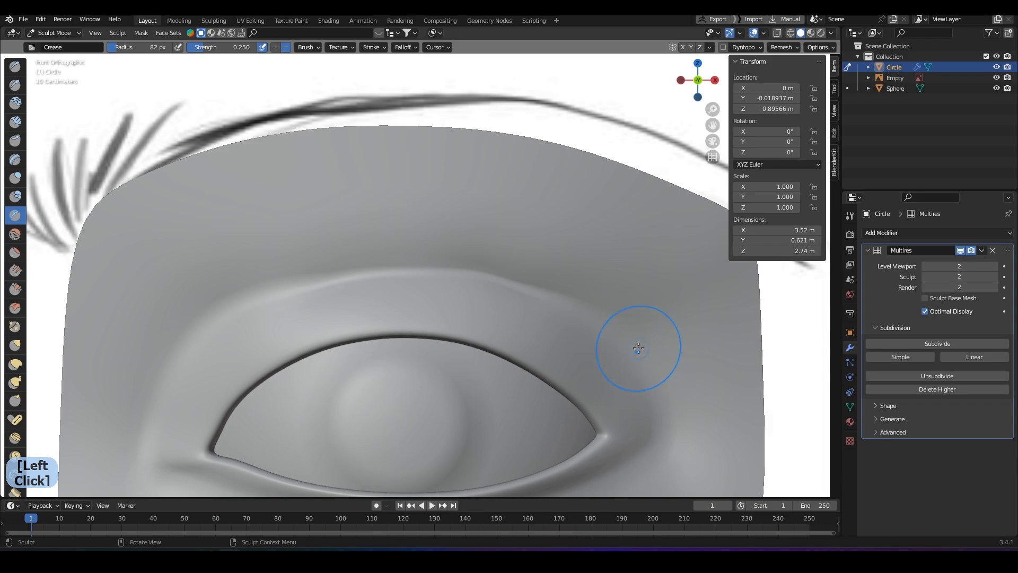
key("ctrl+z")
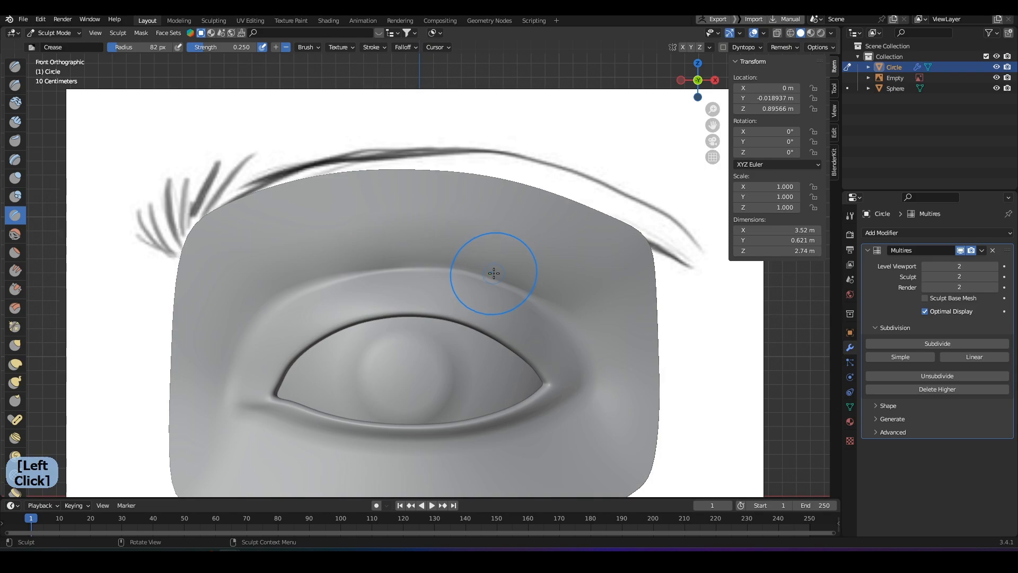
key("ctrl+z")
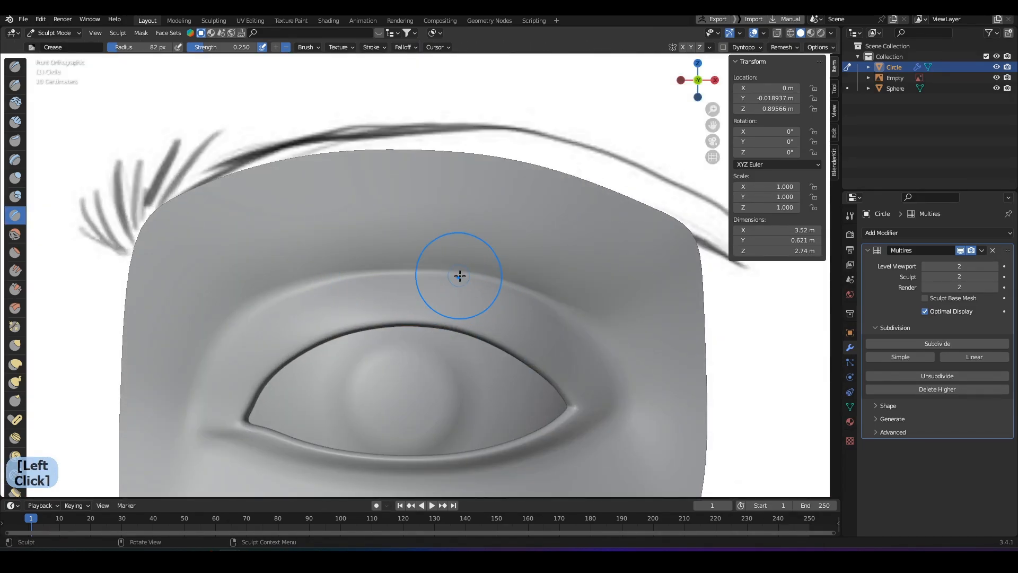
mouse_move(479, 271)
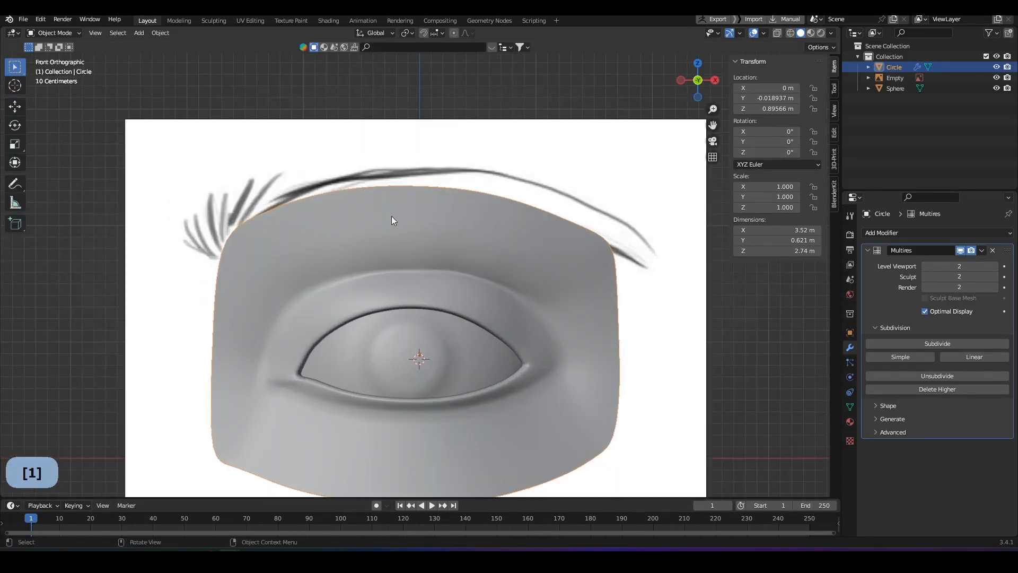
left_click(55, 32)
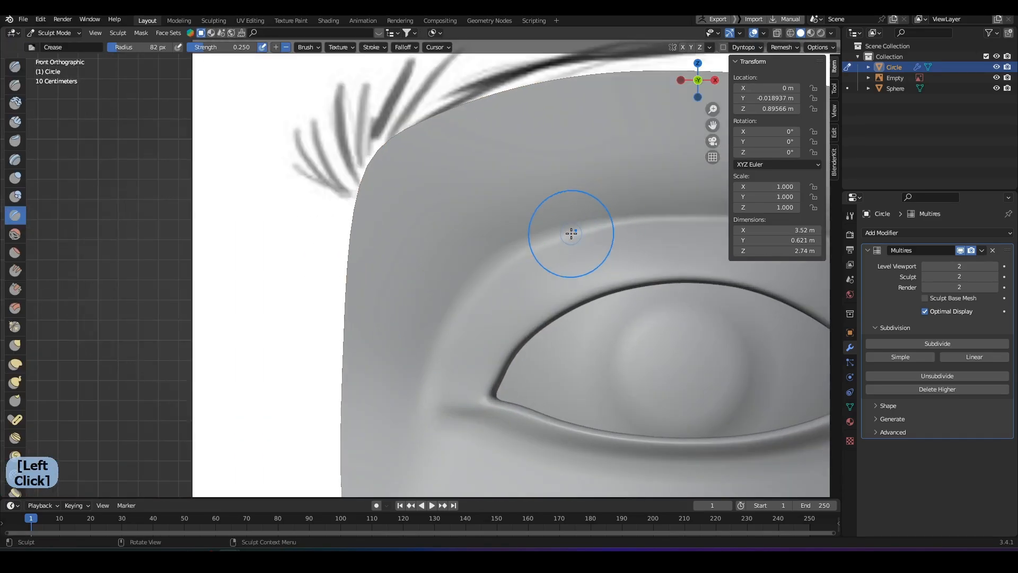